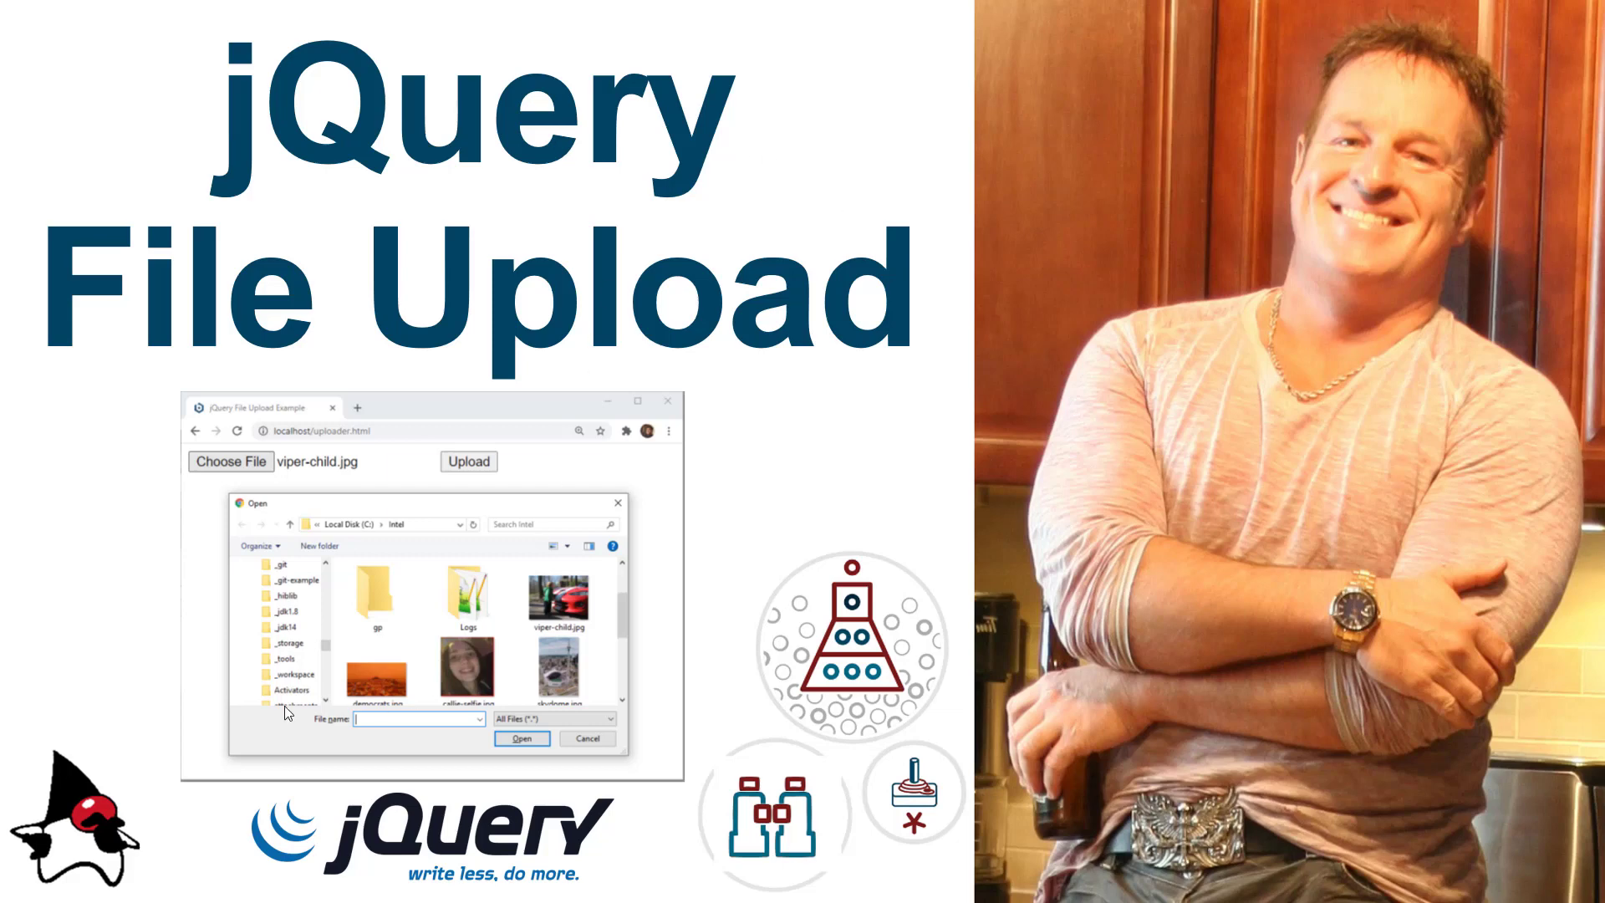
mouse_move(120, 511)
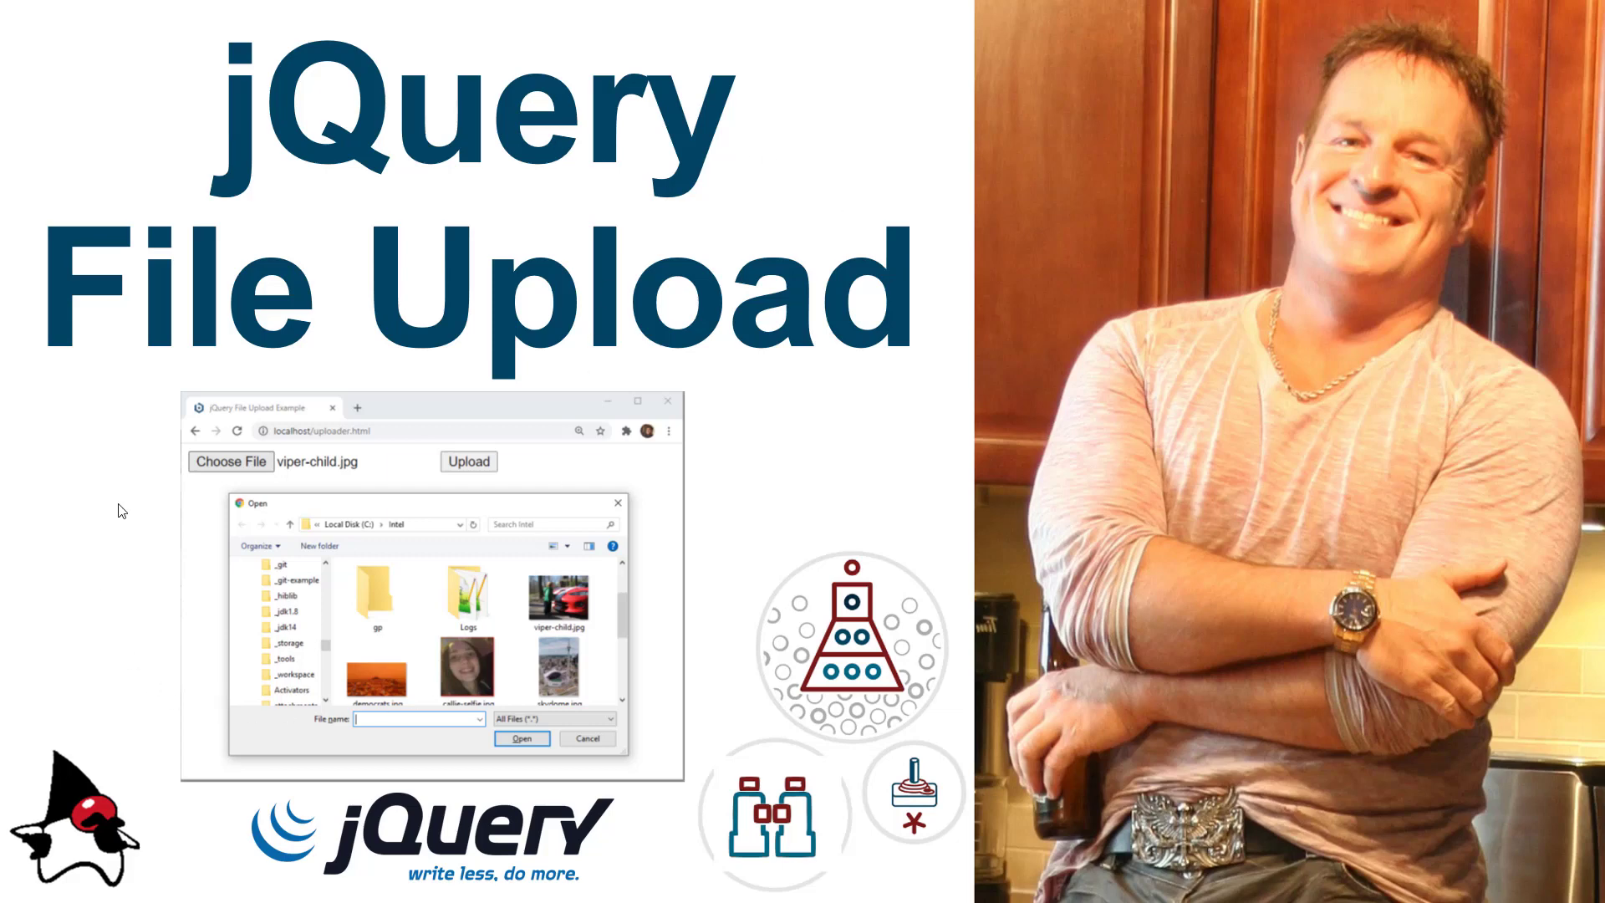
mouse_move(781, 499)
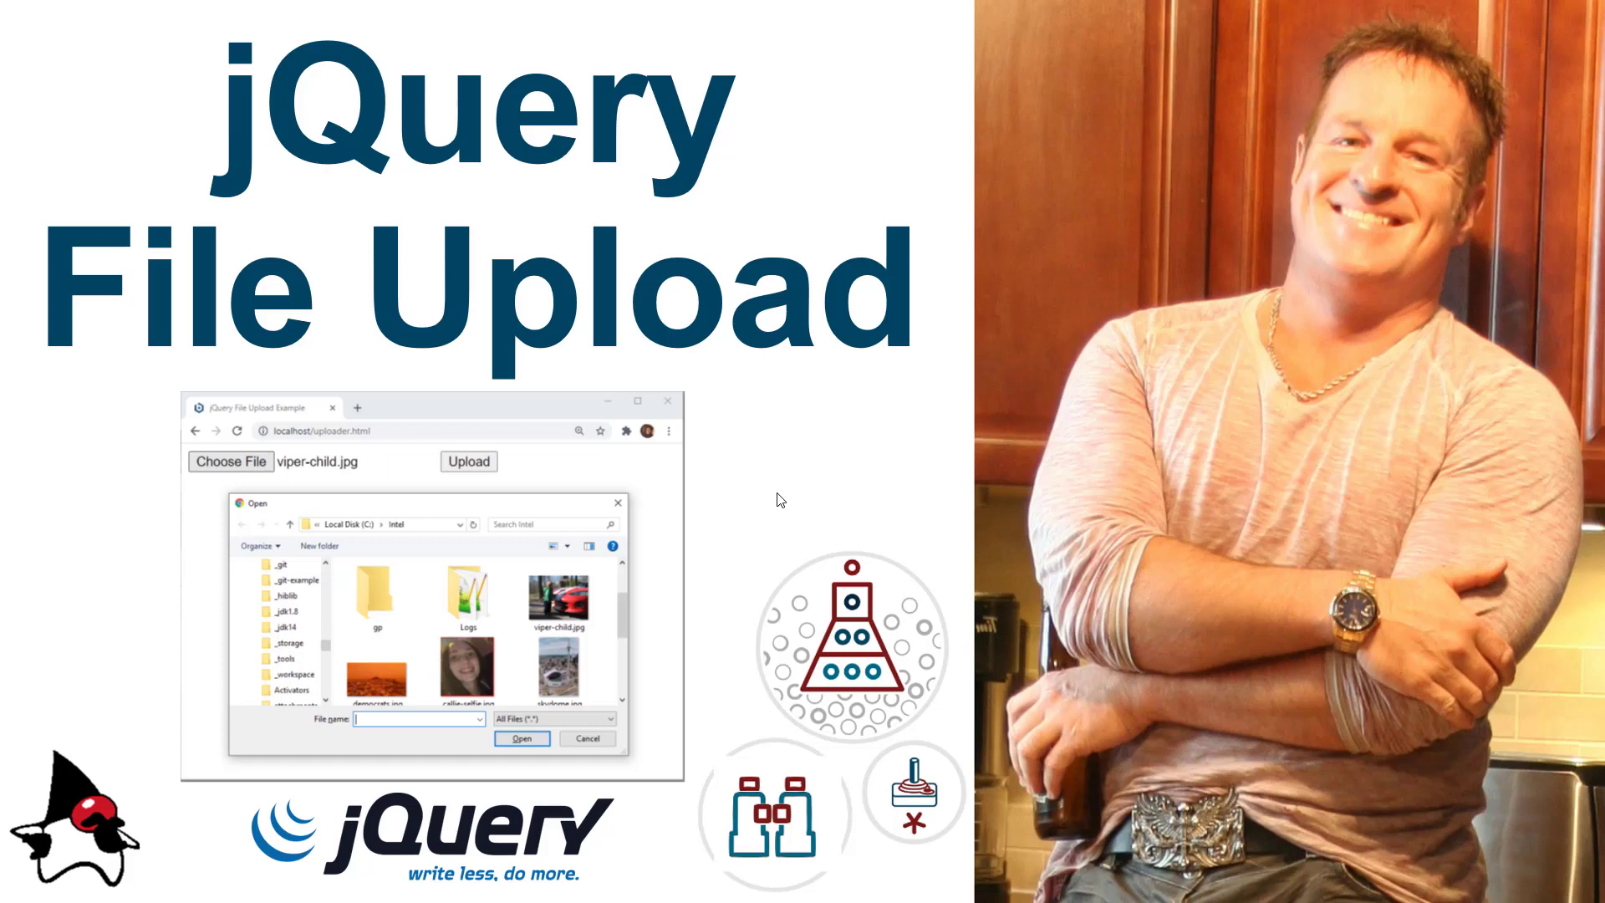
mouse_move(776, 500)
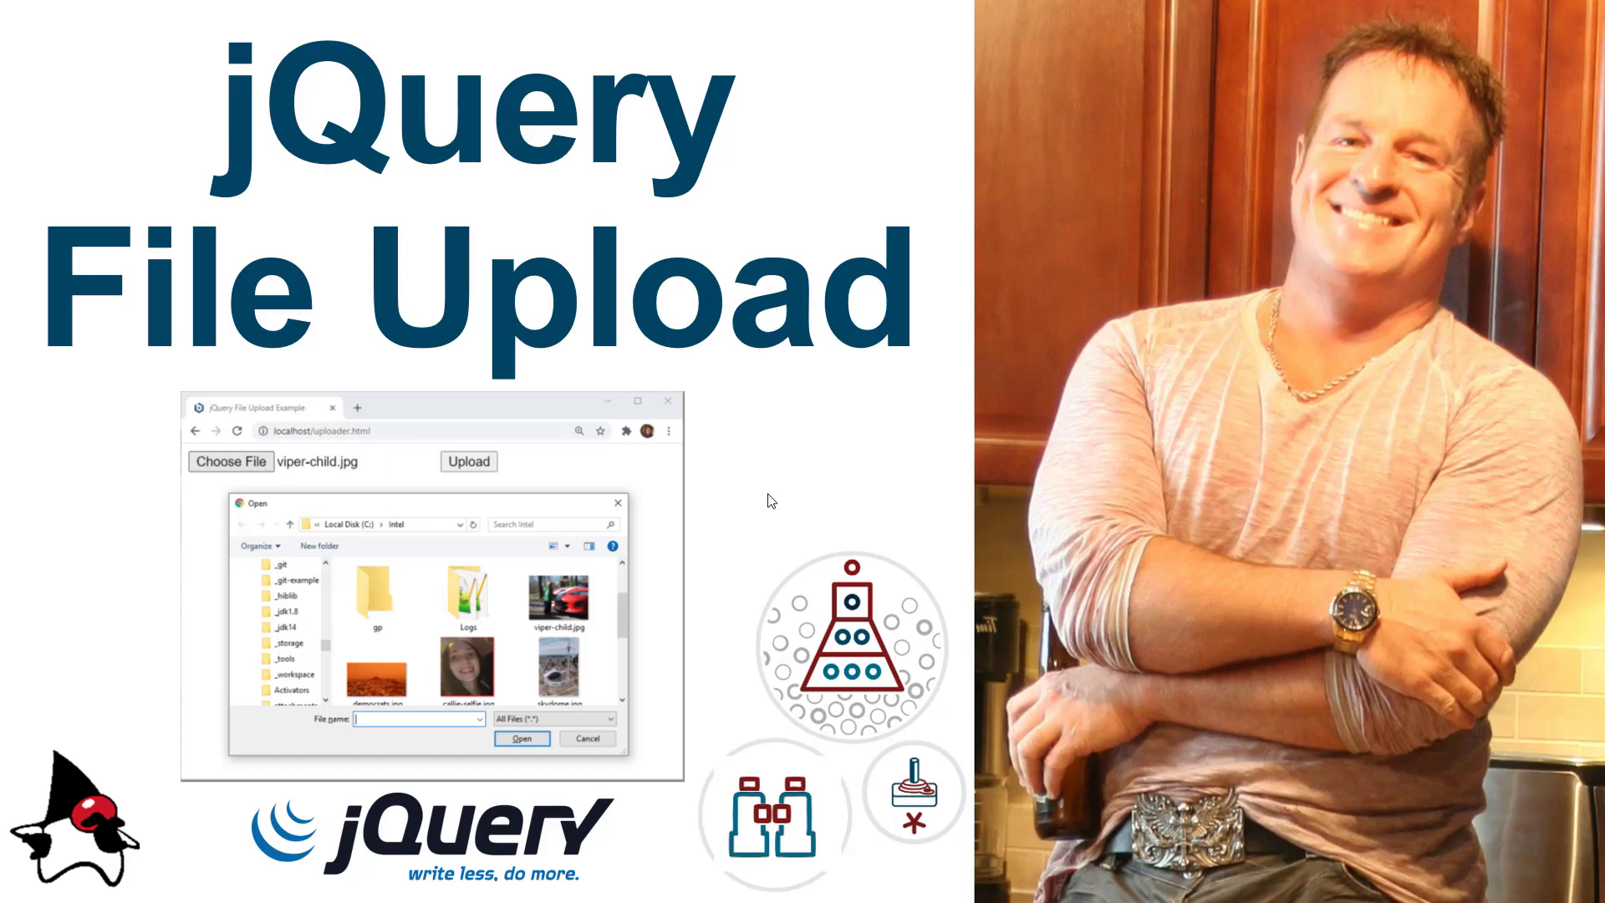
mouse_move(1533, 490)
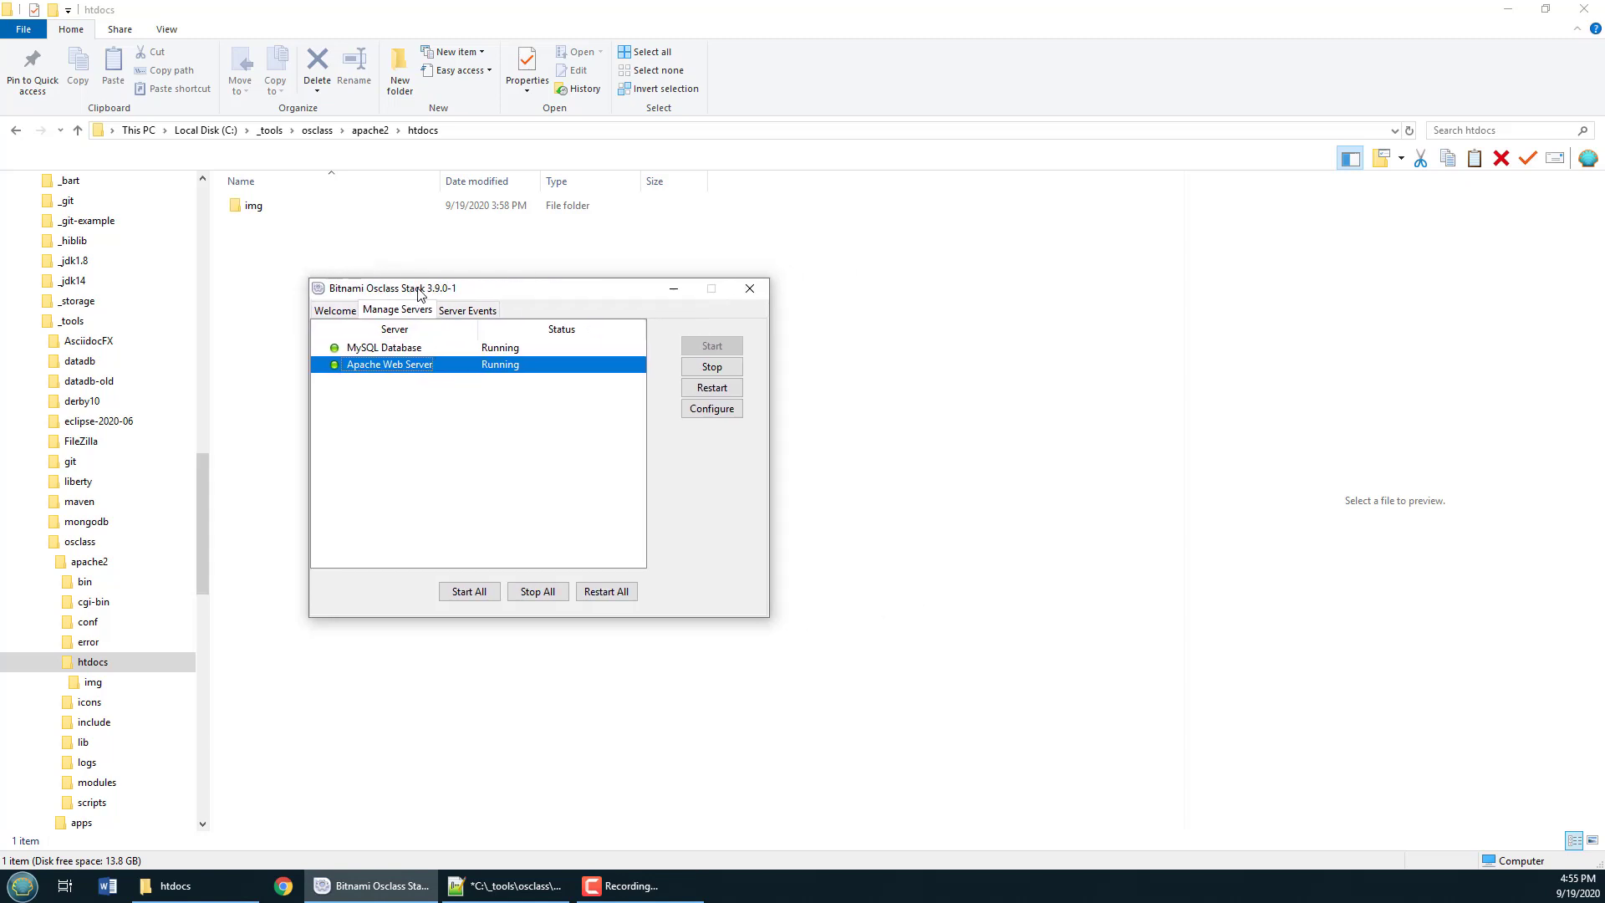
- Create a new text document in htdocs and rename it uploader.html, accepting the extension change
left_click(89, 562)
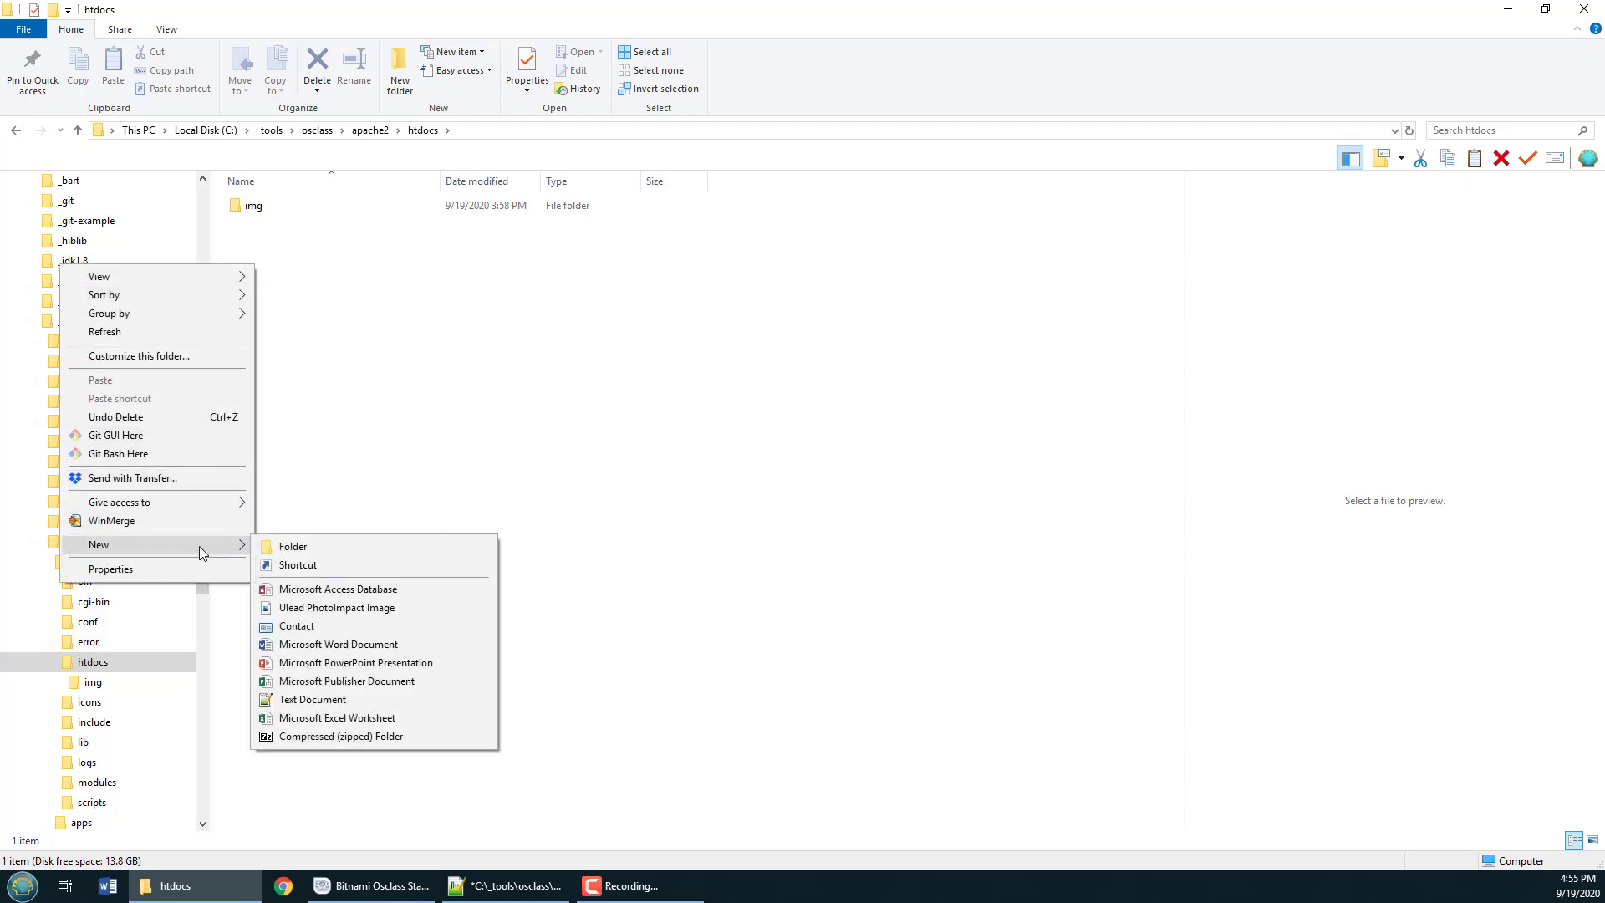
left_click(313, 699)
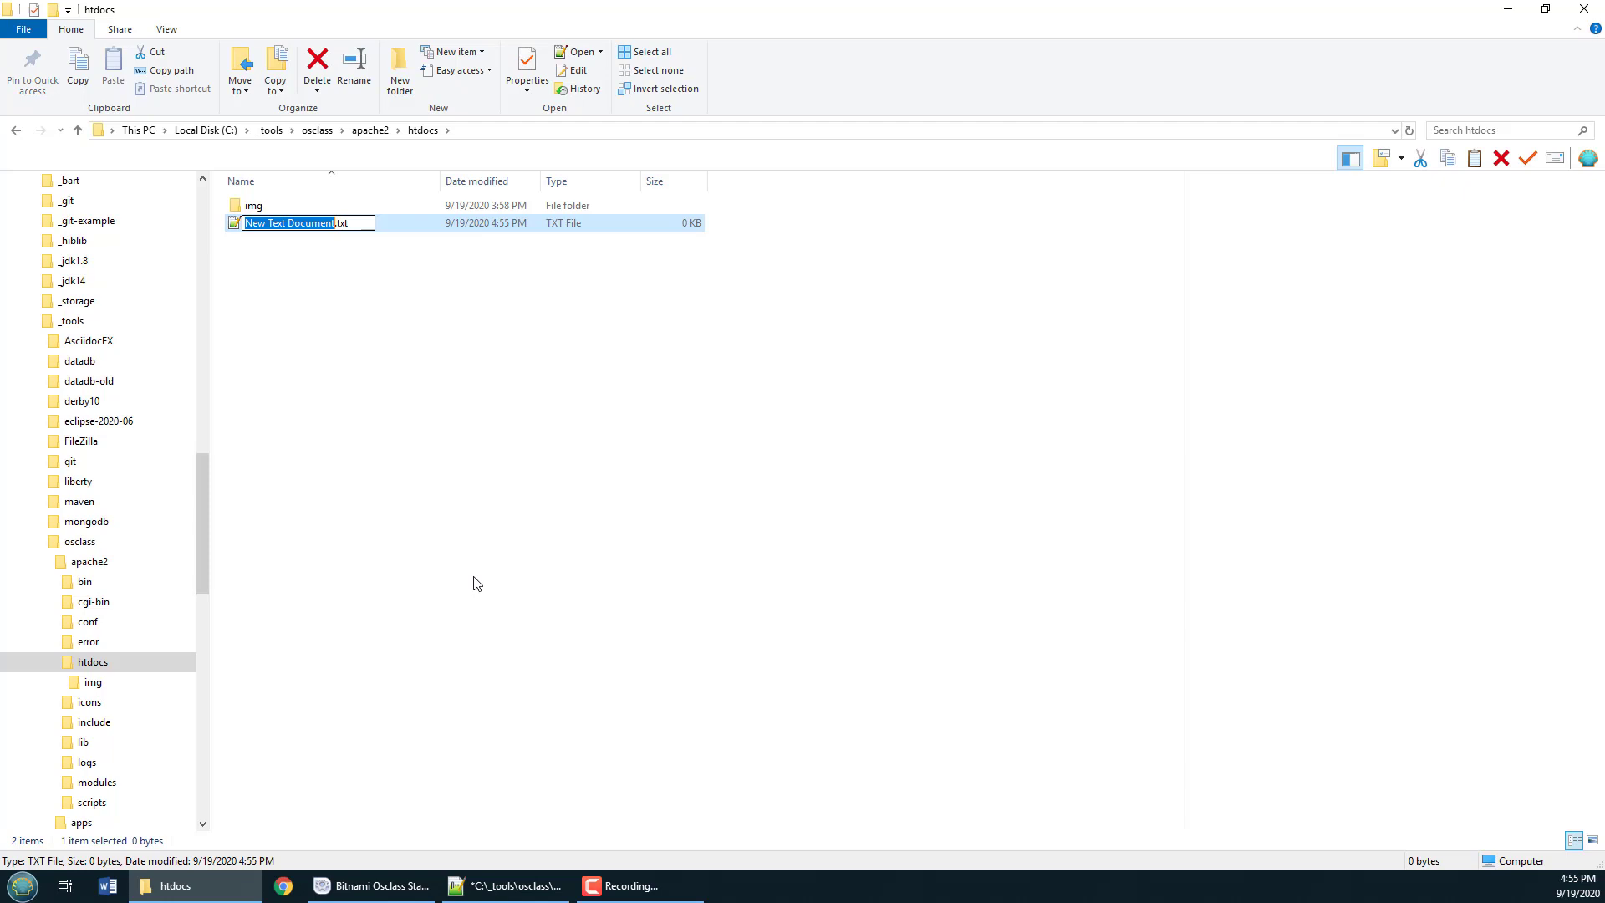
type("u.txt")
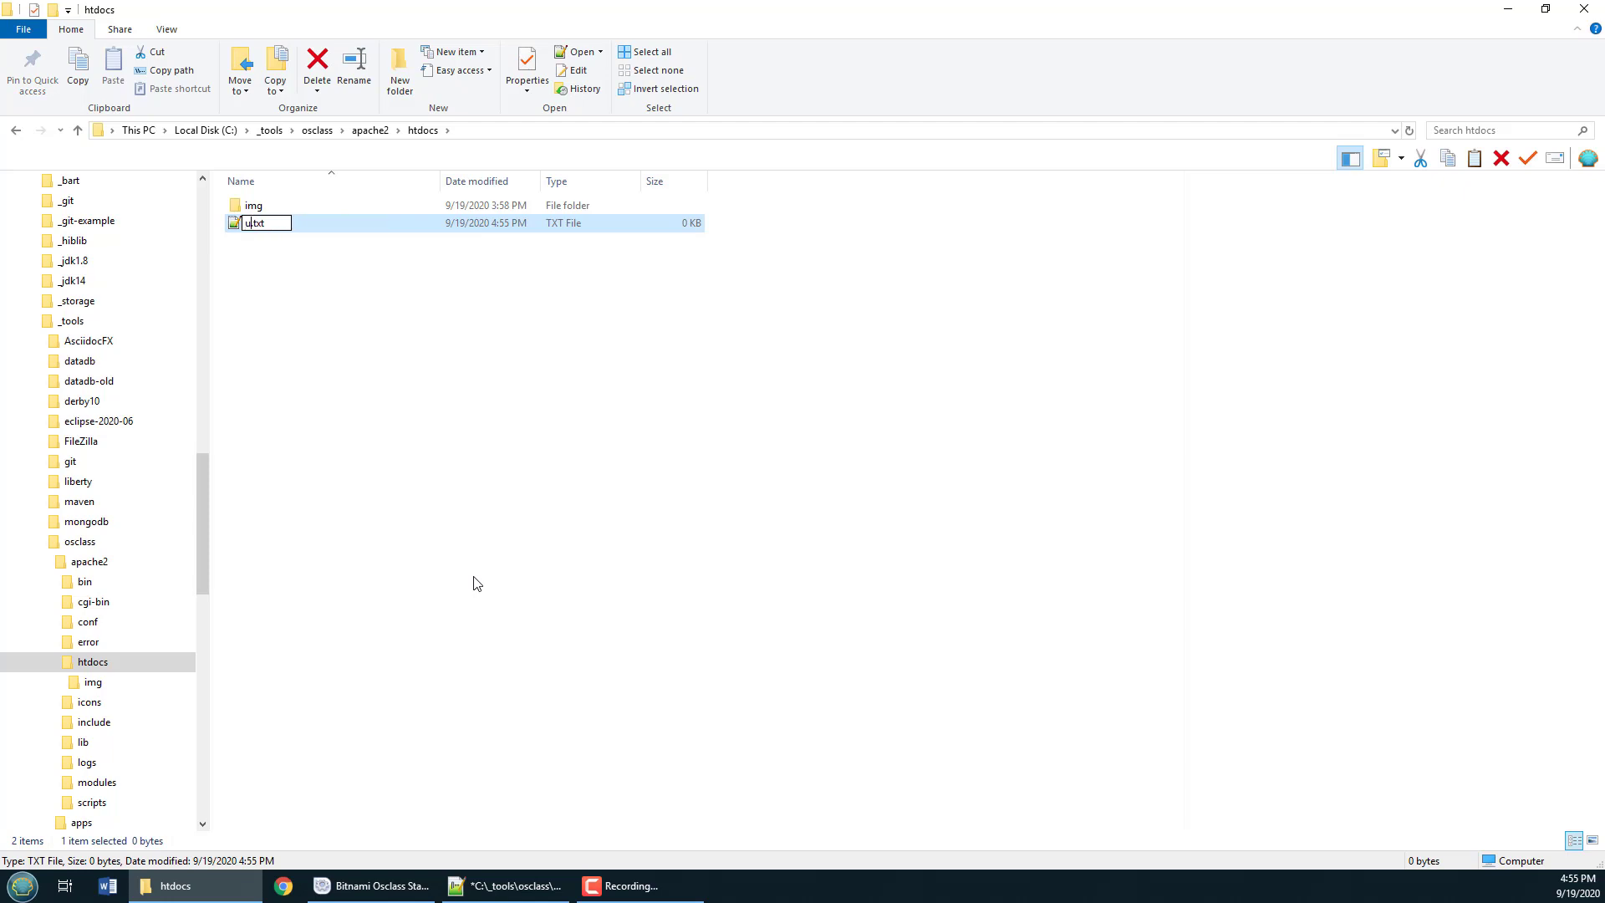
type("uploader.html")
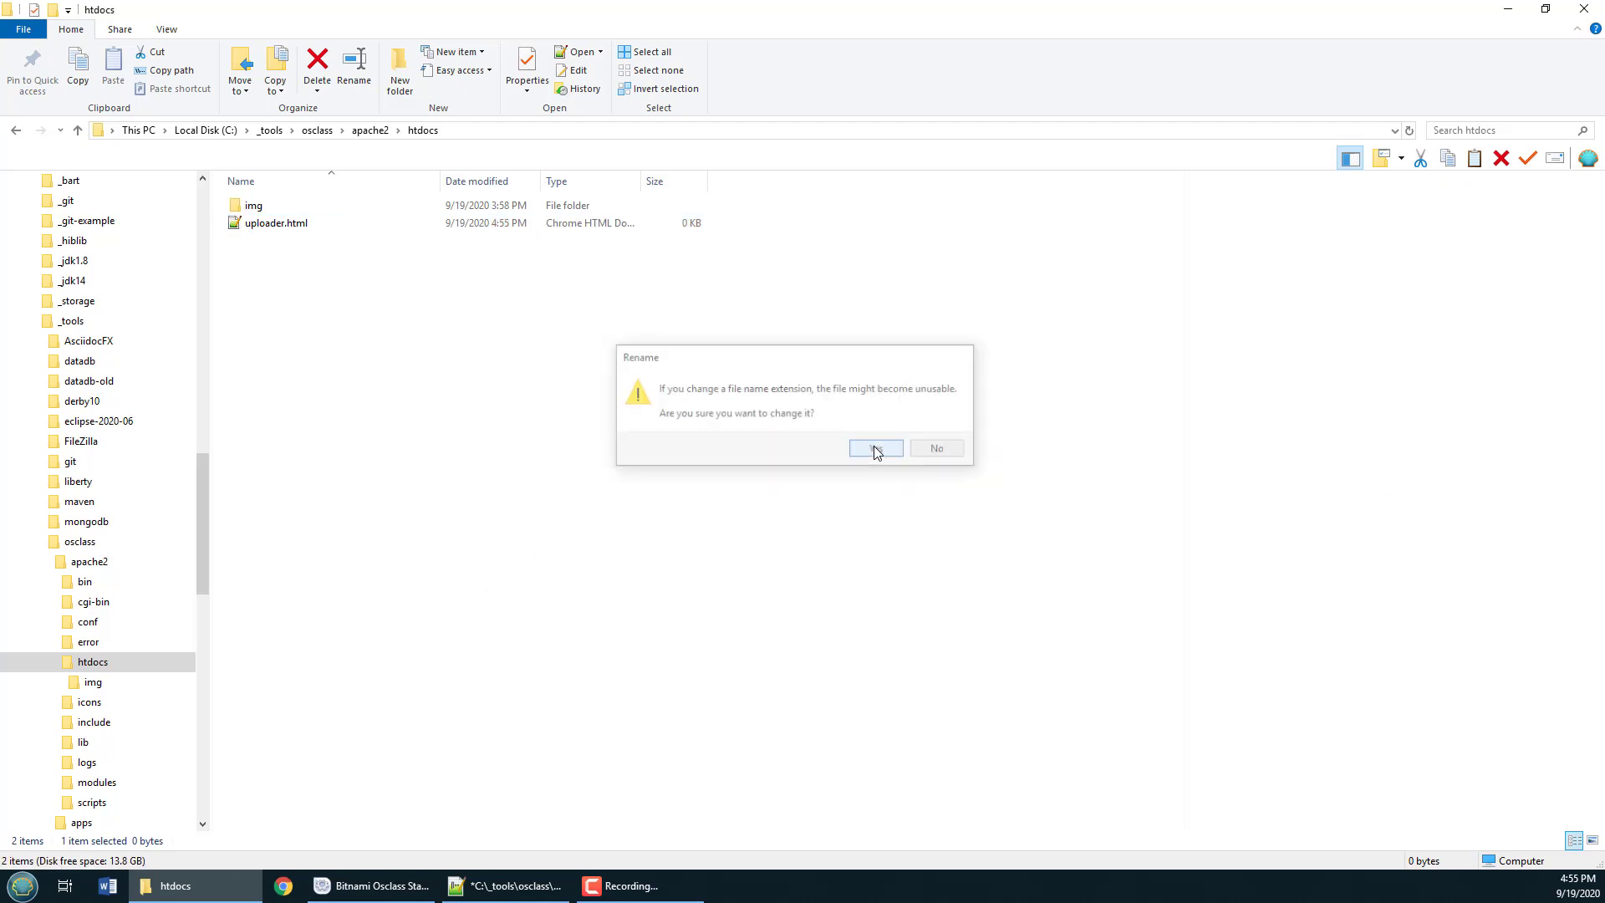
left_click(872, 448)
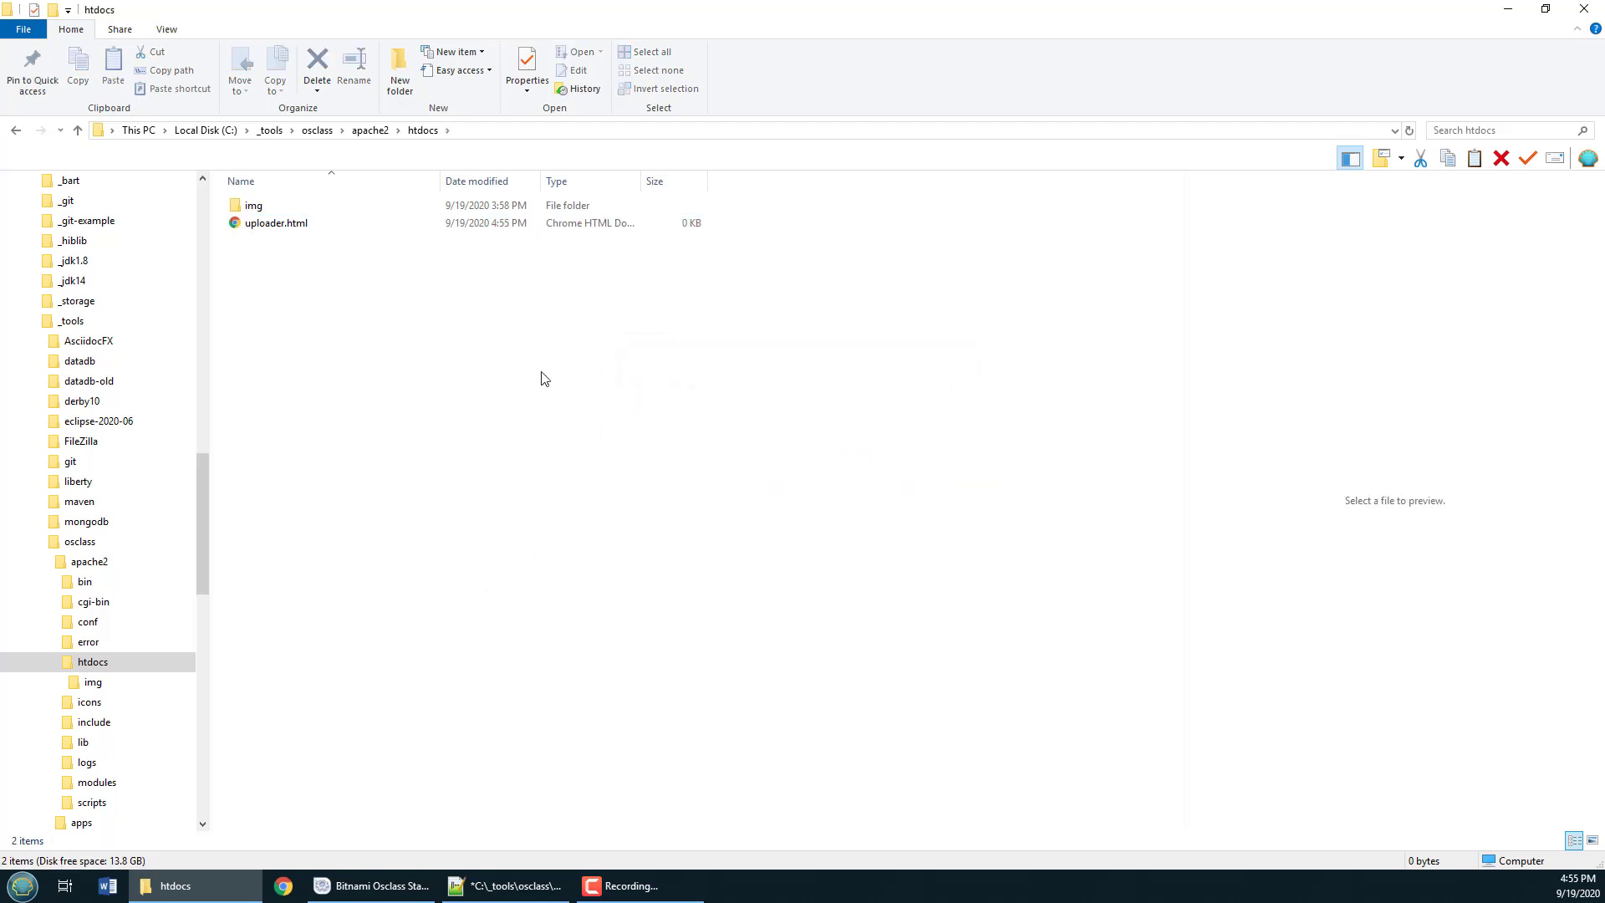
left_click(276, 223)
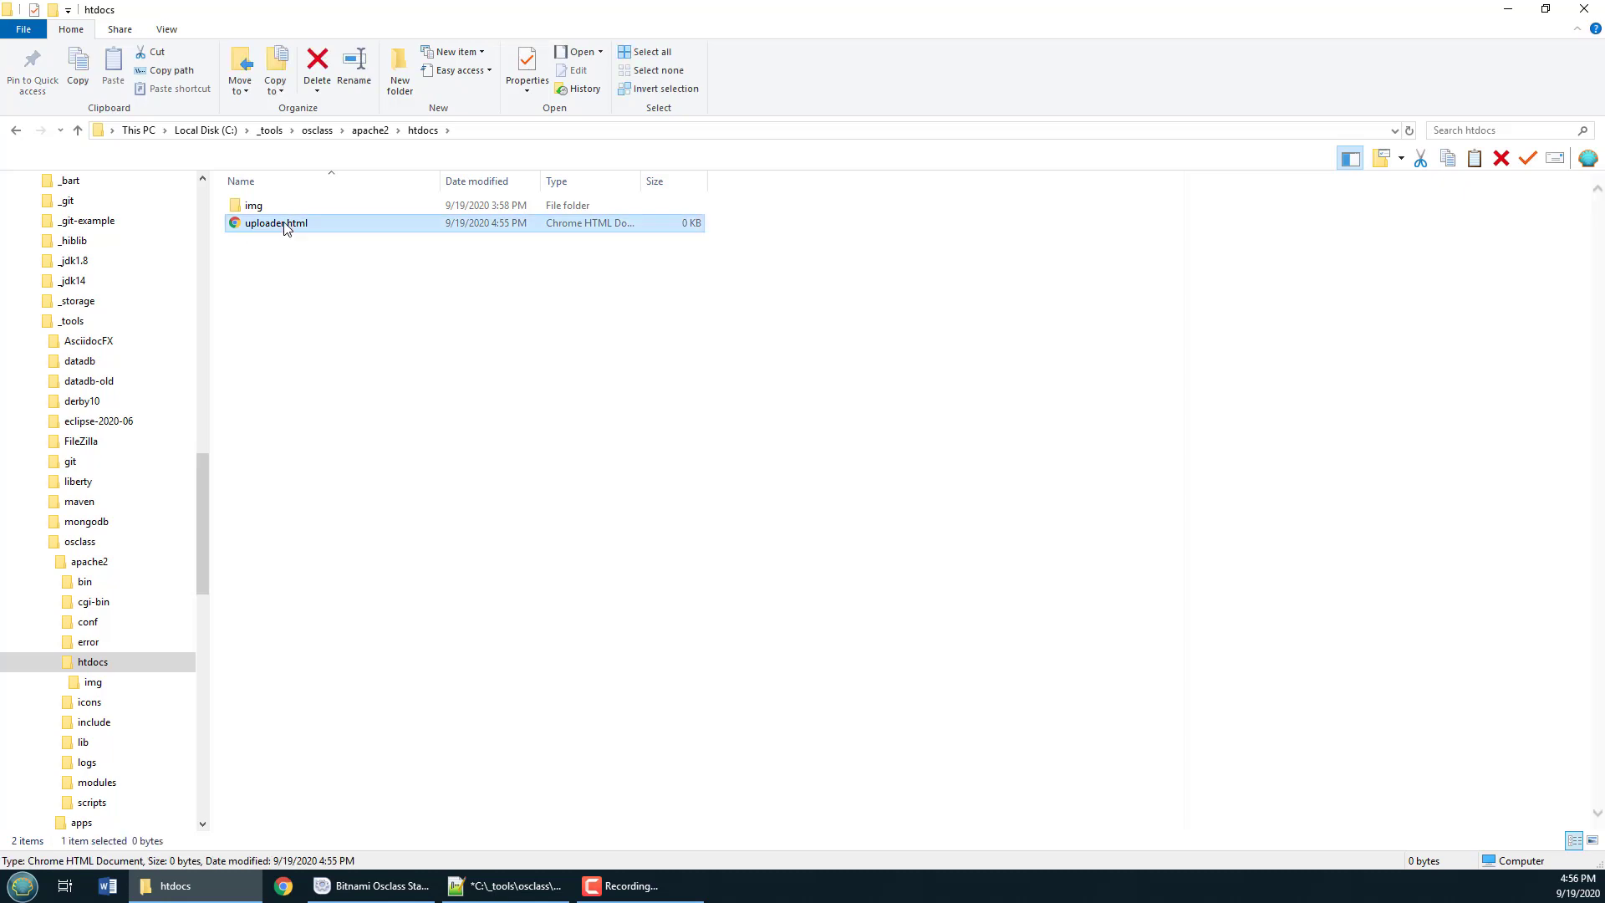
- Edit uploader.html with a doctype, head titled jQuery File Upload Example loading jQuery 3.5.1, and empty body
right_click(276, 222)
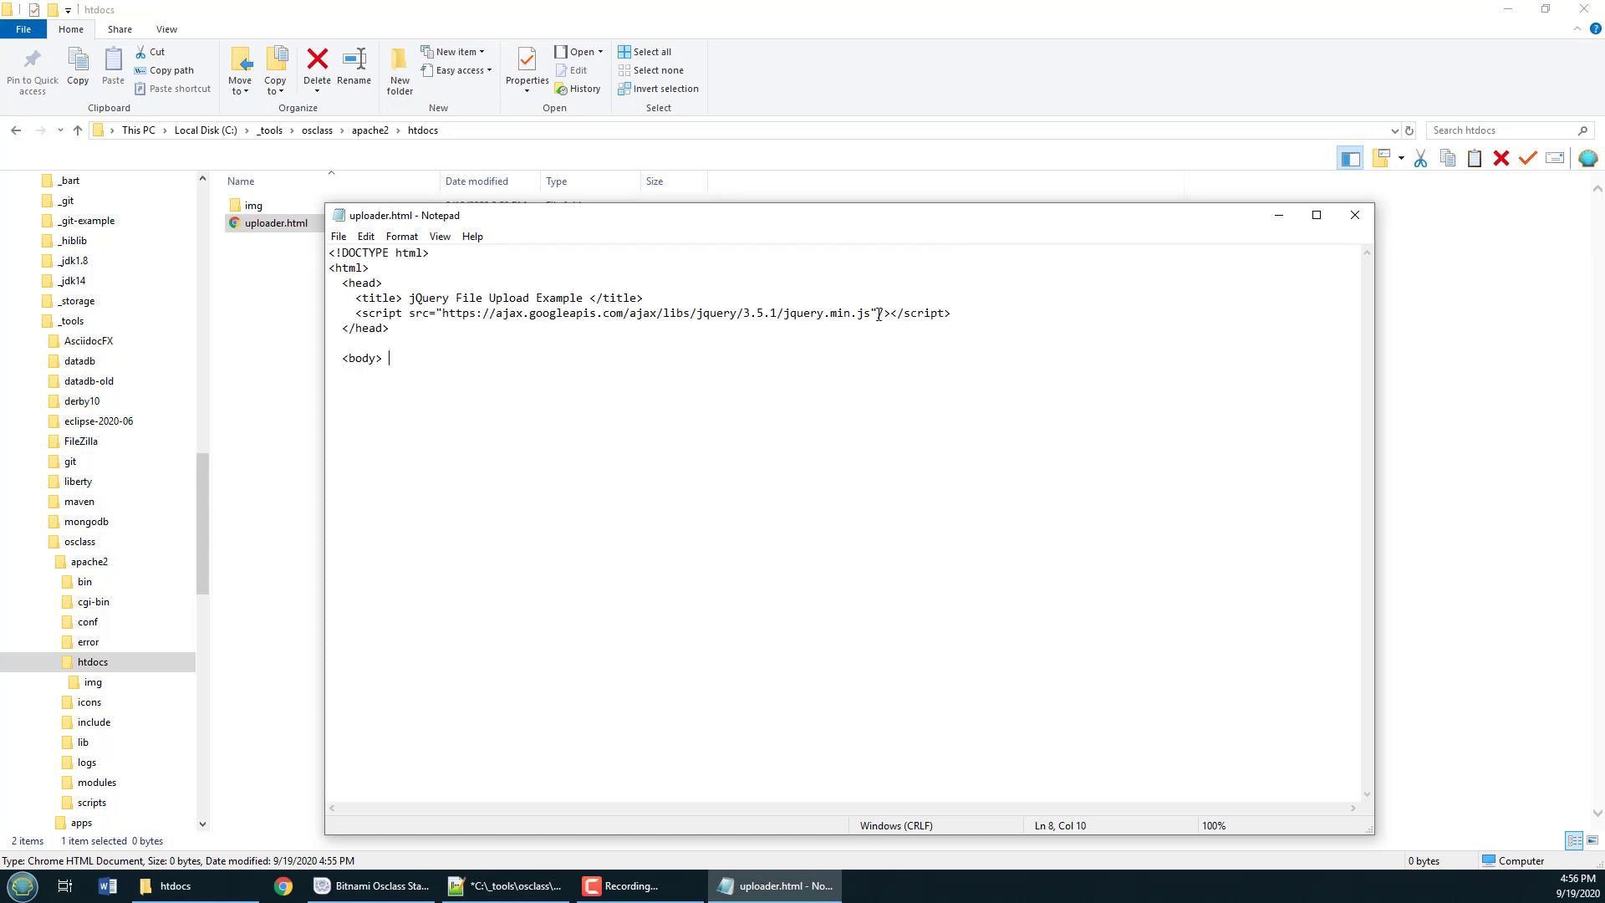
left_click_drag(448, 313, 873, 312)
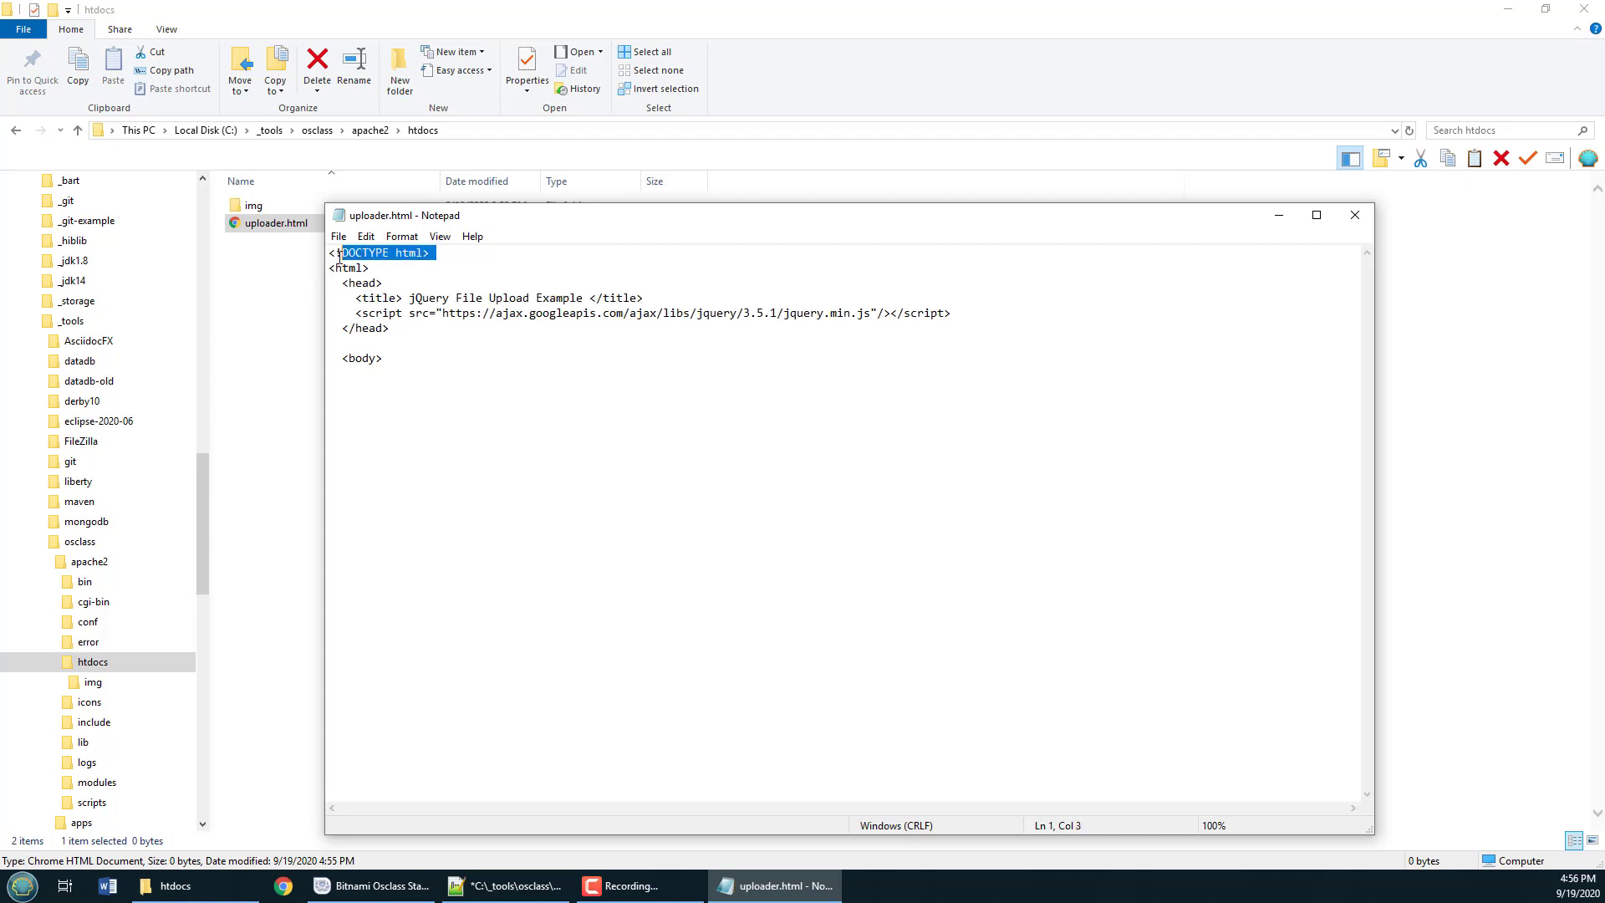
left_click(468, 422)
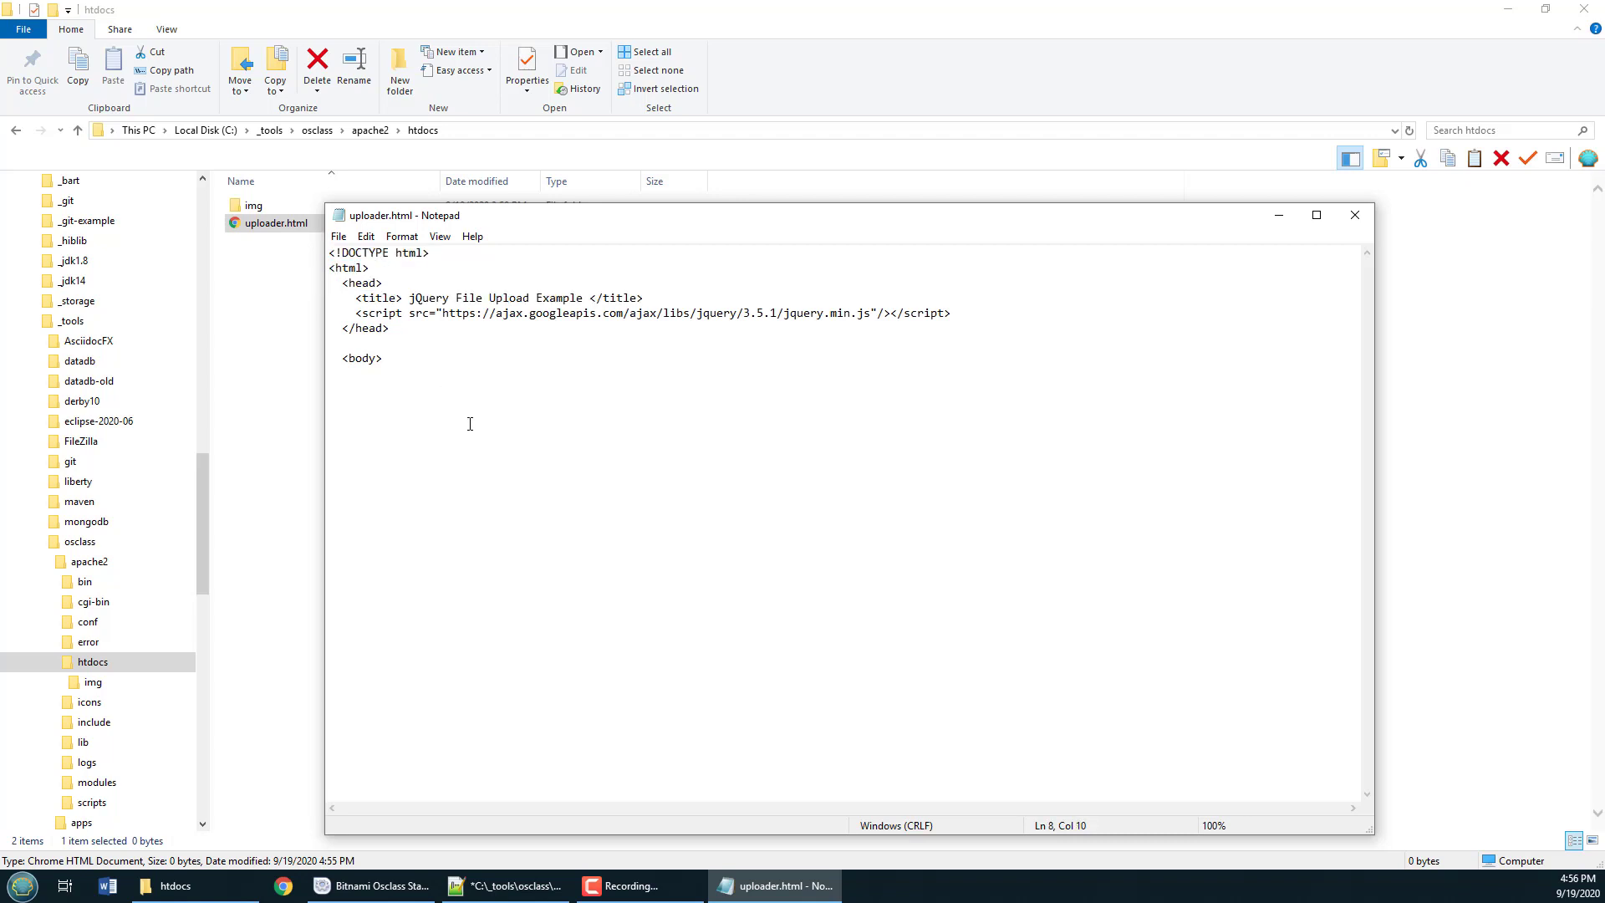
left_click(329, 431)
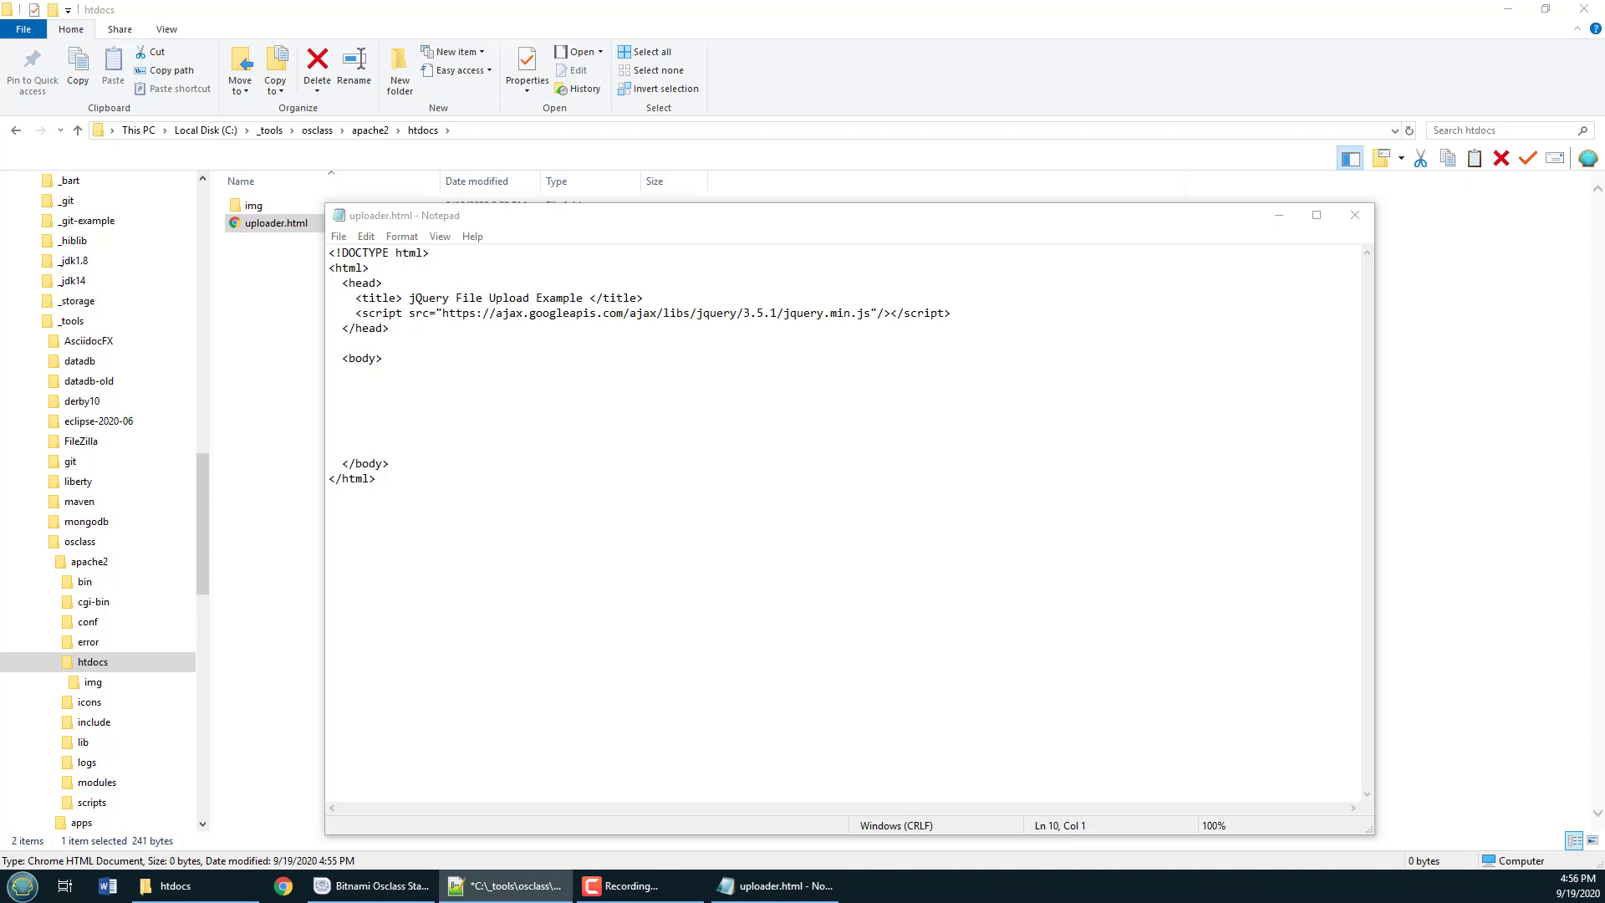
mouse_move(495, 394)
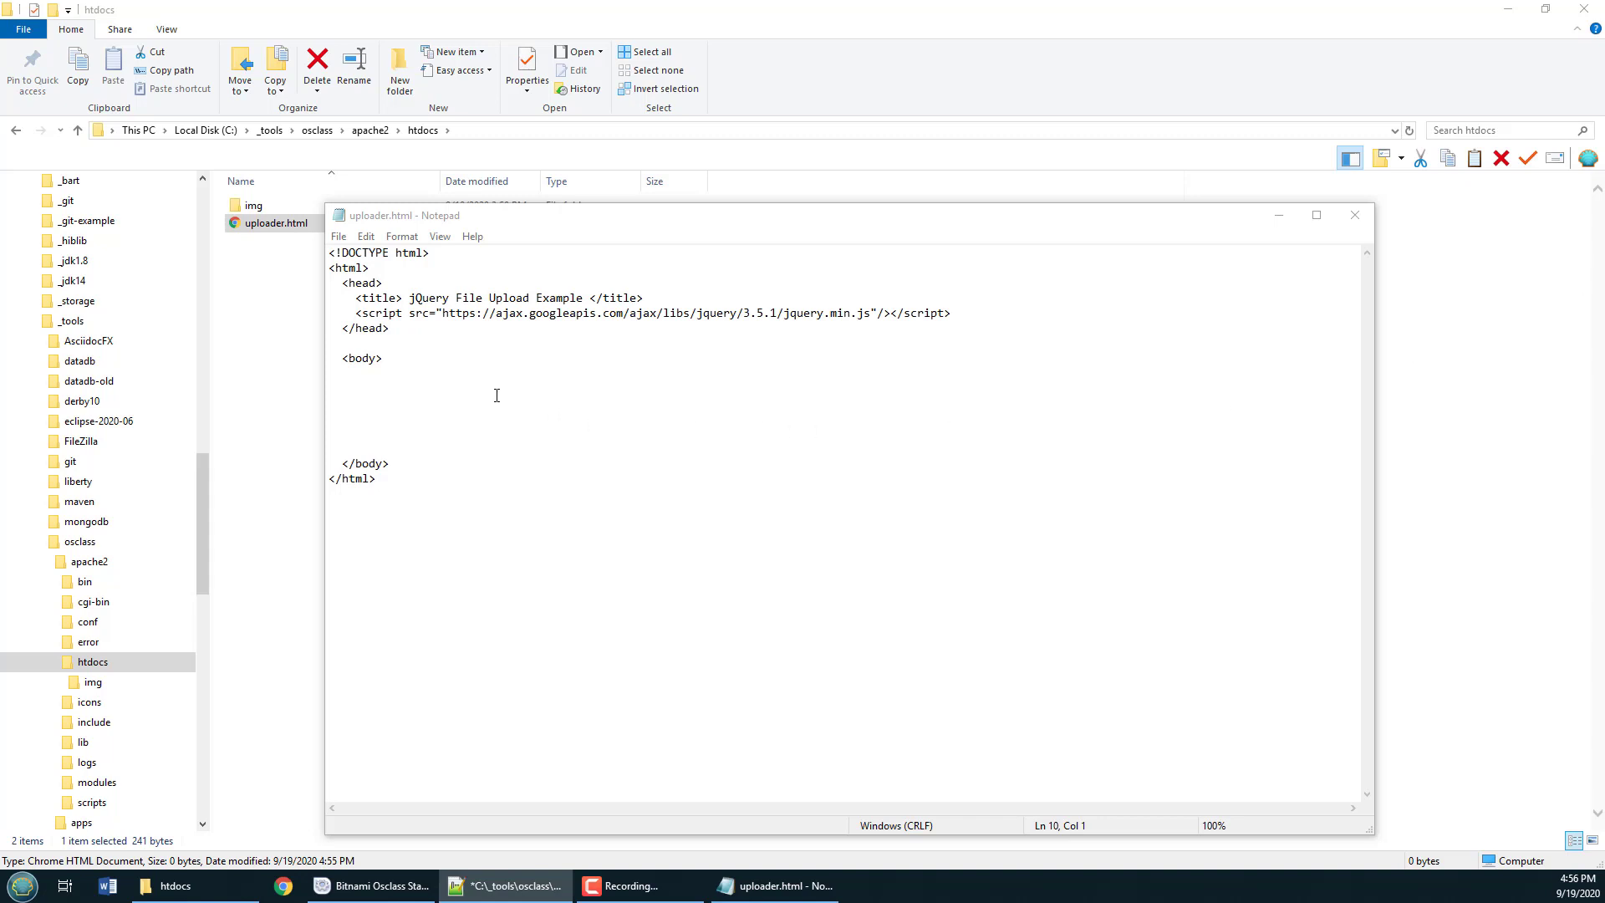
- Write an empty <form id="jquery-upload-form" enctype="multipart/form-data"> with its closing tag in the body
type("<form id=\"jquery-upload-form\" enctype=\"multipart/form-data\" >")
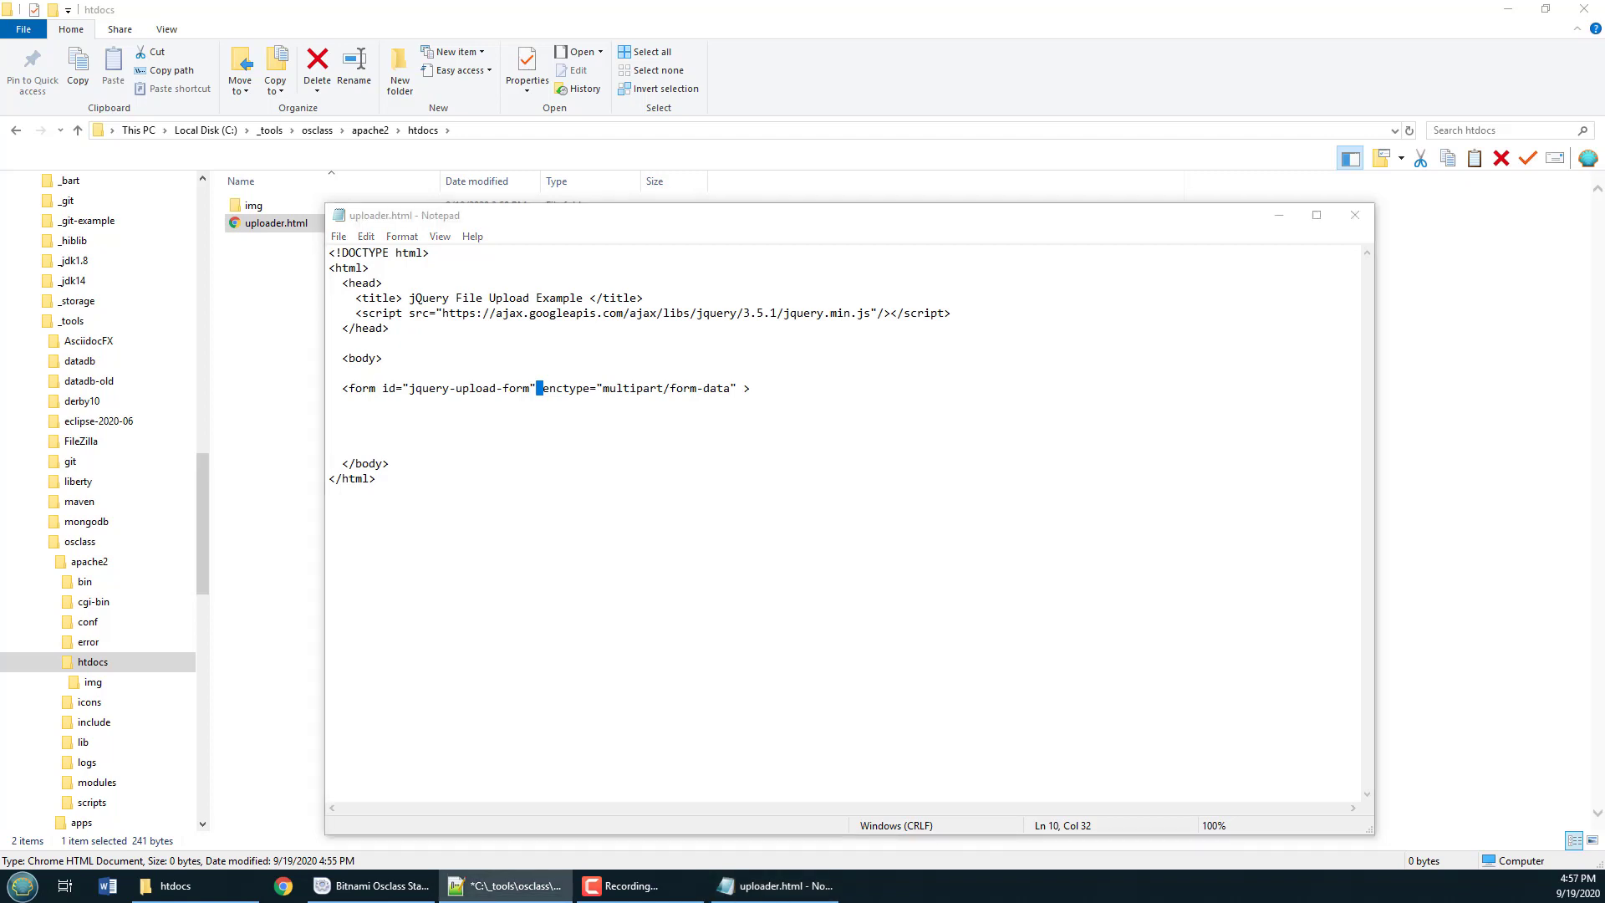
key("enter")
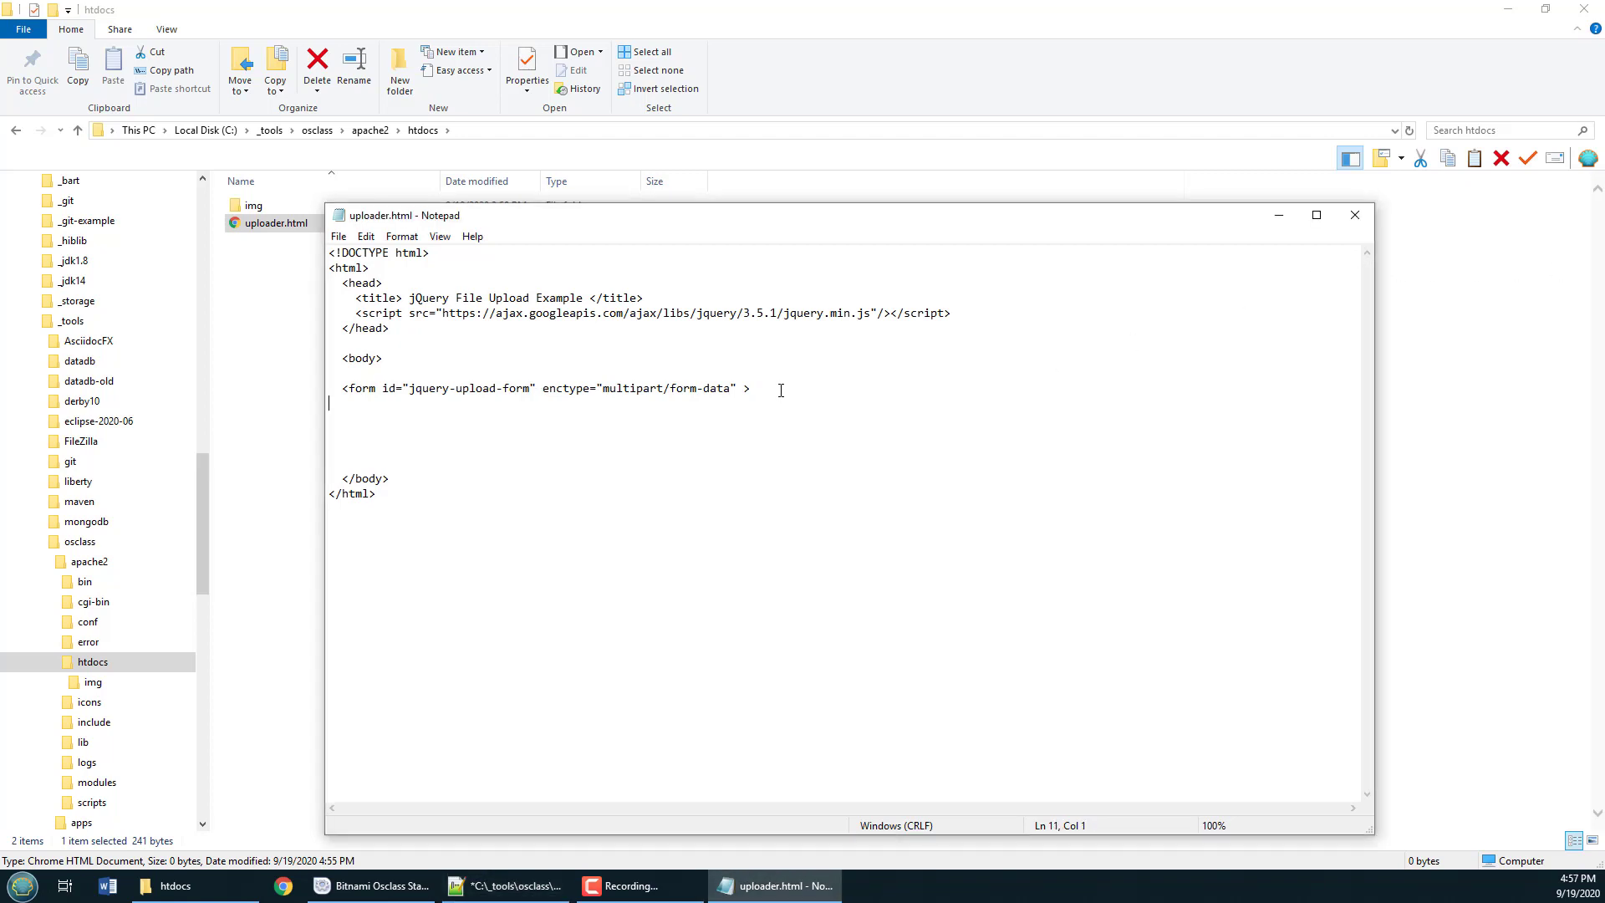
type("</form>")
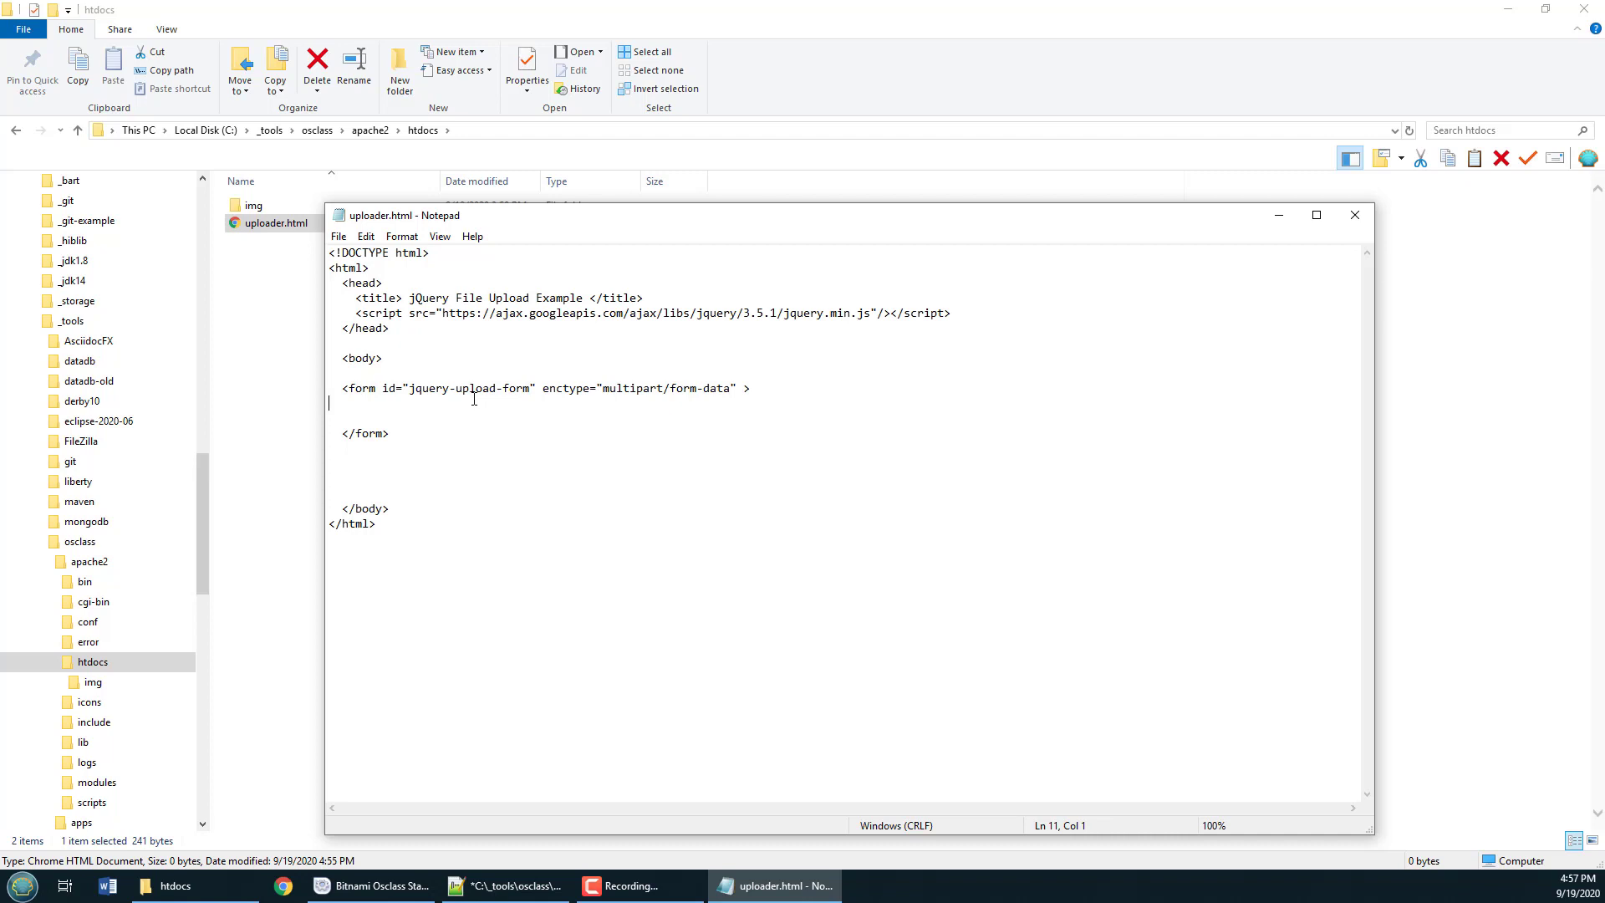
mouse_move(1443, 350)
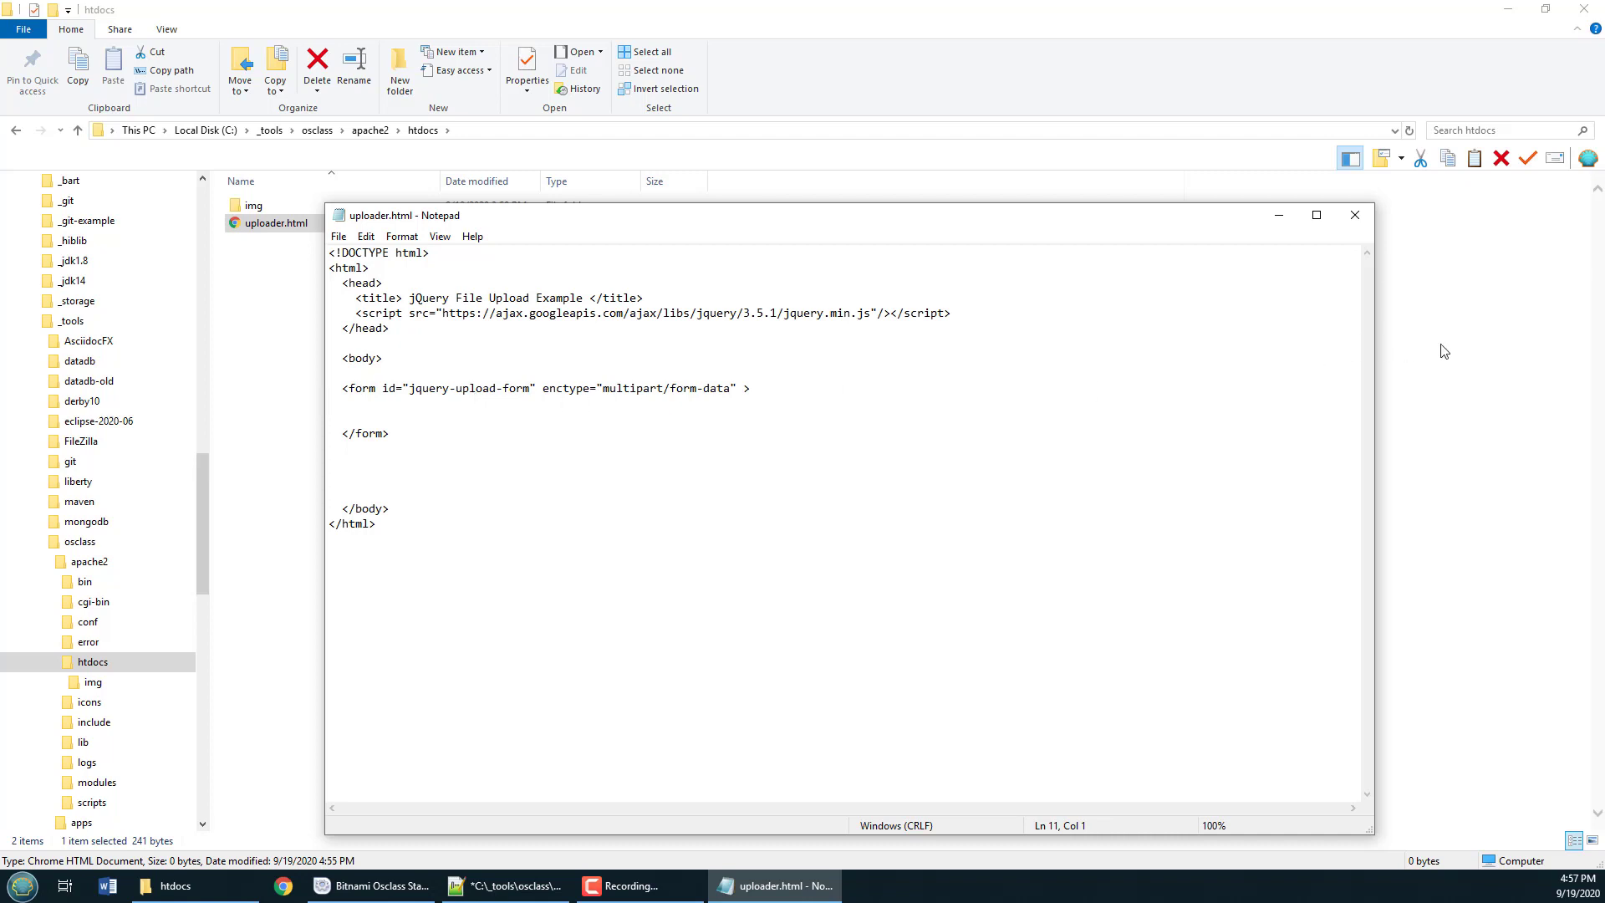
left_click(522, 414)
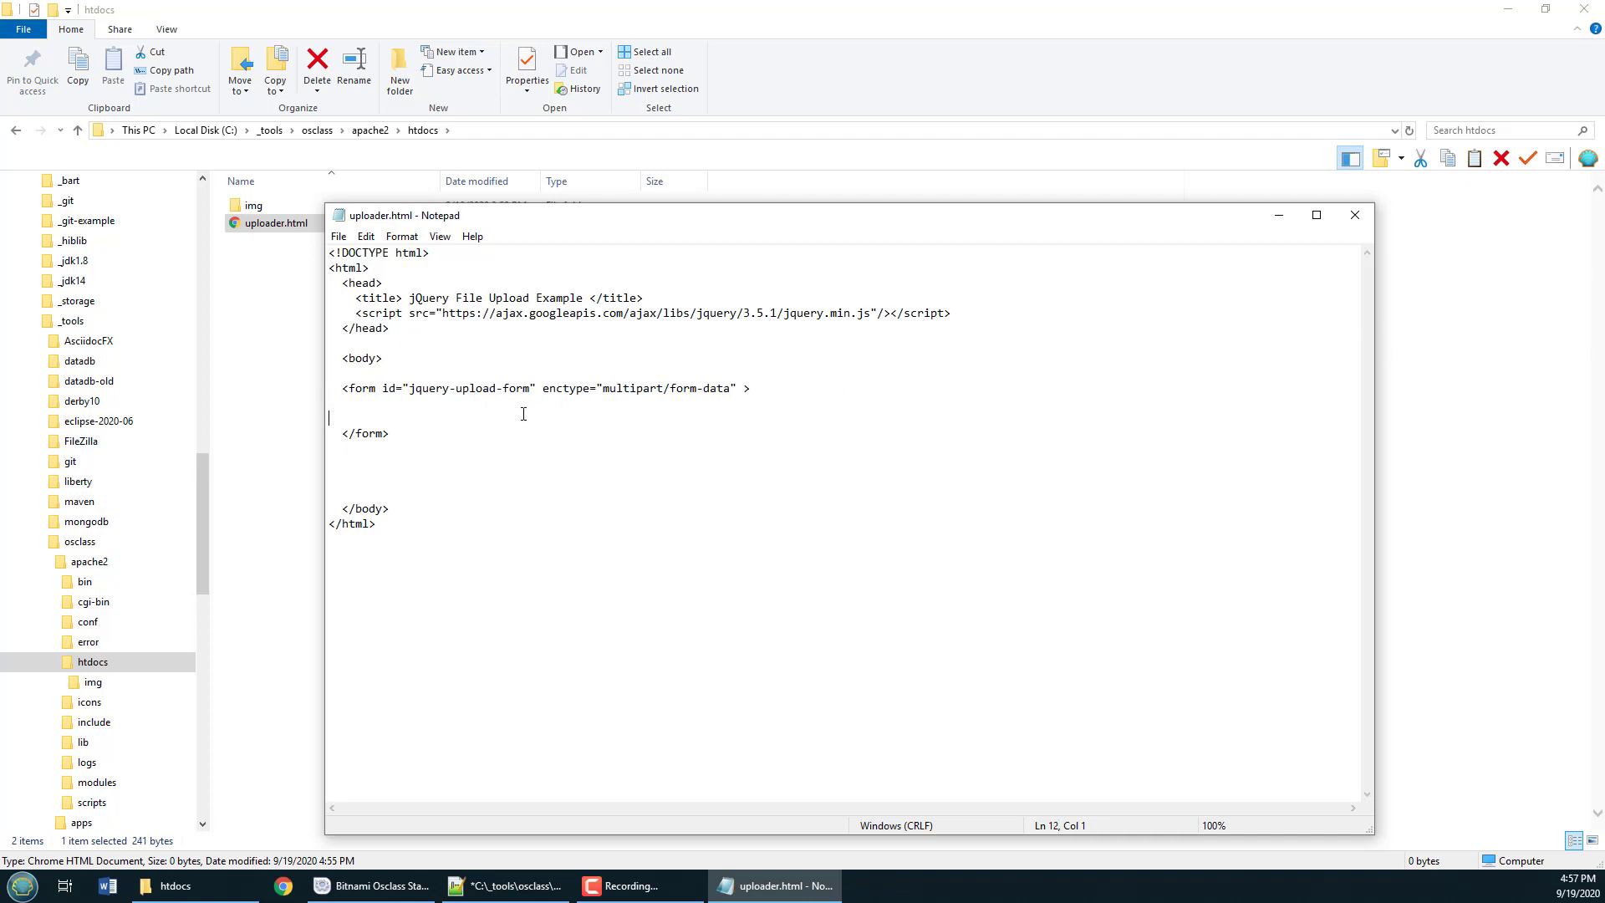
double_click(468, 388)
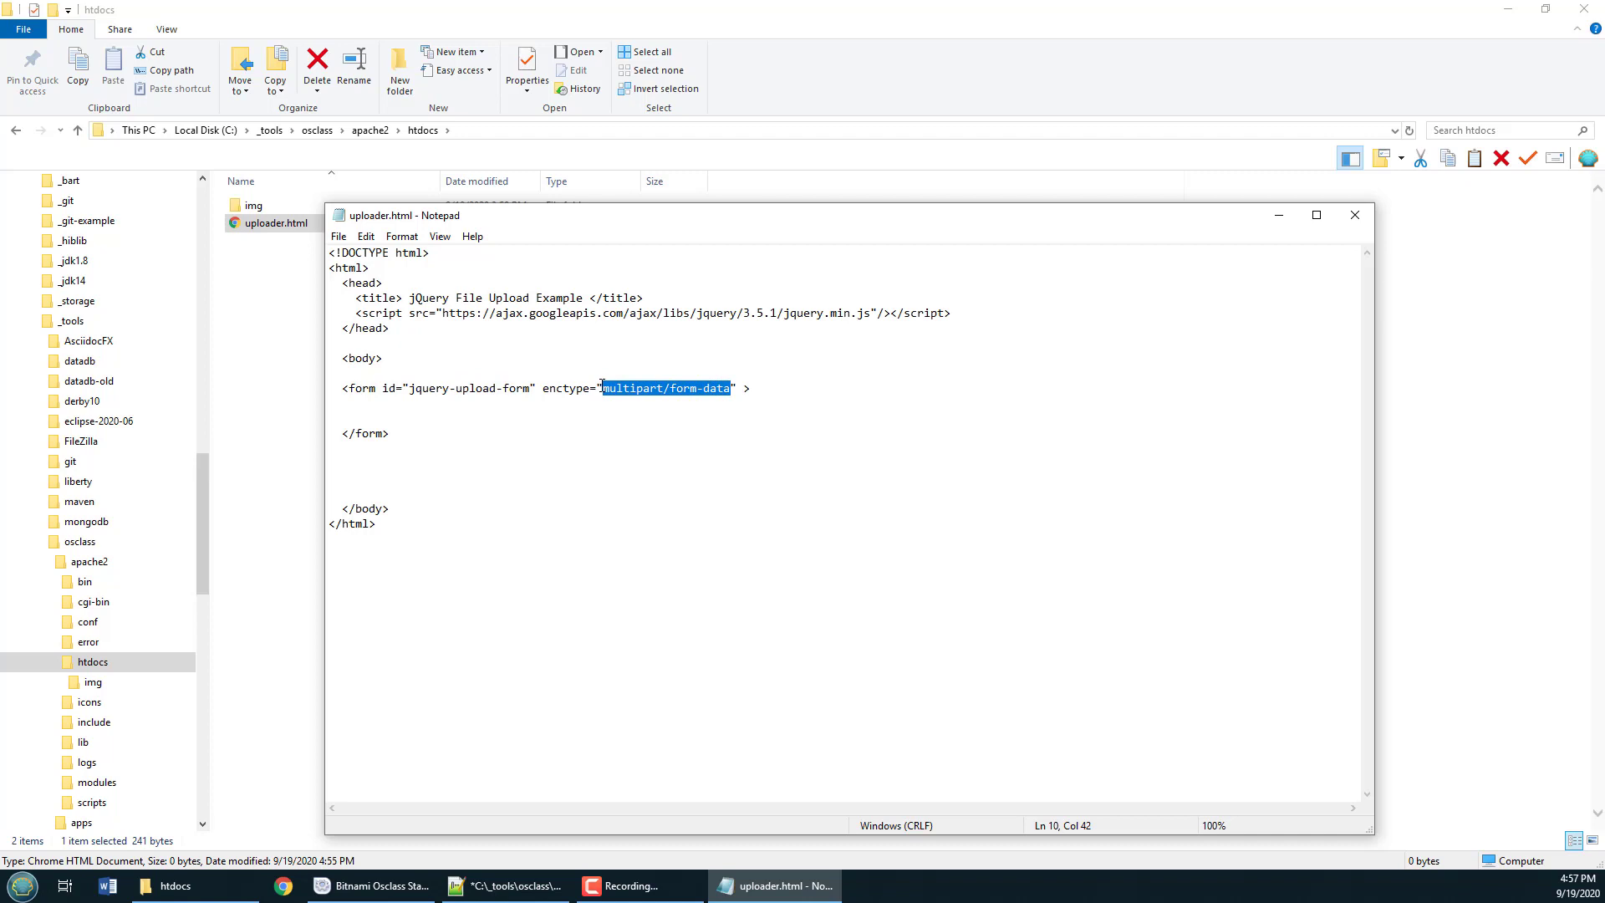
left_click(935, 392)
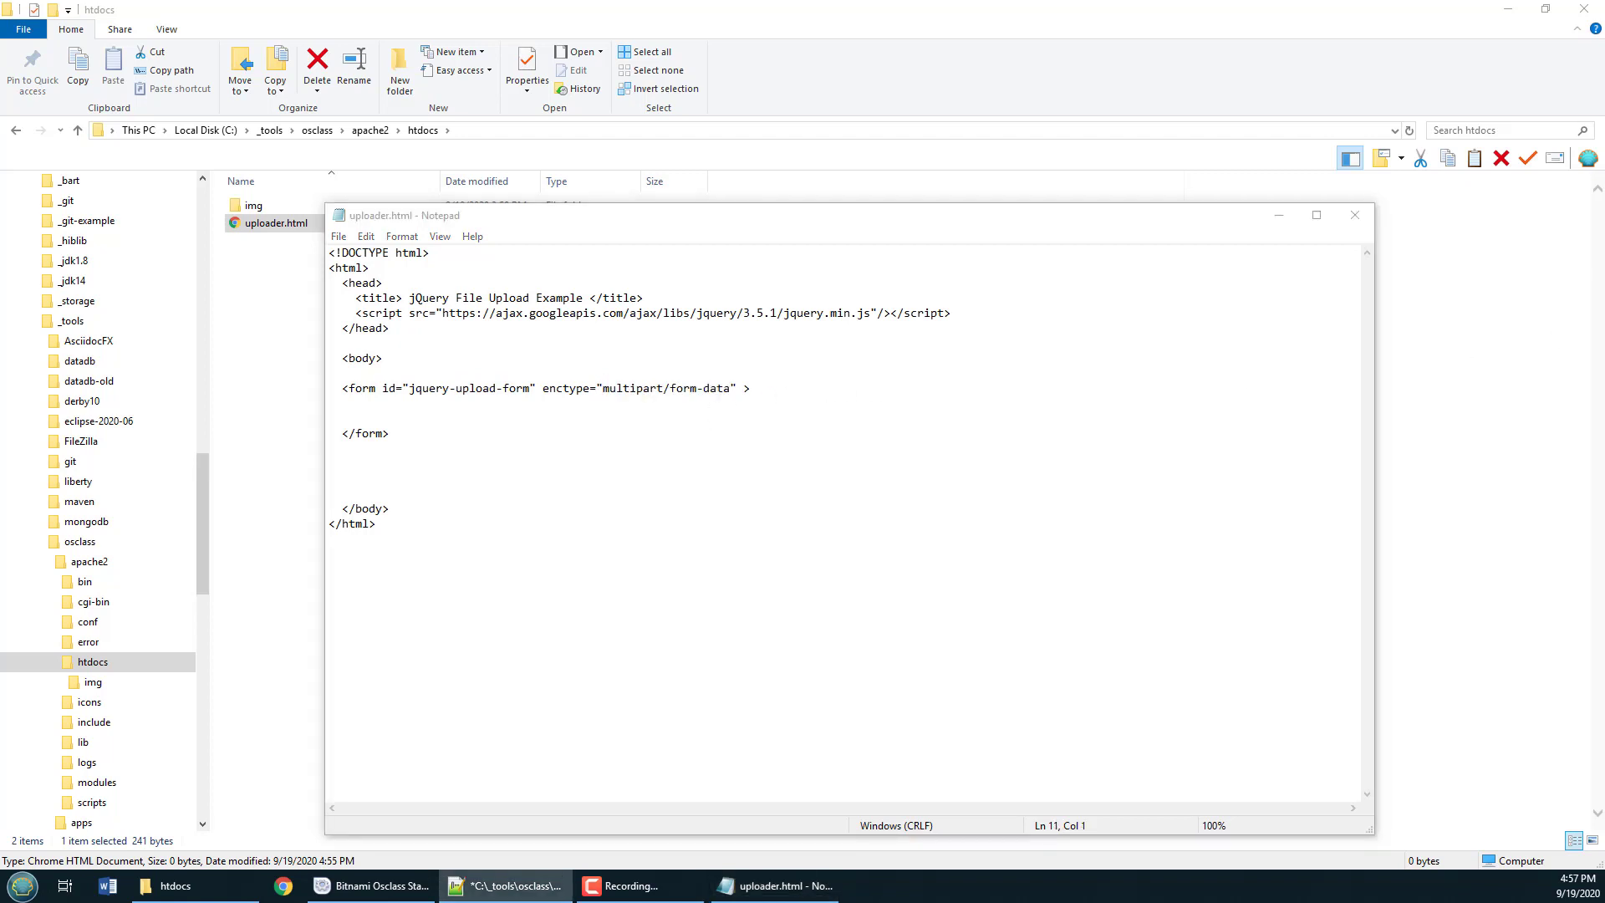
mouse_move(1512, 240)
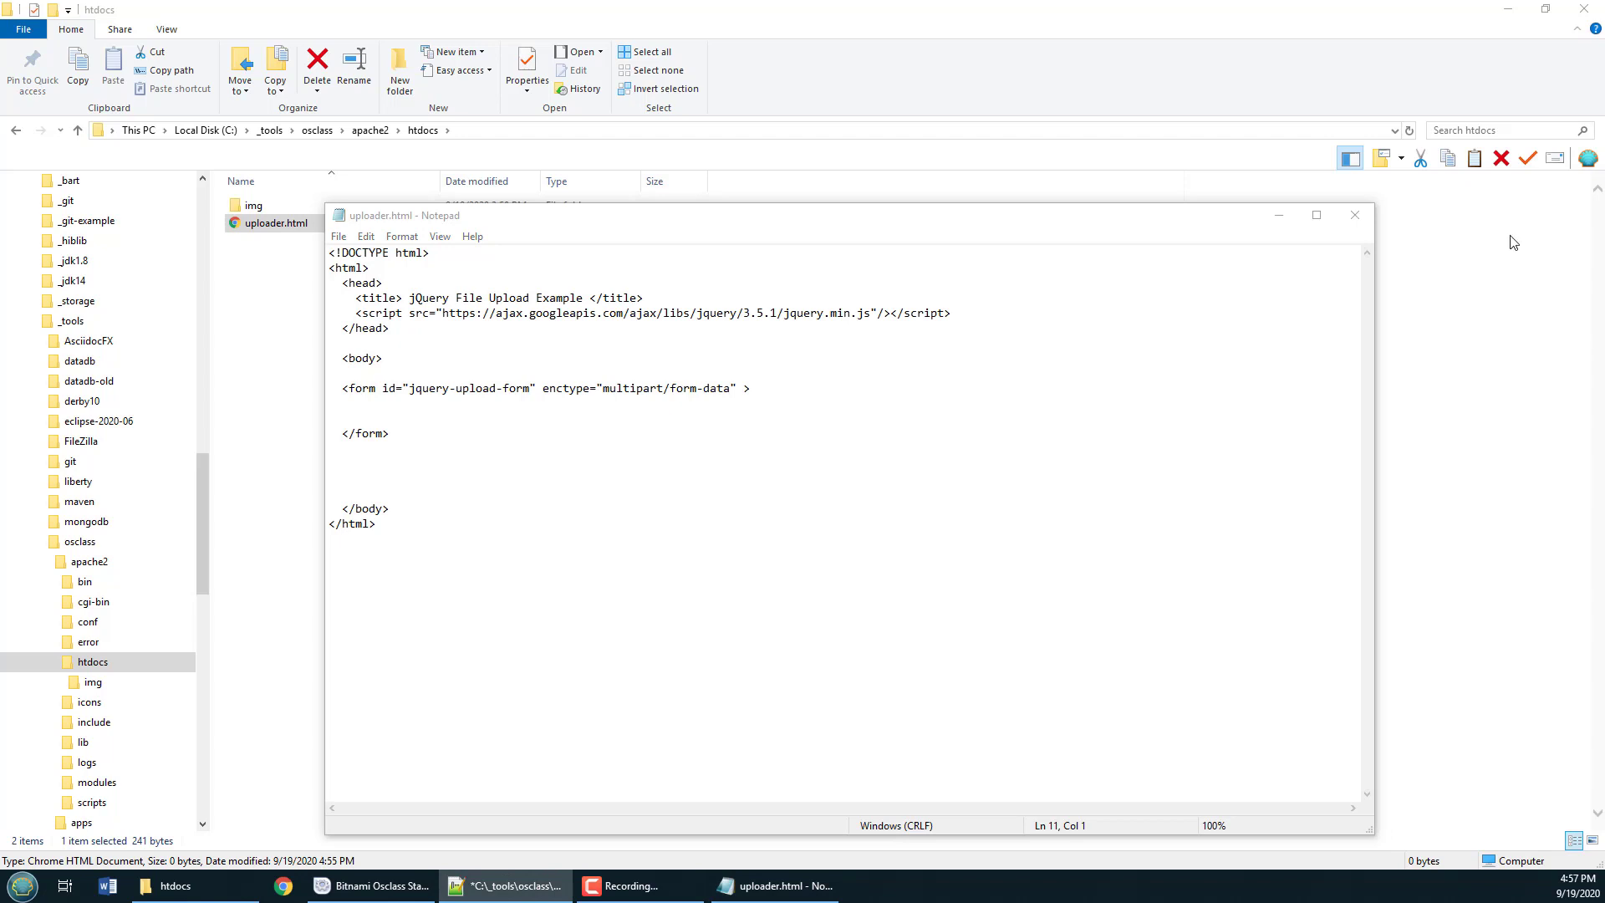
- Add a file input named file and an Upload button with id jquery-upload-button inside the form
type("<input id=\"file\" type=\"file\" name=\"file\" />")
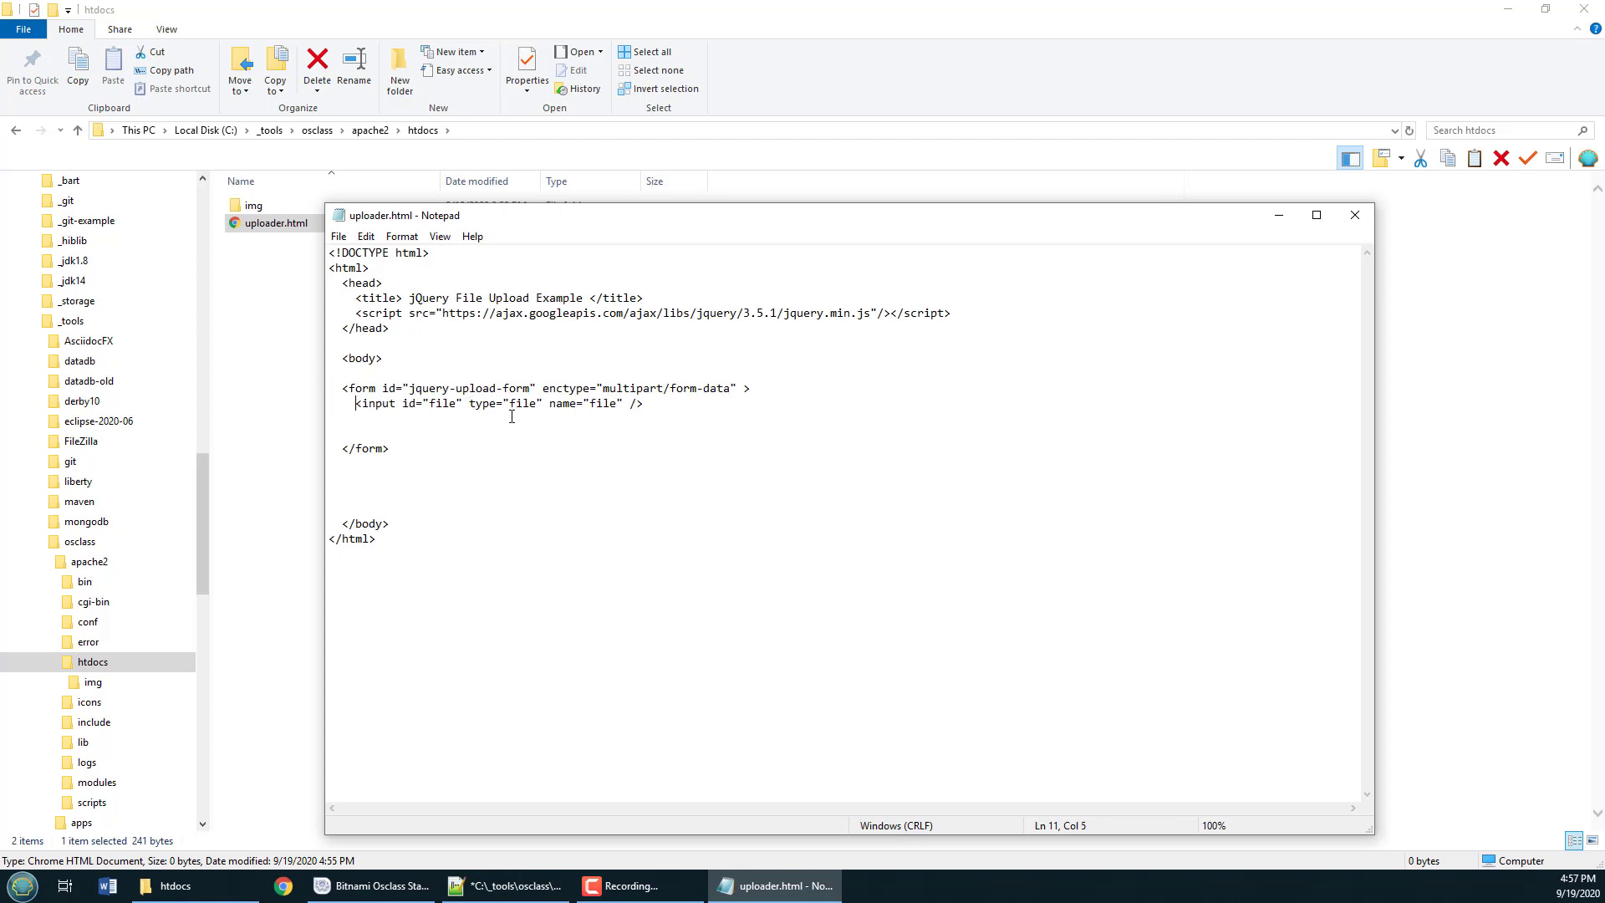
double_click(429, 403)
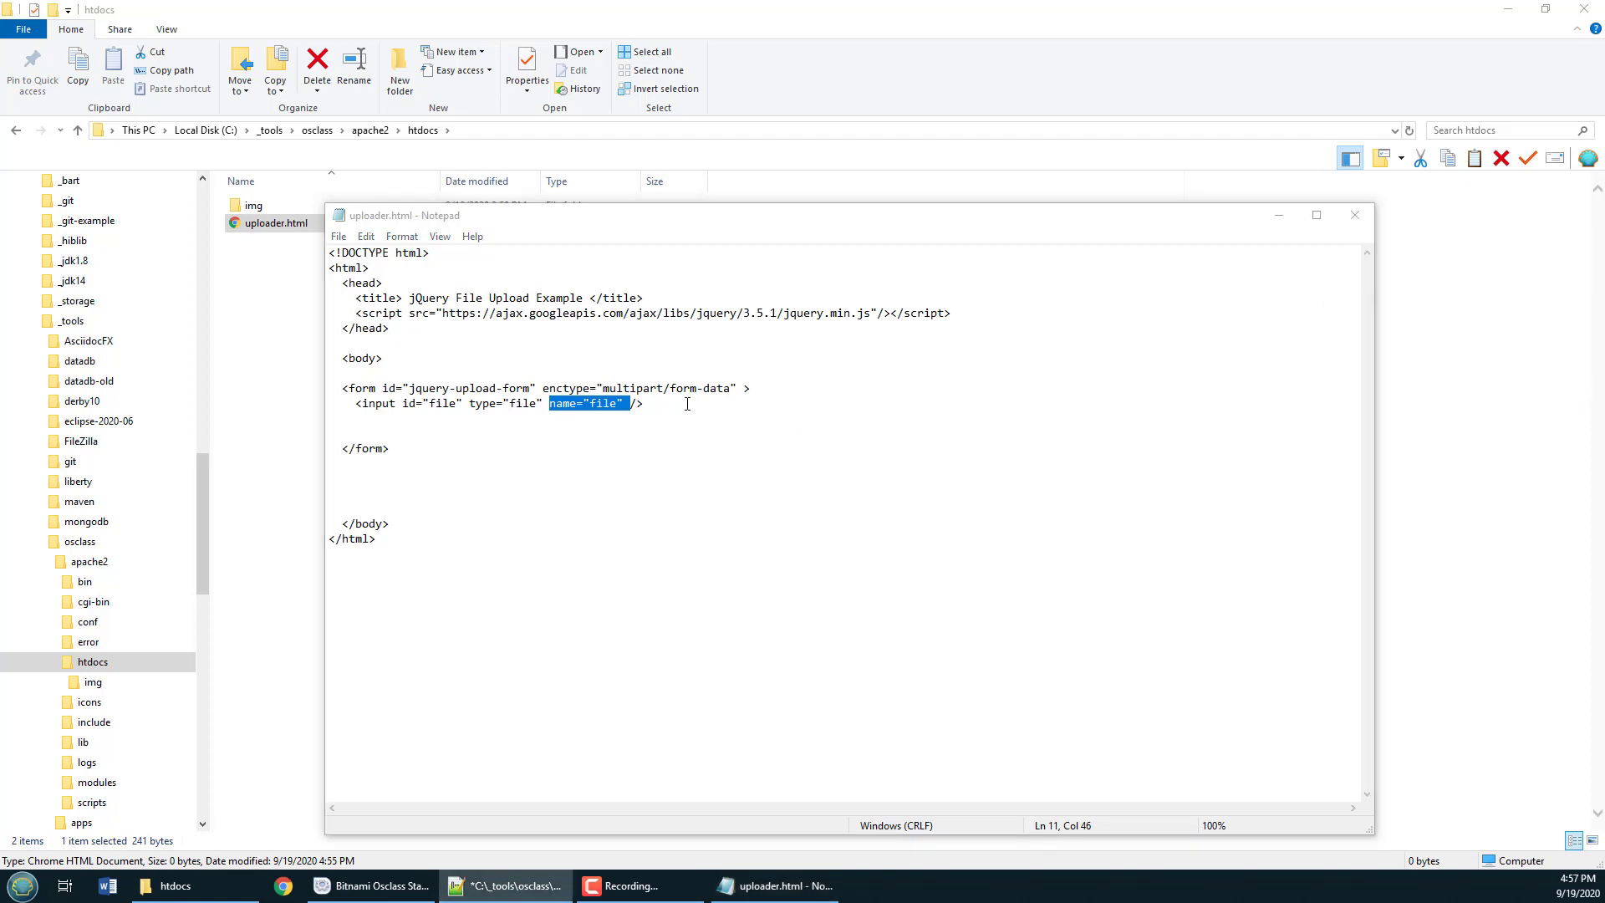
type("<input id=\"jquery-upload-button\" type=\"button\" value=\"Upload\" />")
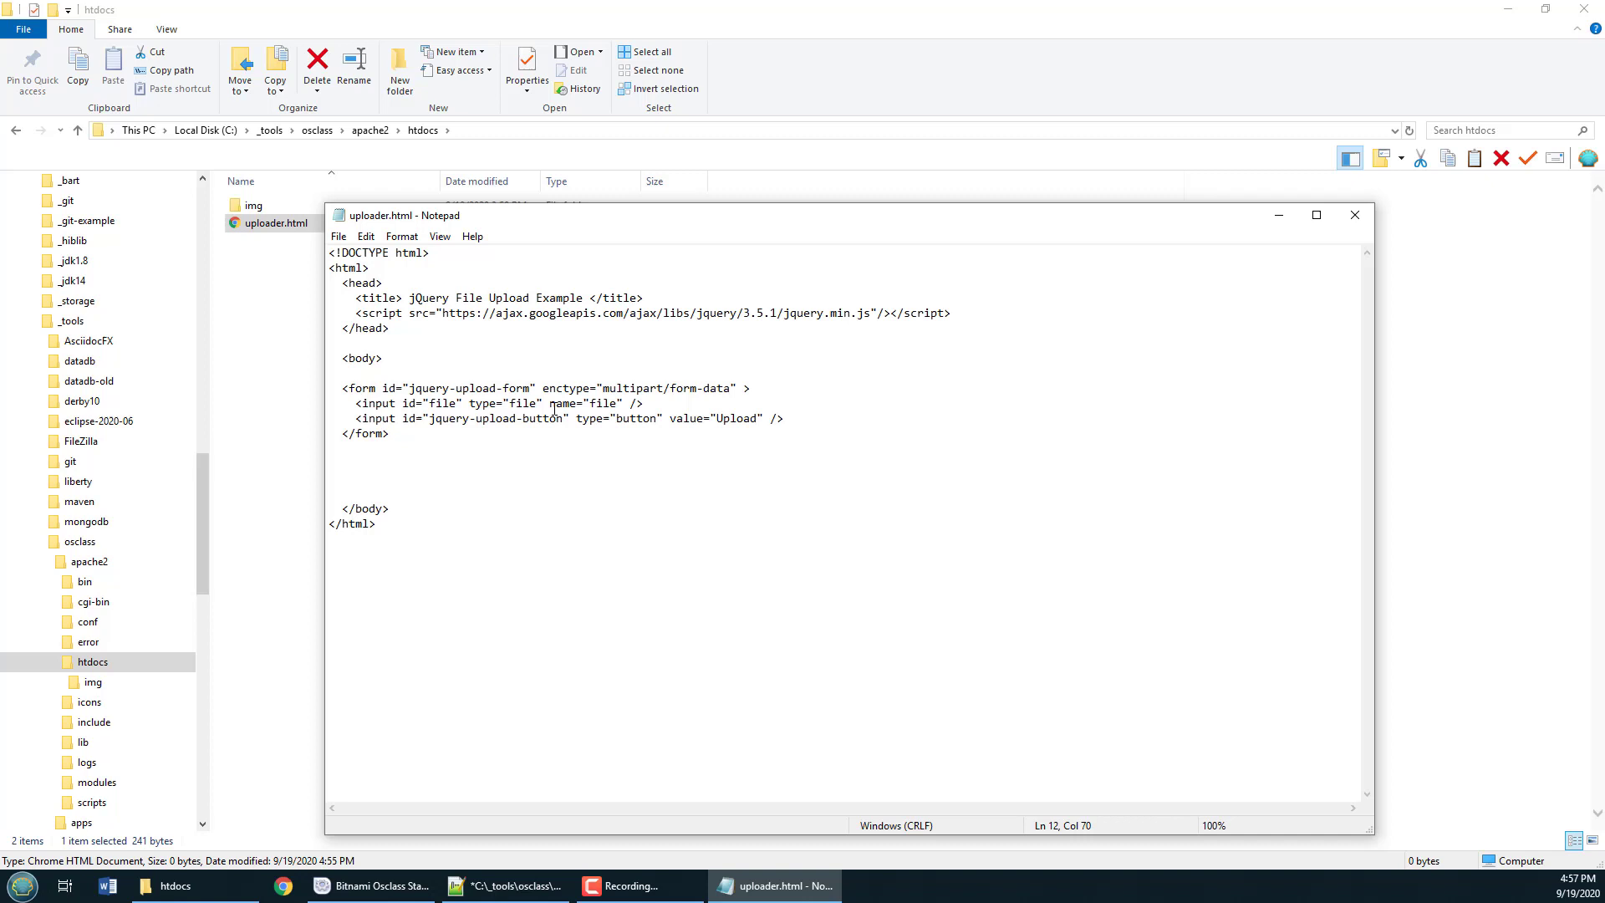
double_click(497, 418)
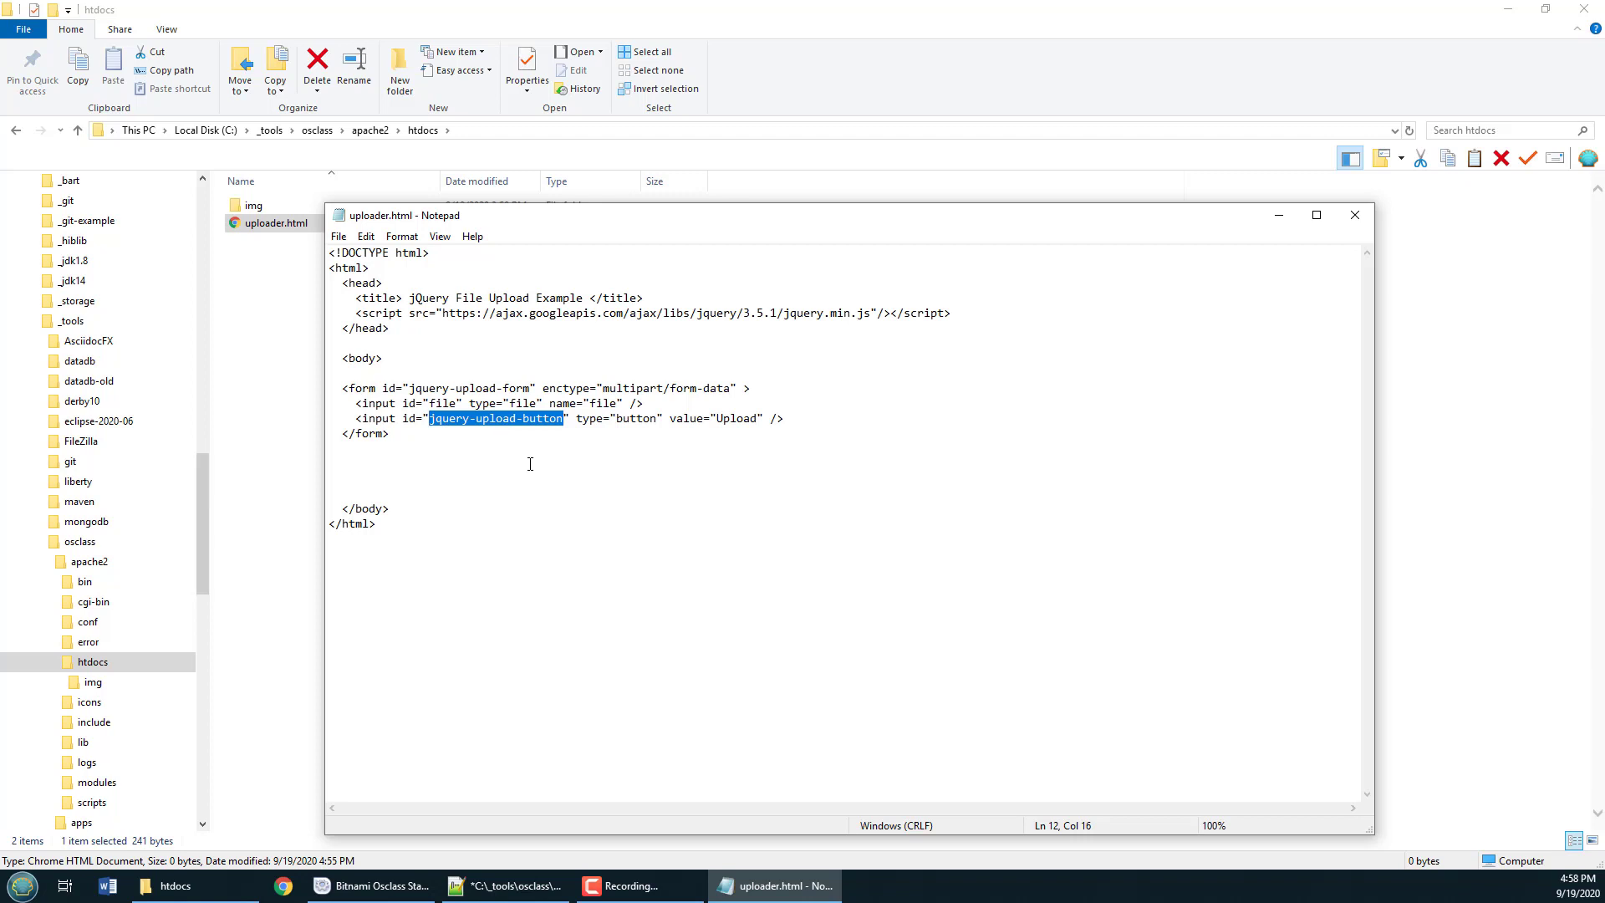
mouse_move(518, 434)
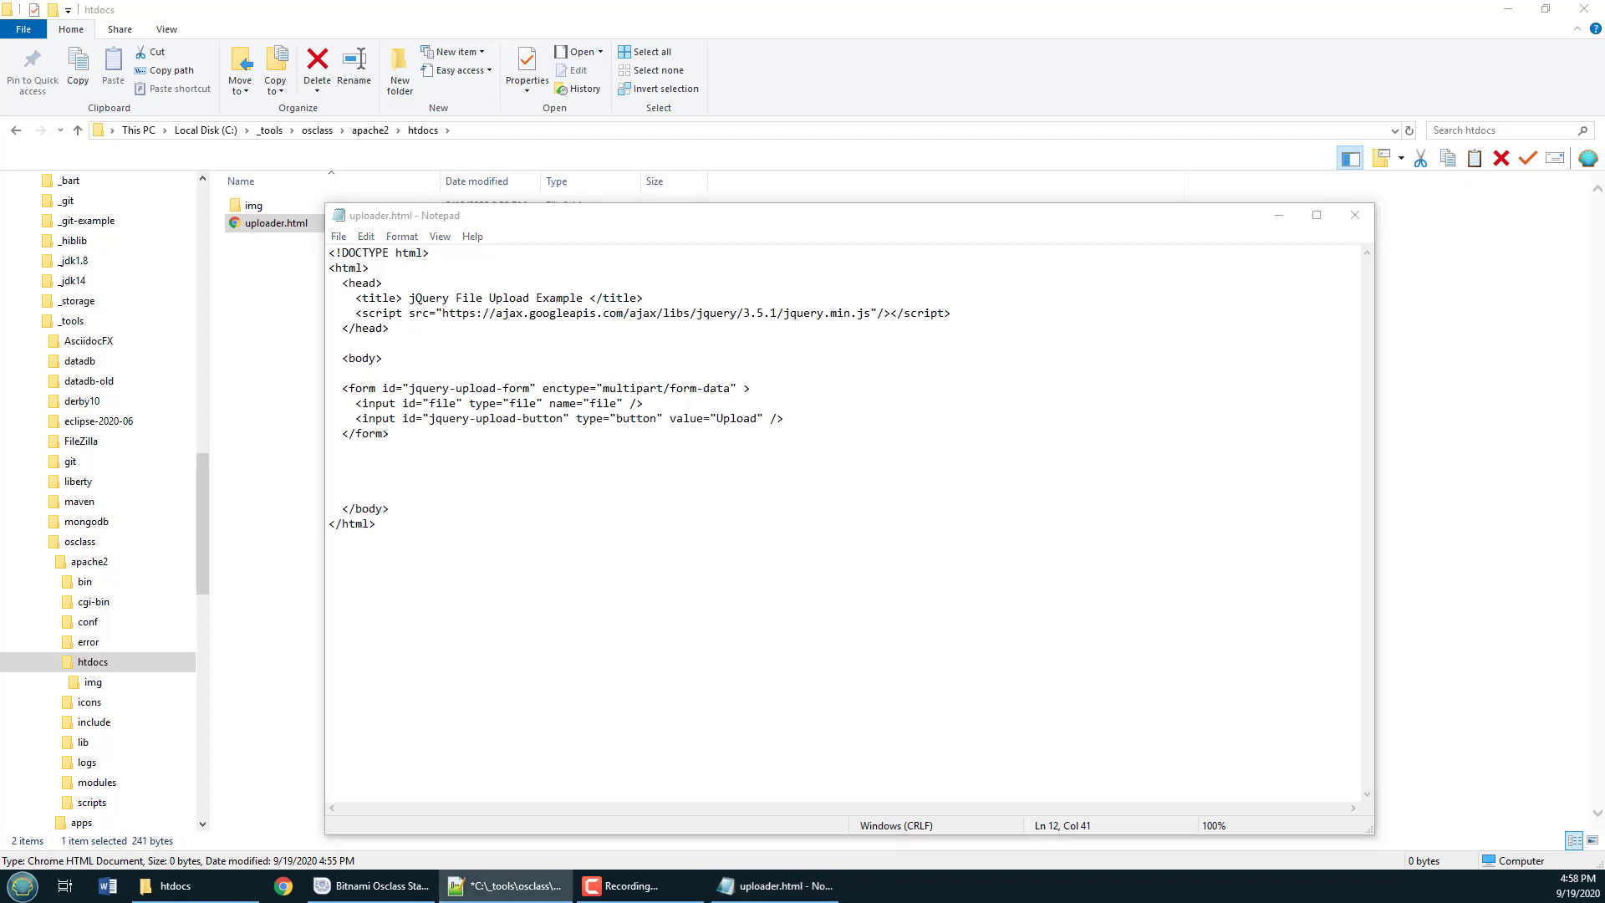
left_click(411, 438)
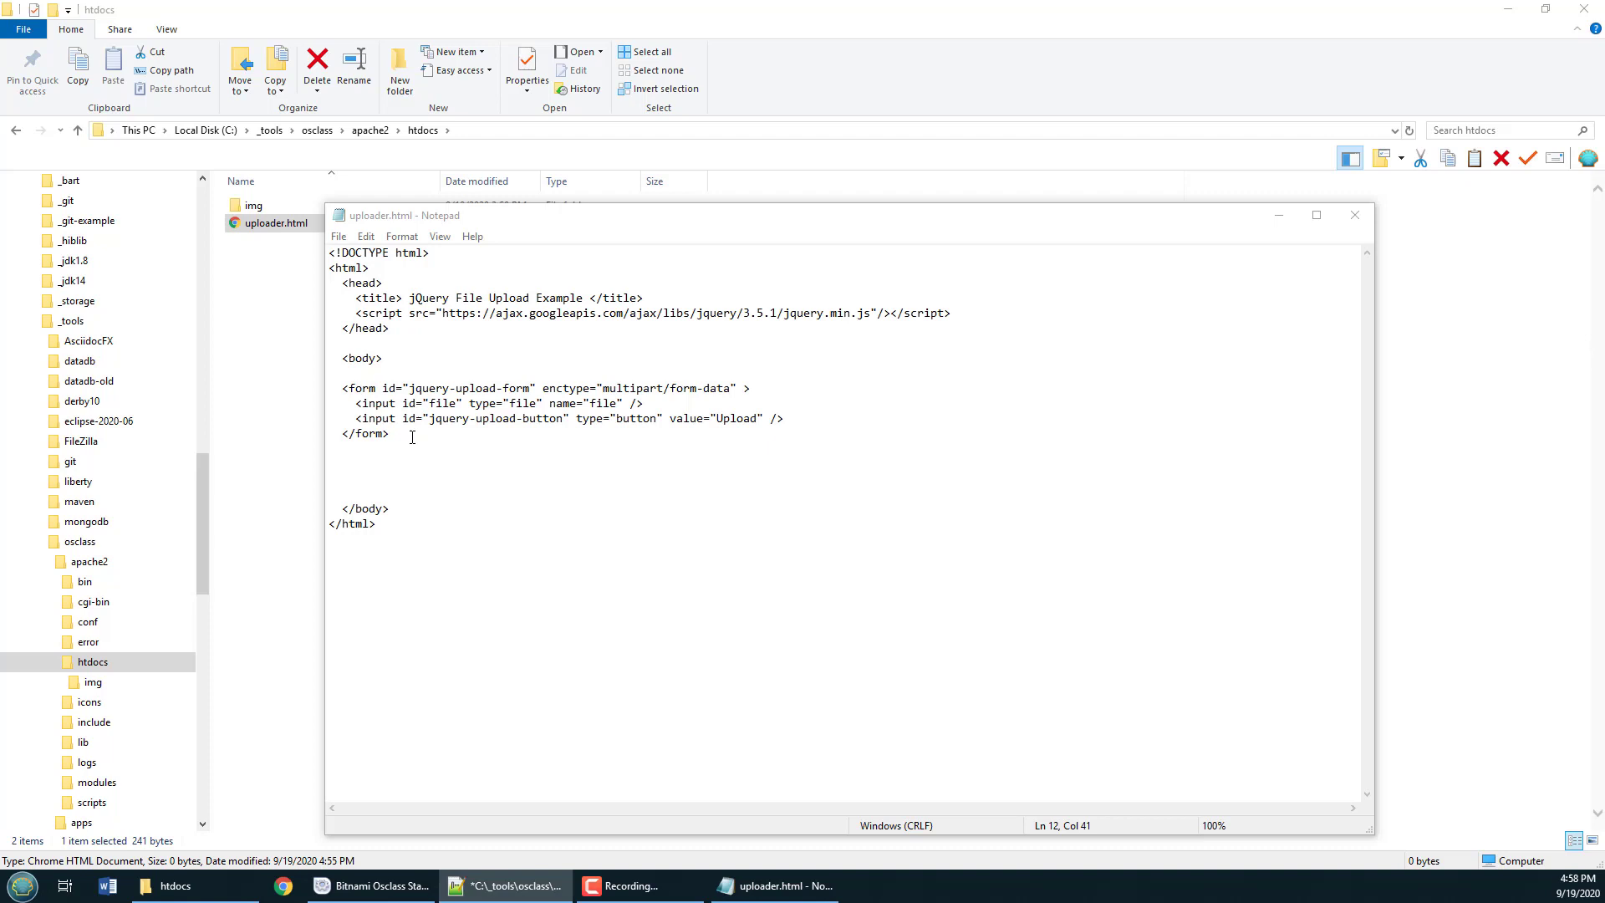
left_click(390, 463)
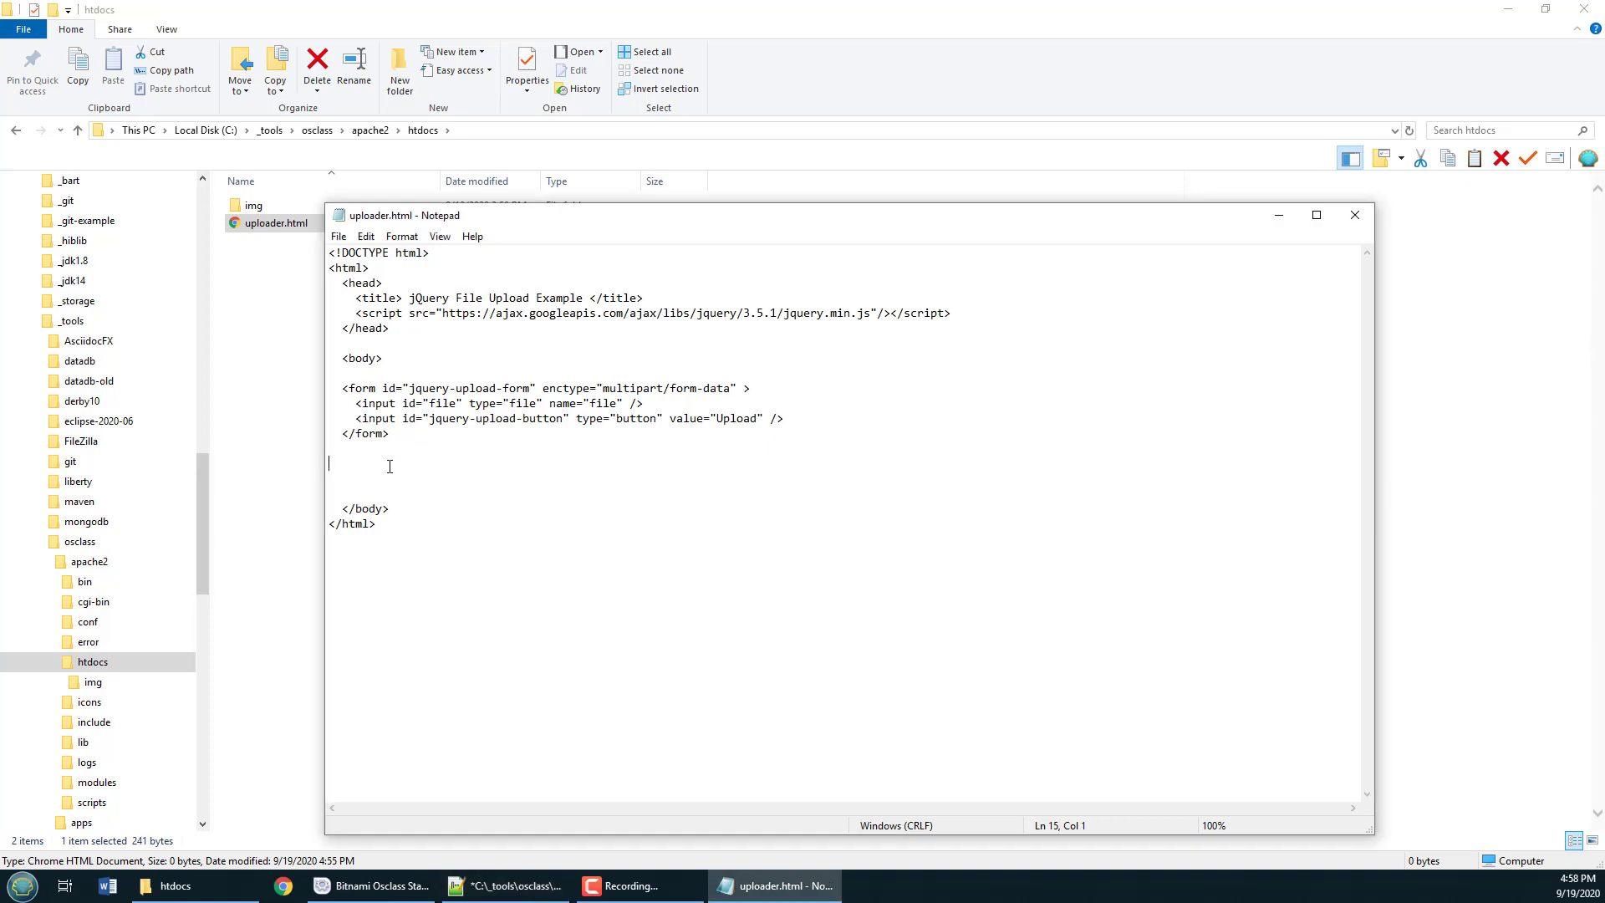
- Start a script whose Upload click handler builds FormData and appends the chosen file
type("<script type=\"text/javascript\">")
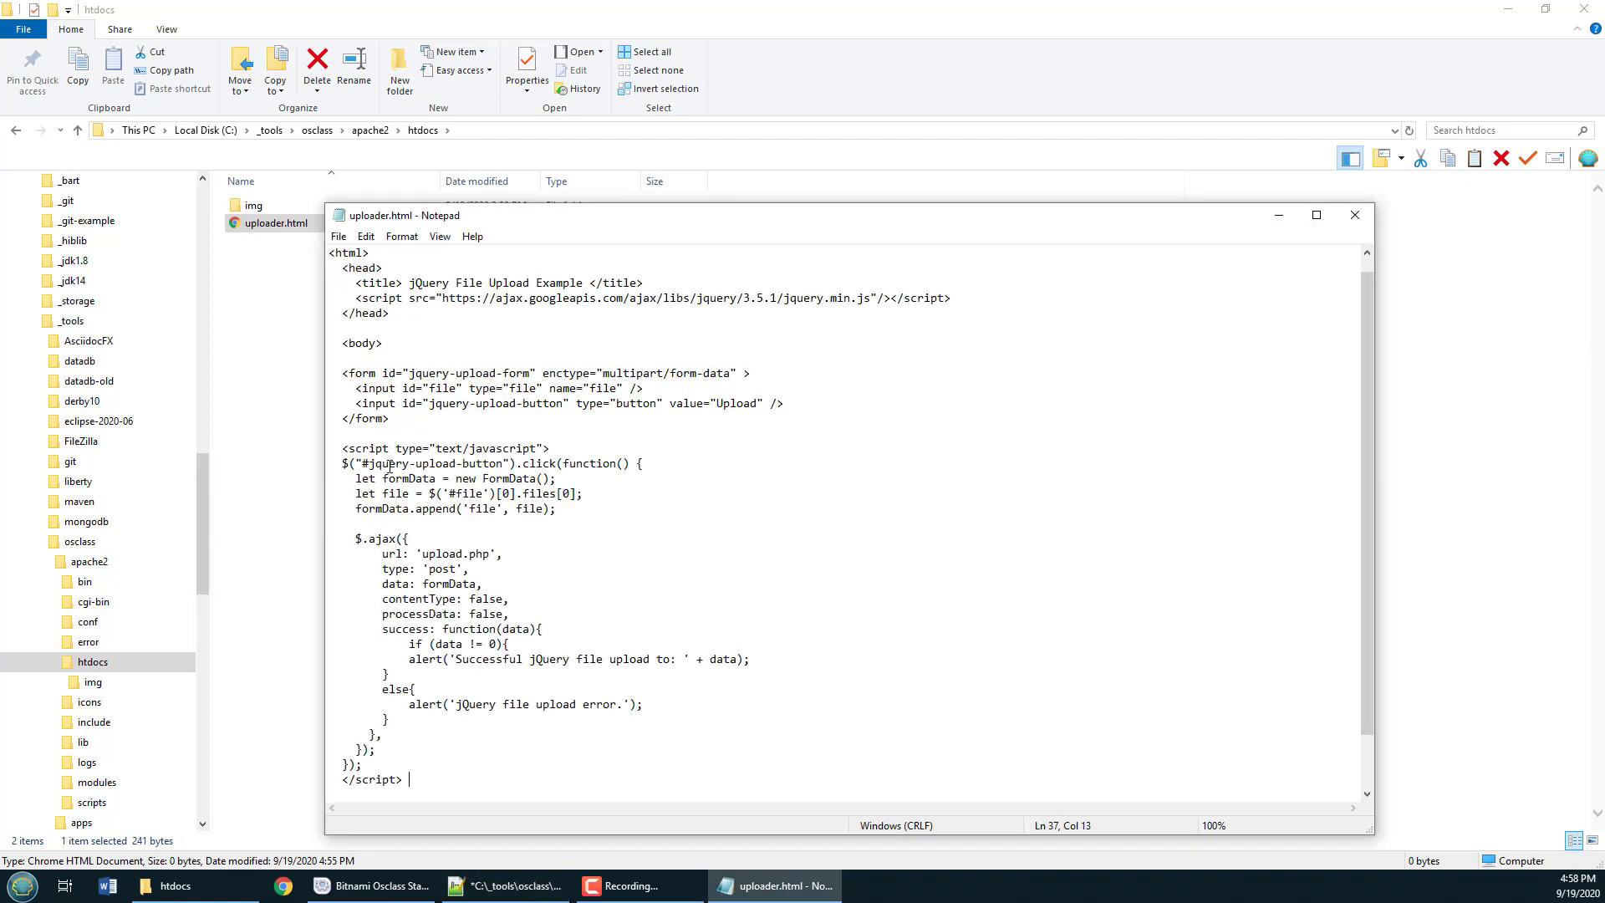
mouse_move(1354, 480)
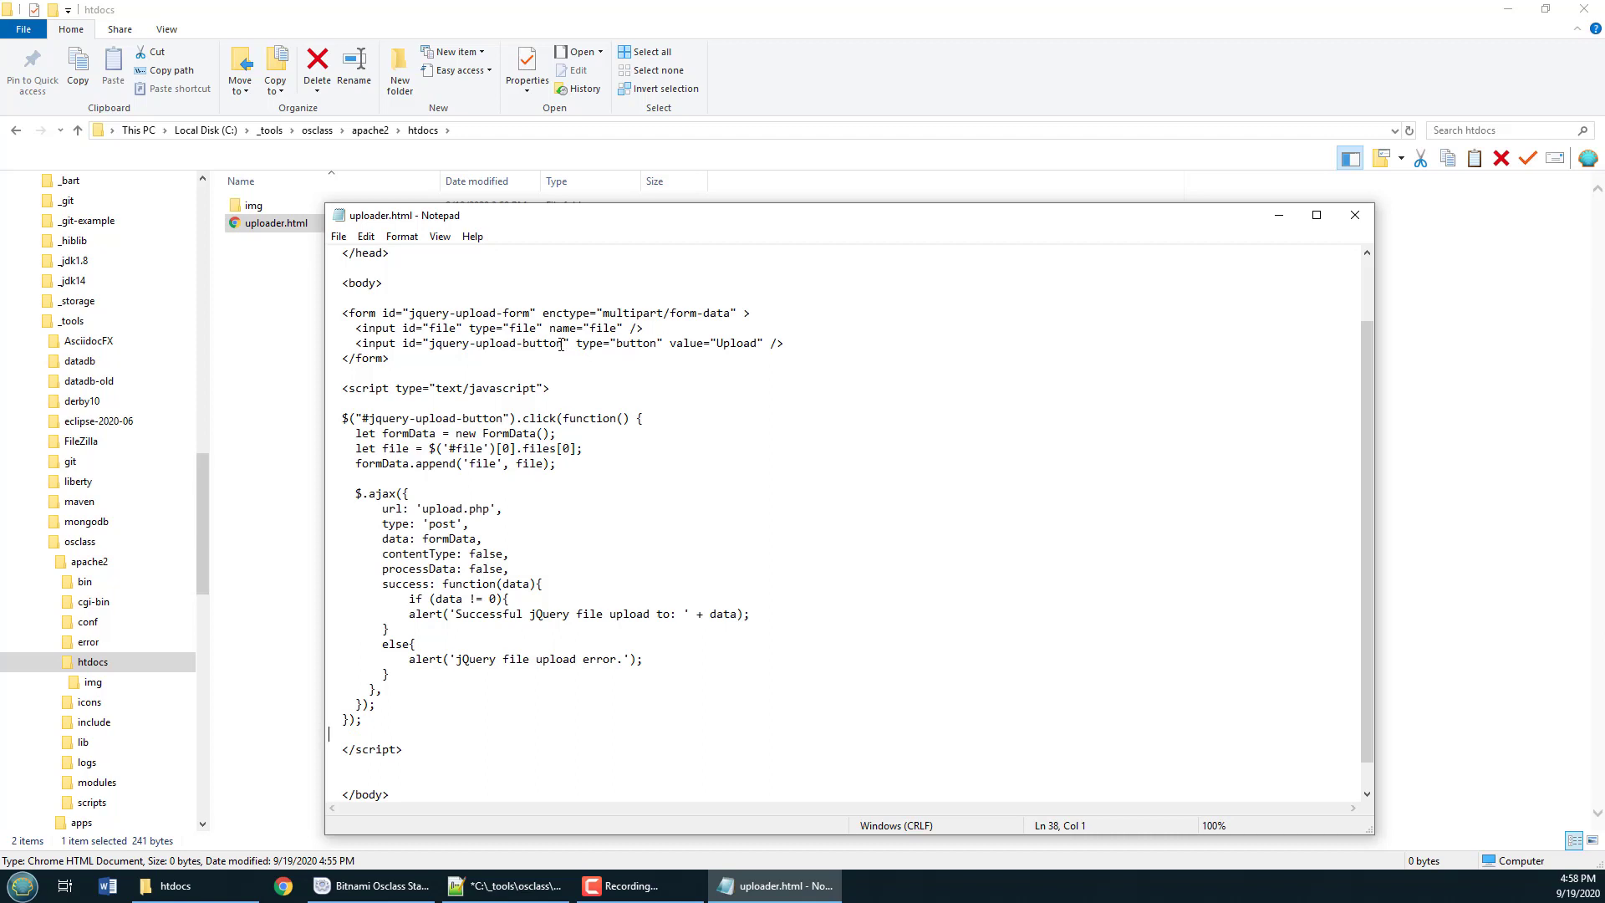
double_click(497, 342)
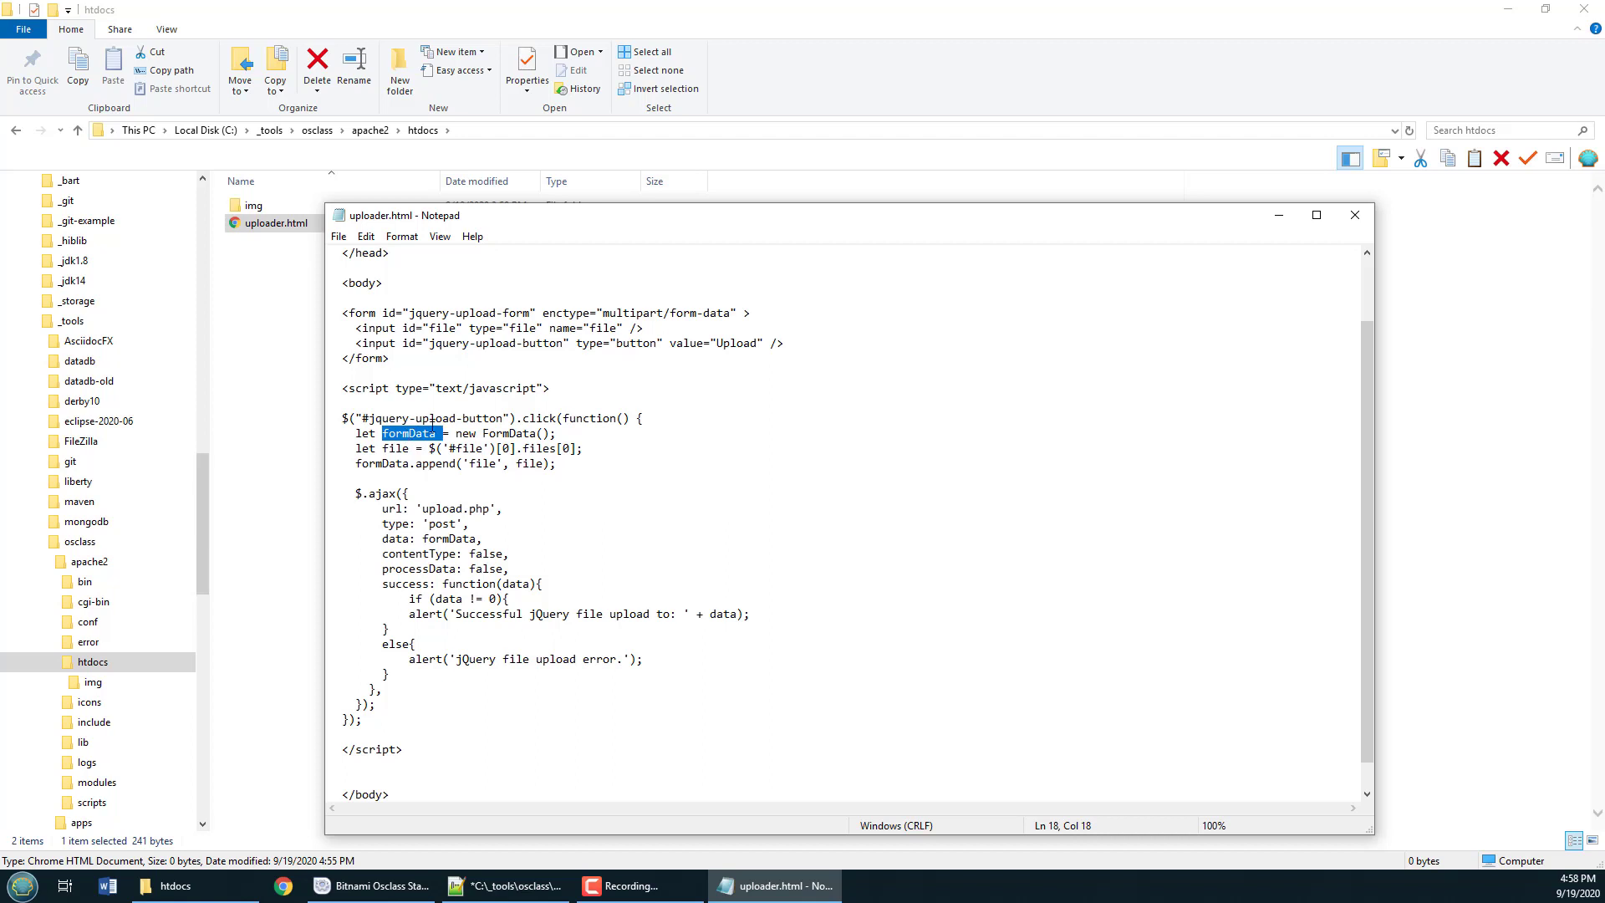
left_click(503, 433)
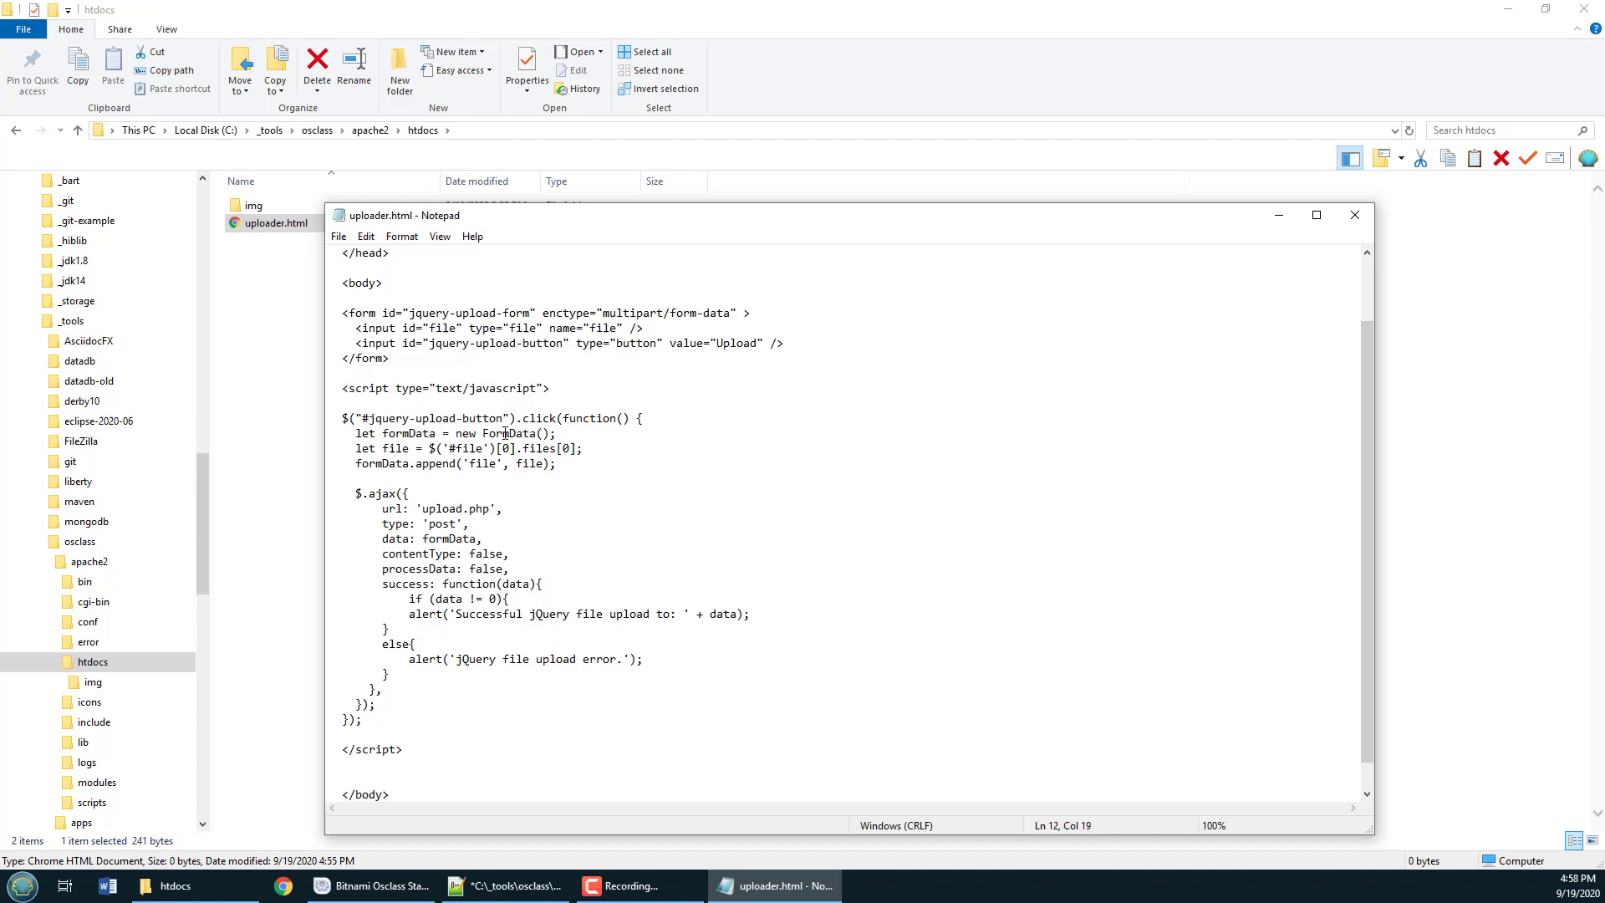
left_click_drag(418, 448, 587, 448)
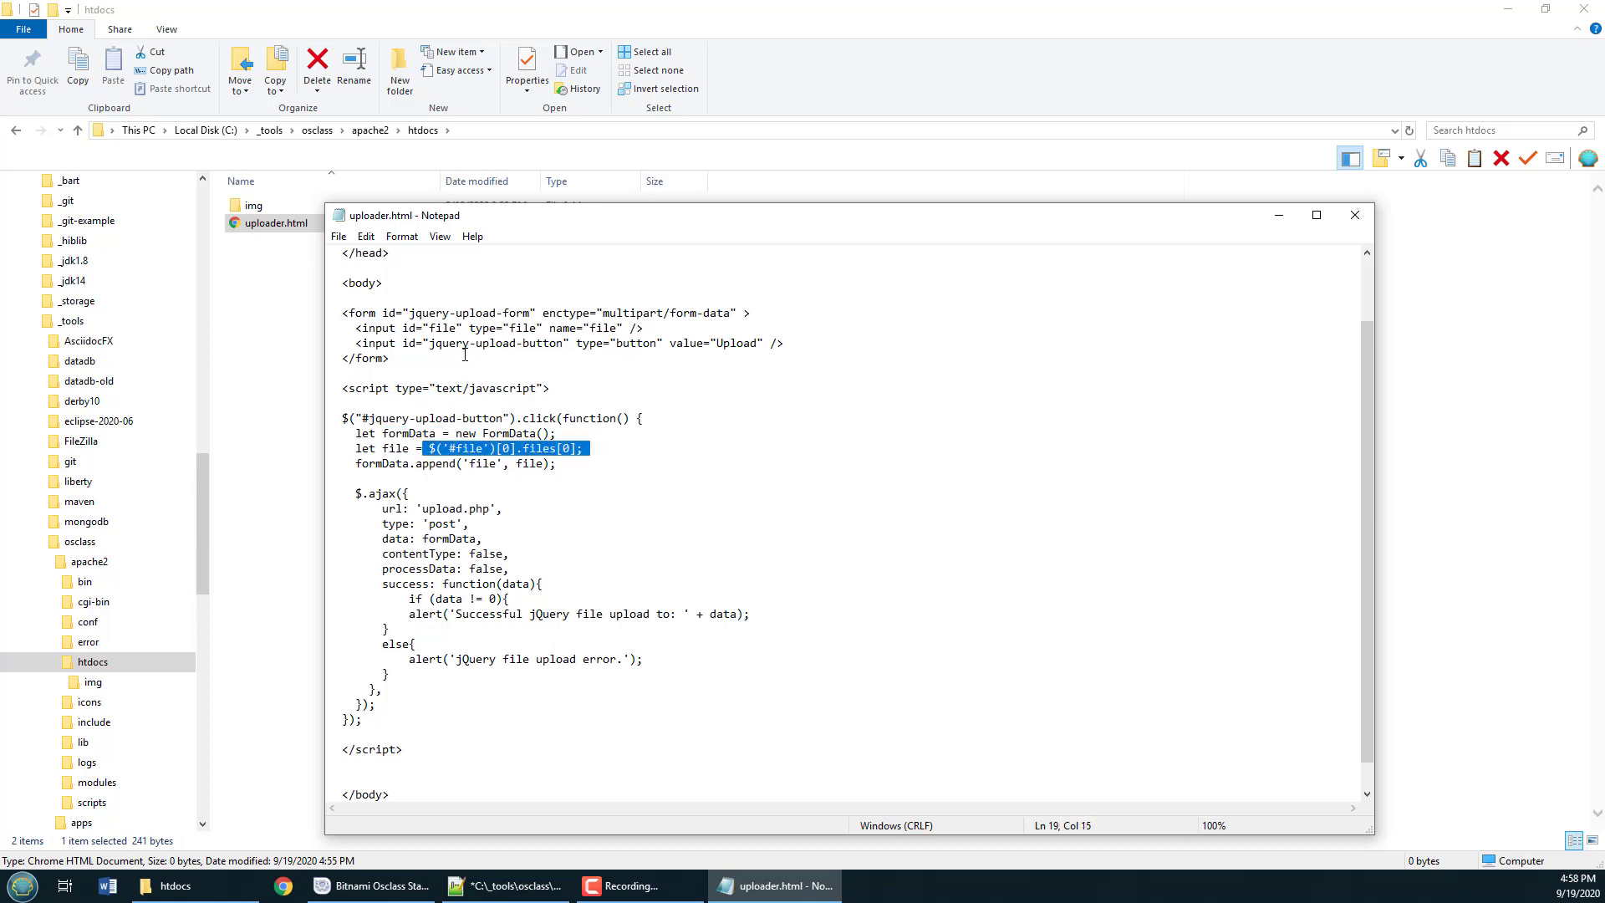
double_click(431, 327)
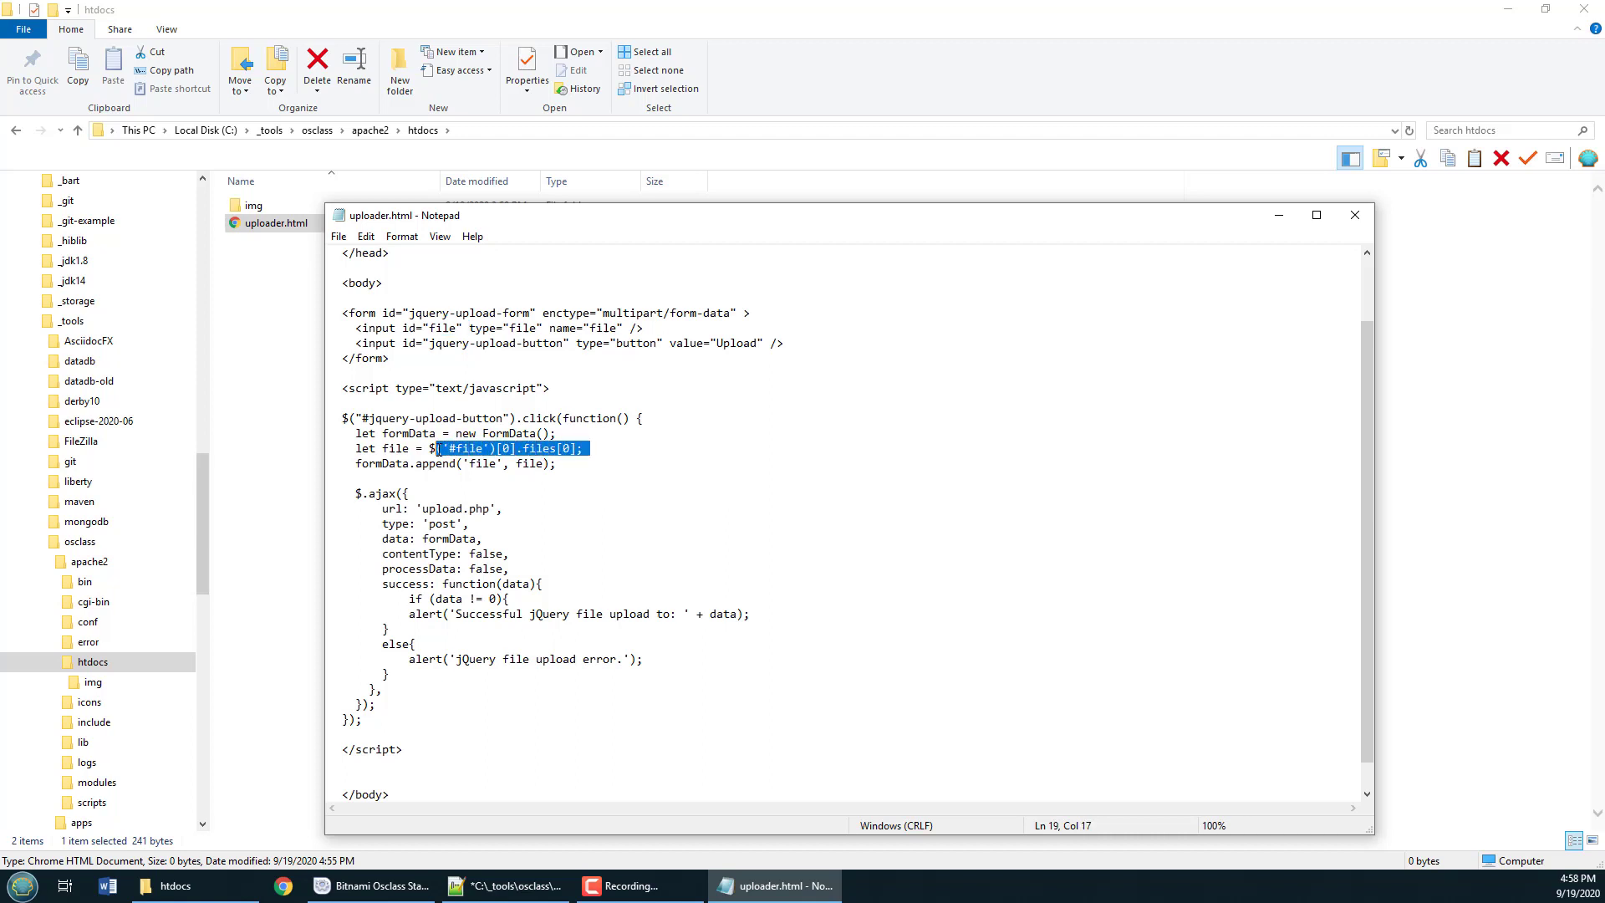
double_click(397, 448)
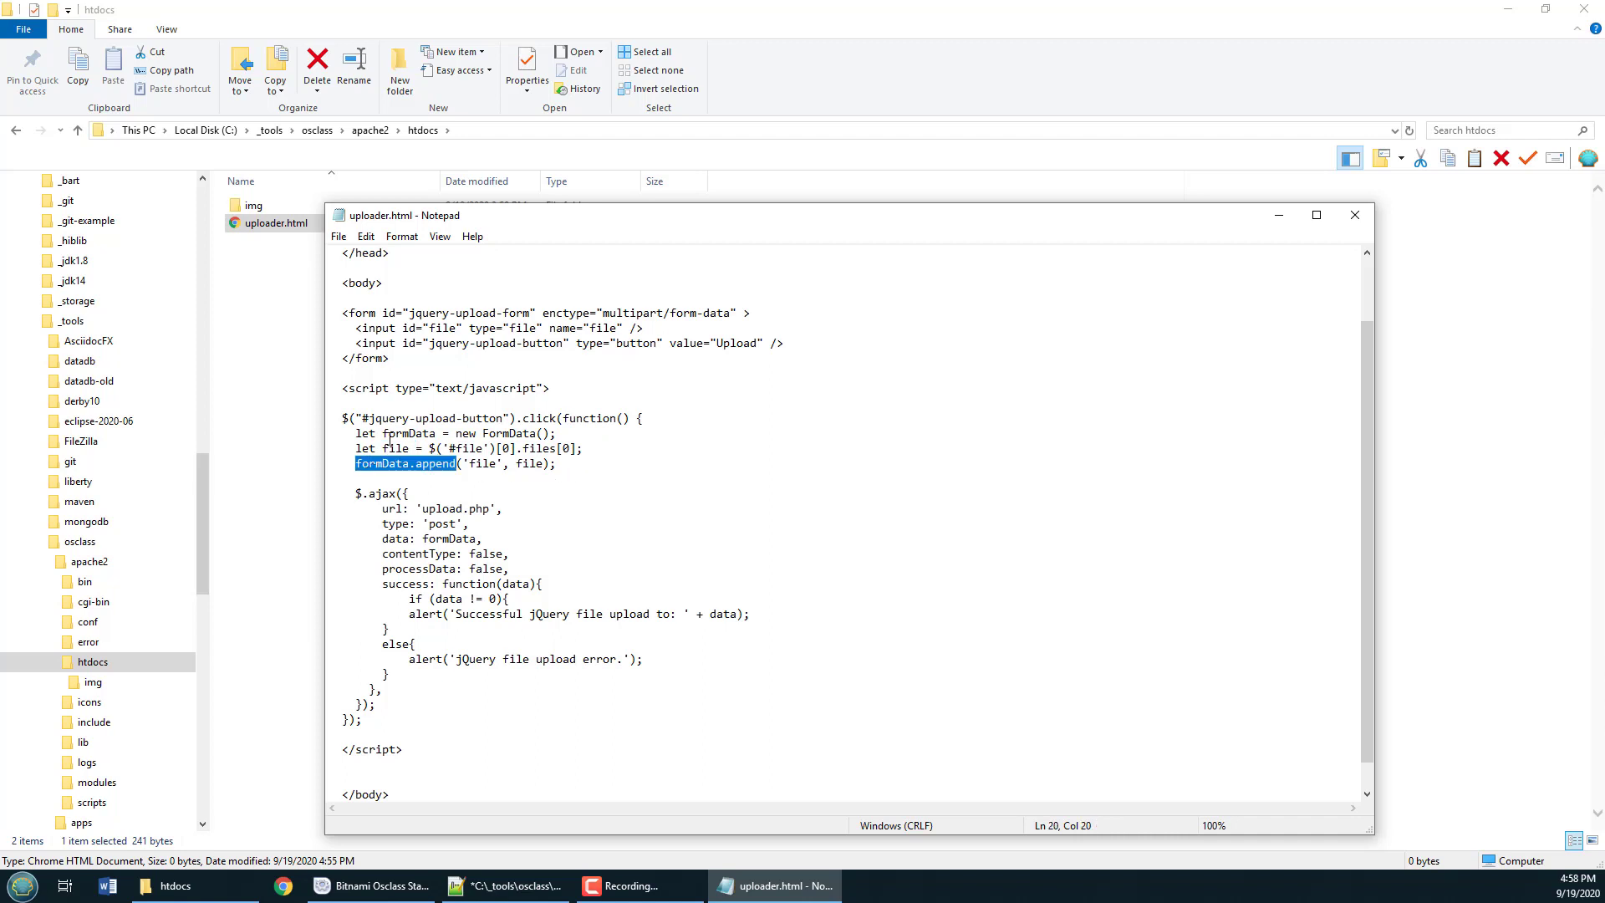
- Post the FormData to upload.php via $.ajax, alerting success or error, and save uploader.html
double_click(407, 433)
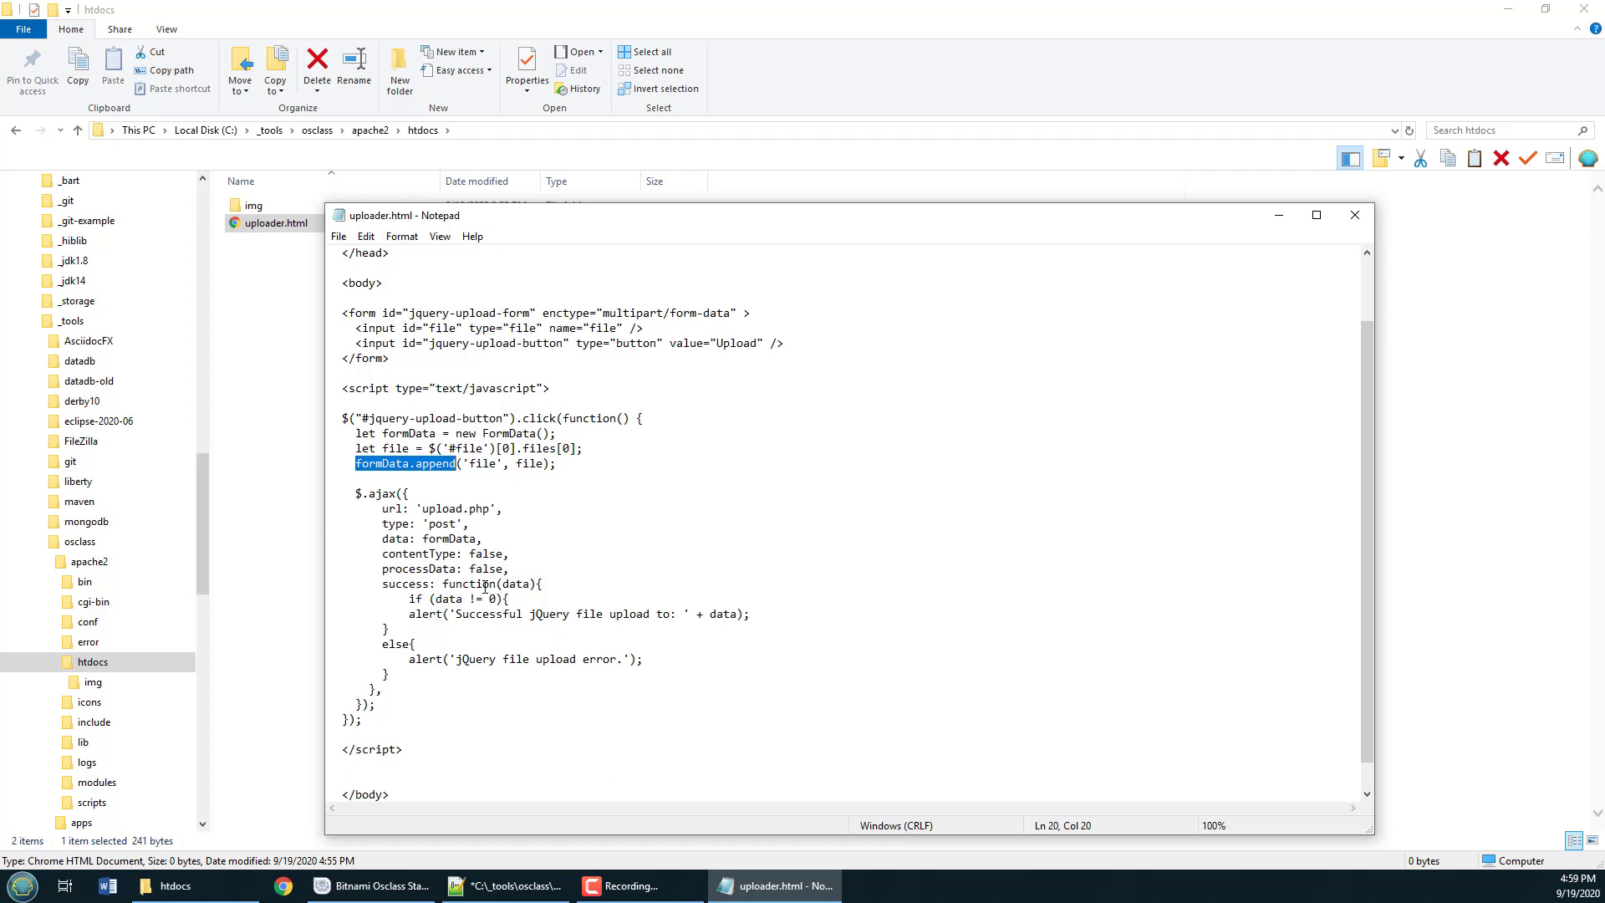
double_click(461, 508)
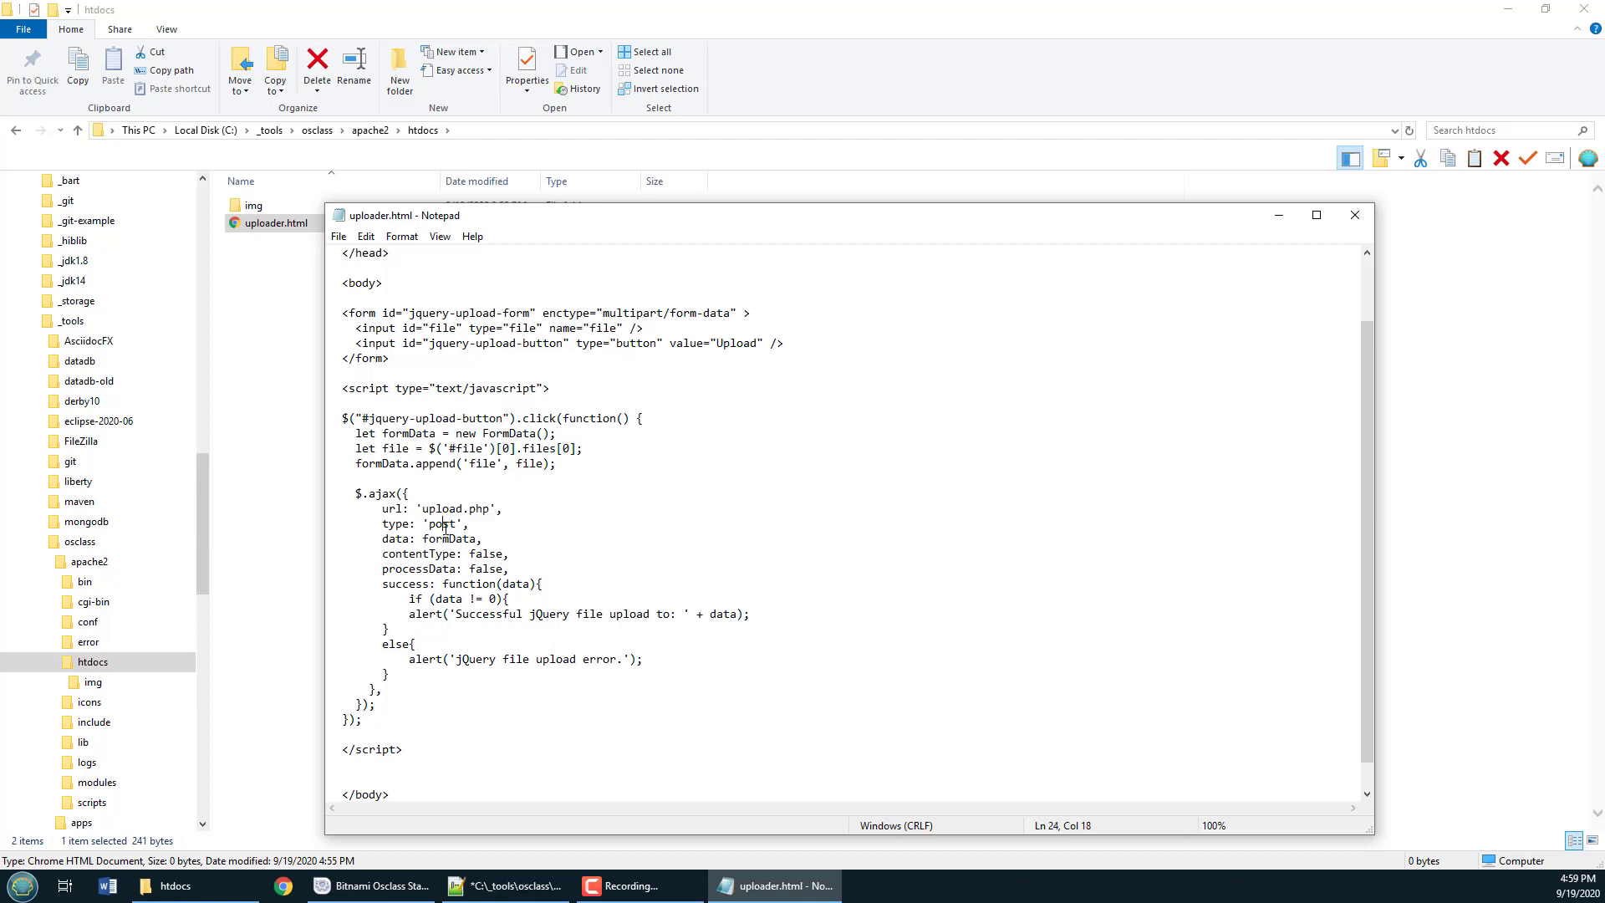
double_click(449, 538)
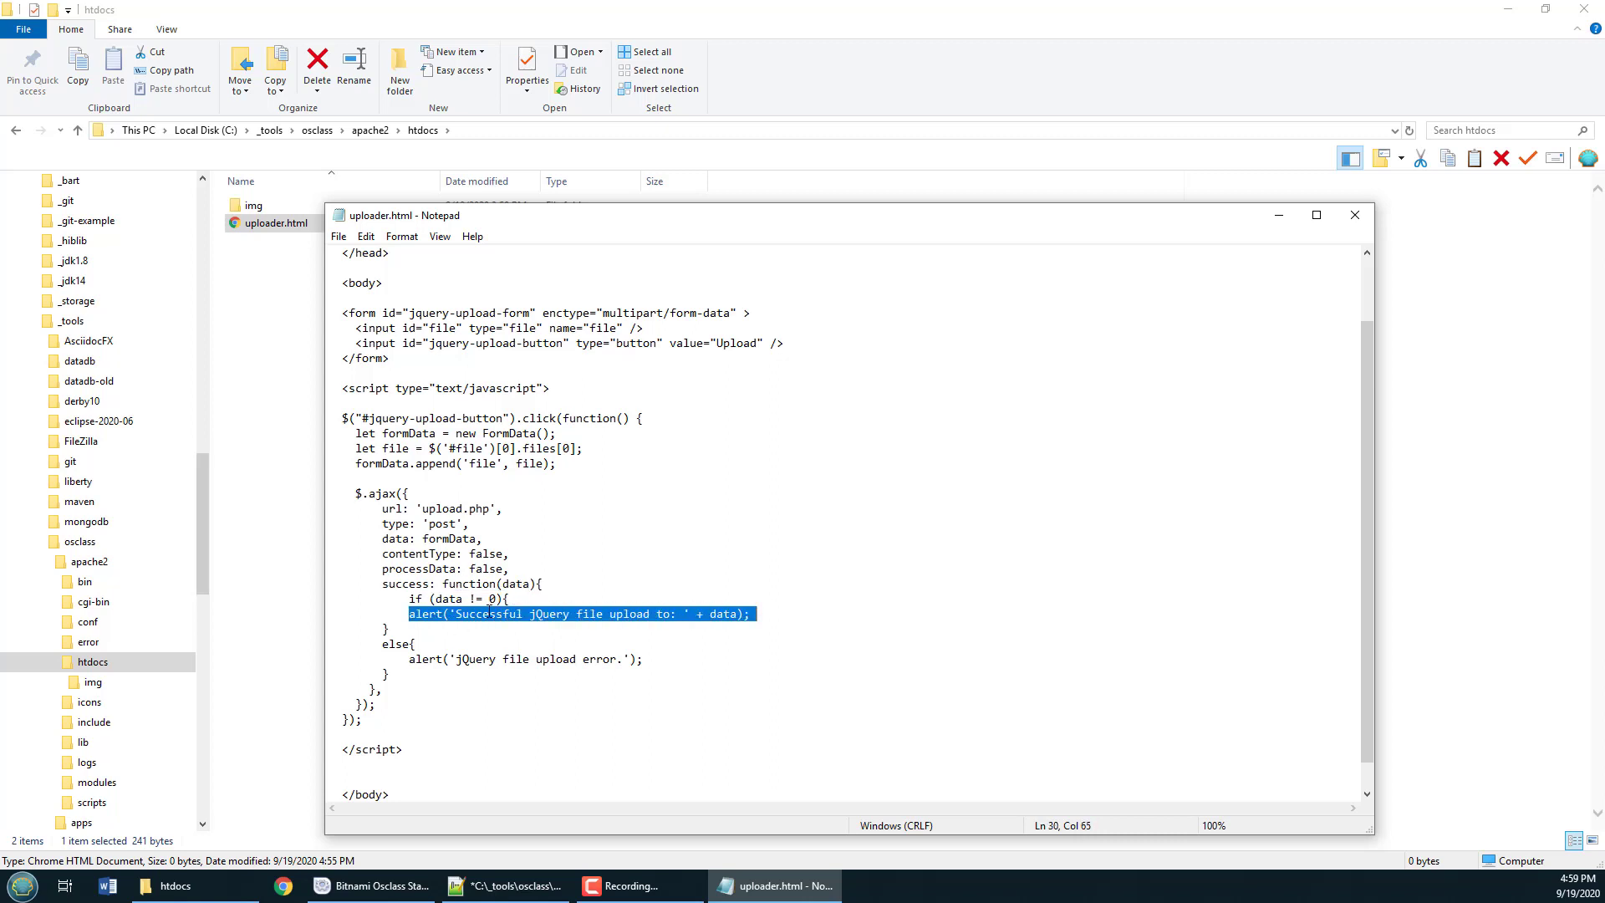
left_click(553, 614)
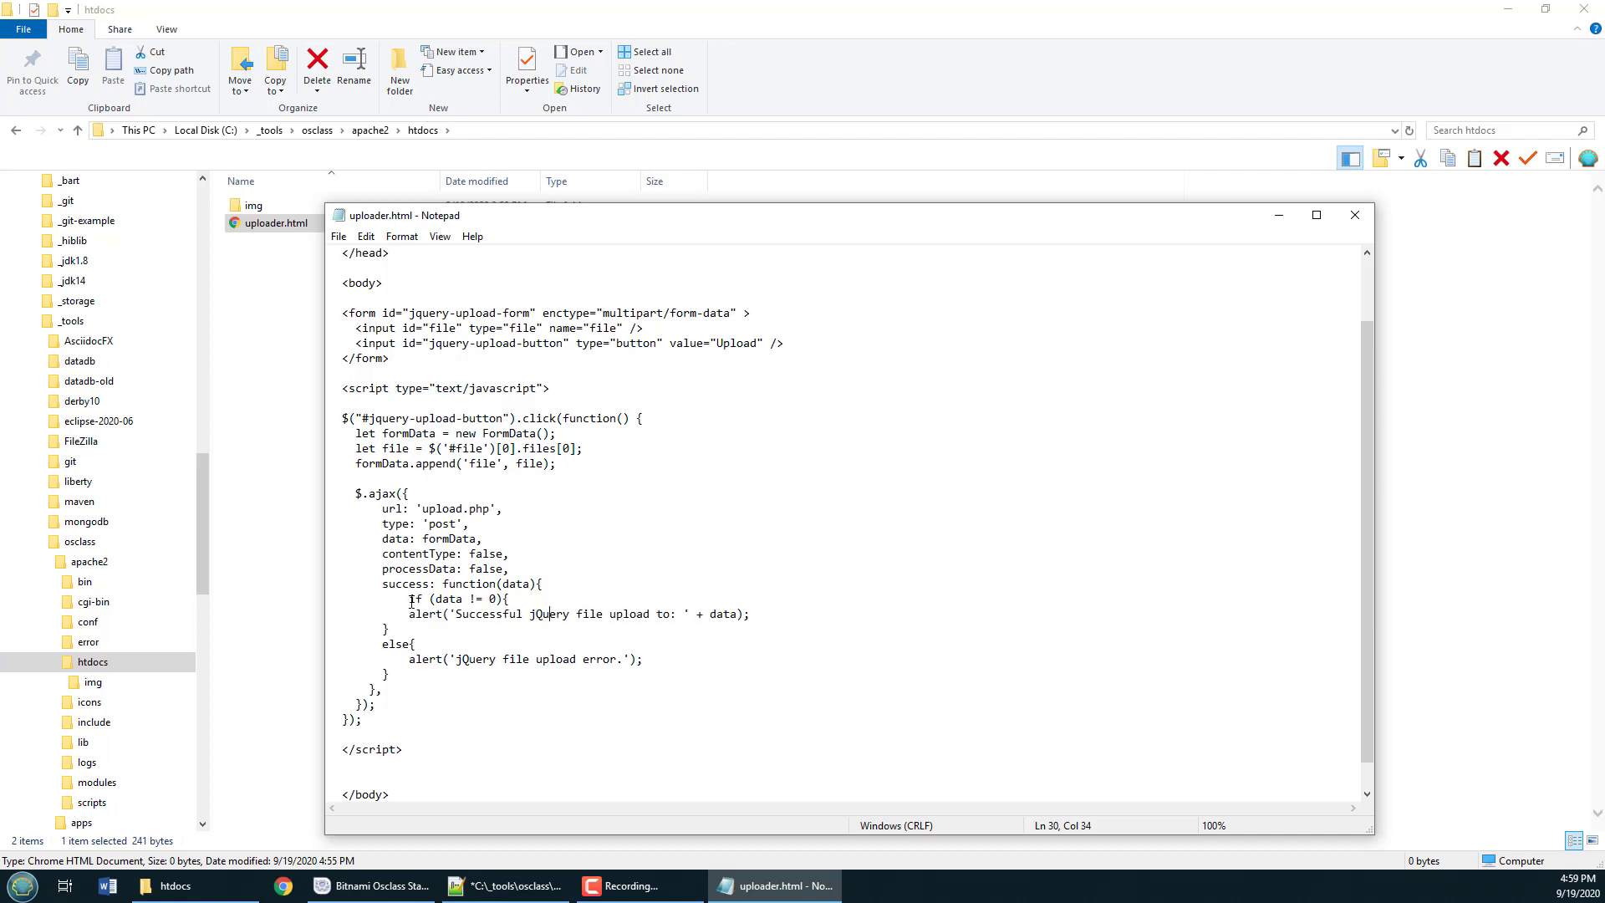
left_click(386, 598)
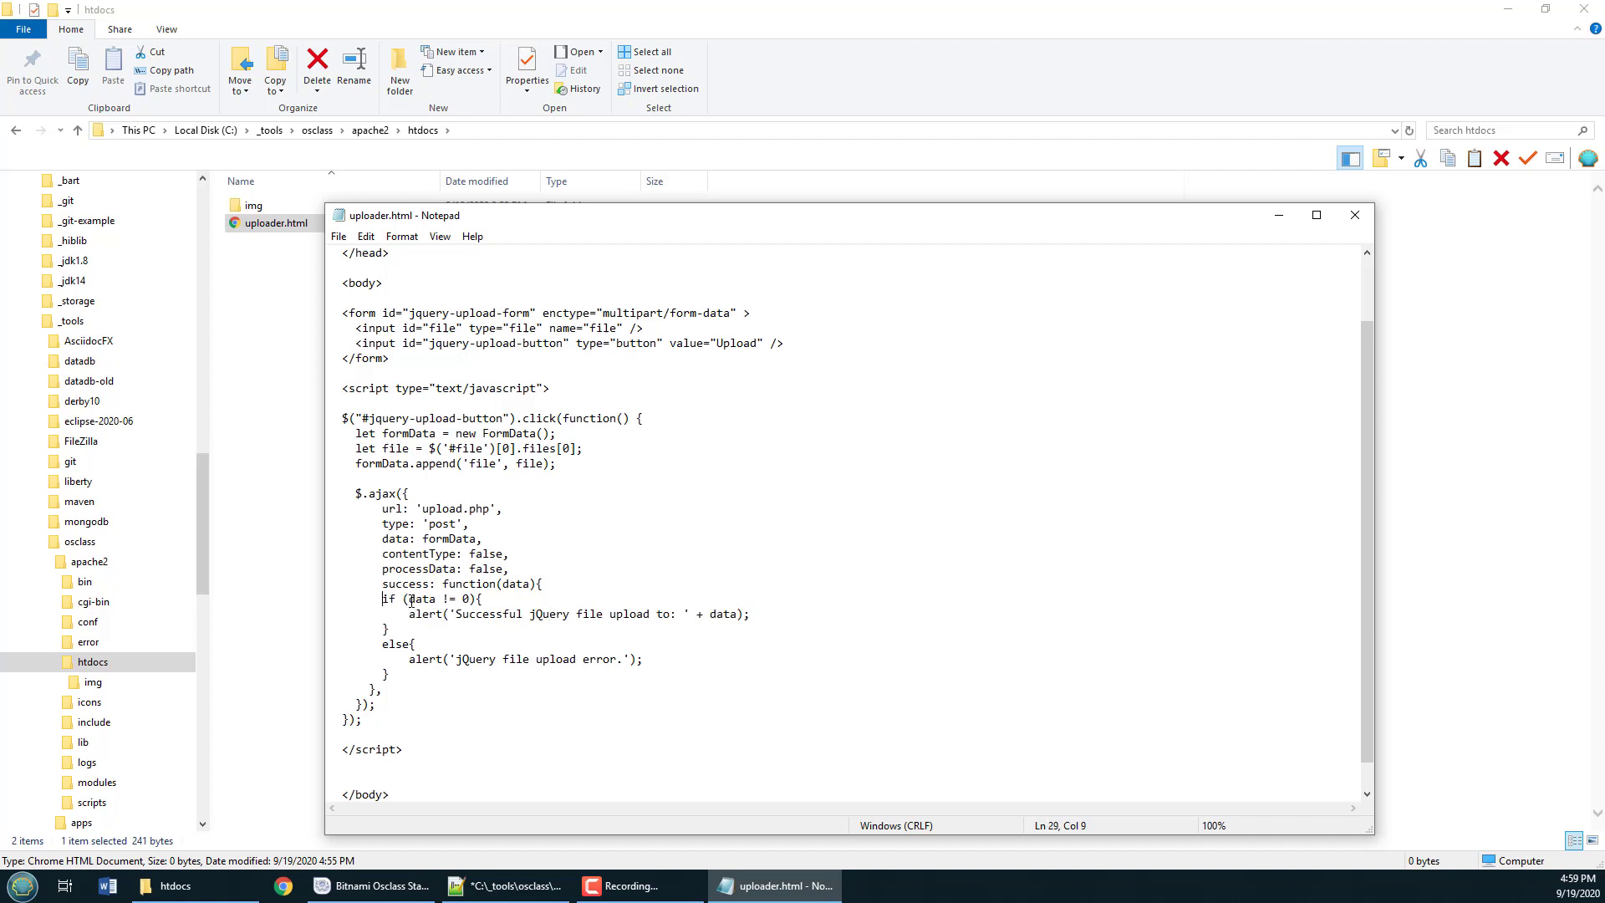
double_click(724, 613)
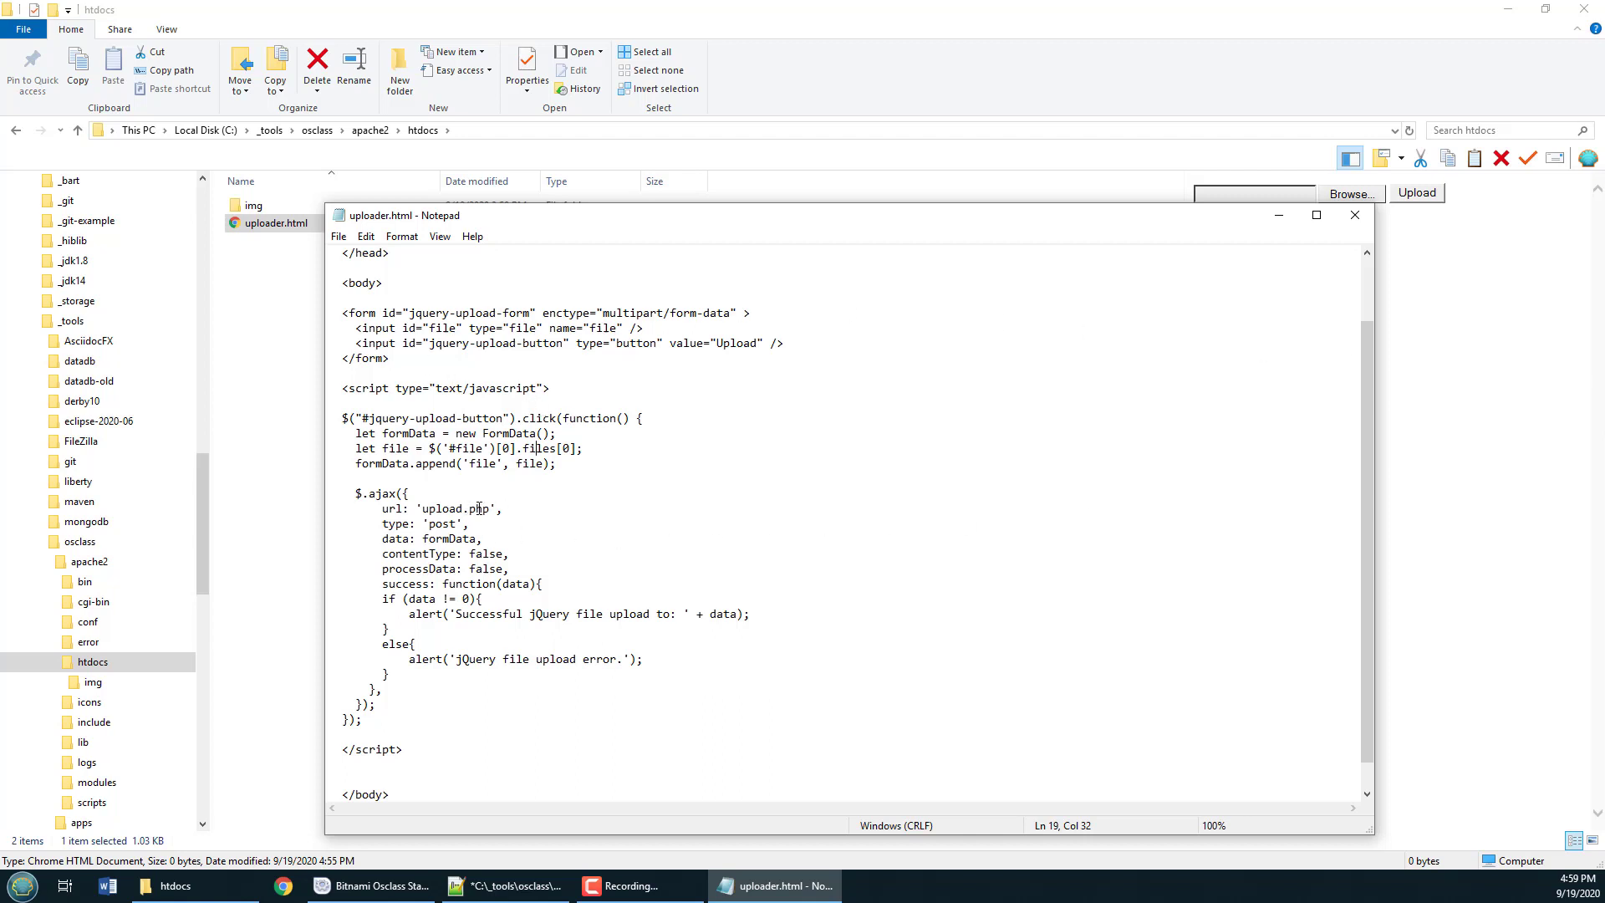
double_click(453, 508)
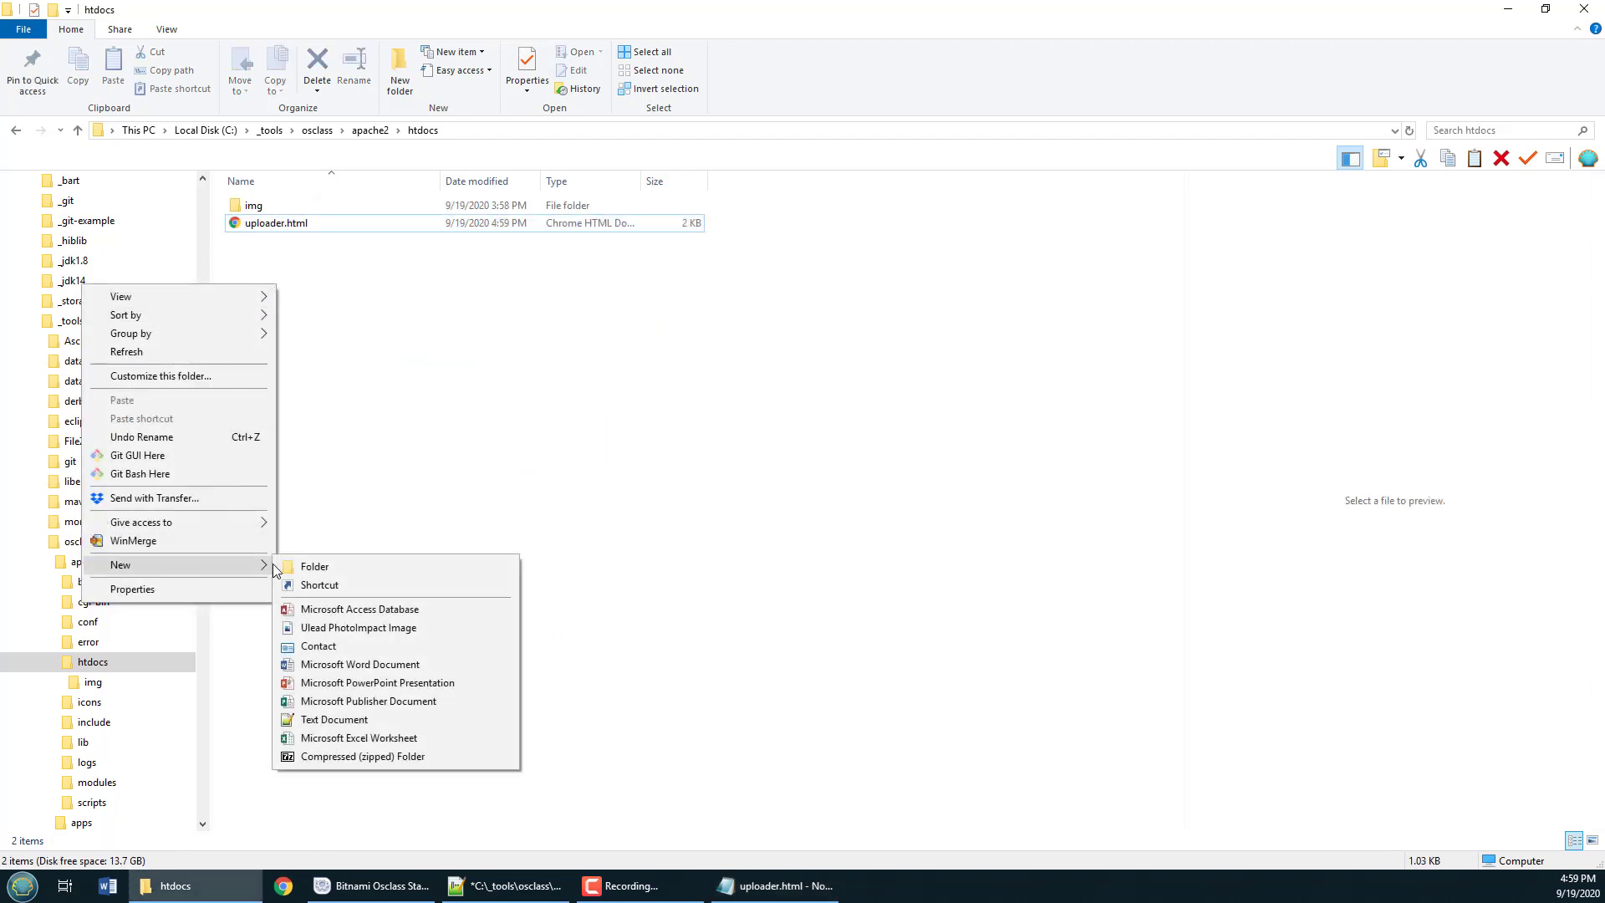
- Create a new text document in htdocs renamed upload.php, accept the extension change, and open it
left_click(335, 719)
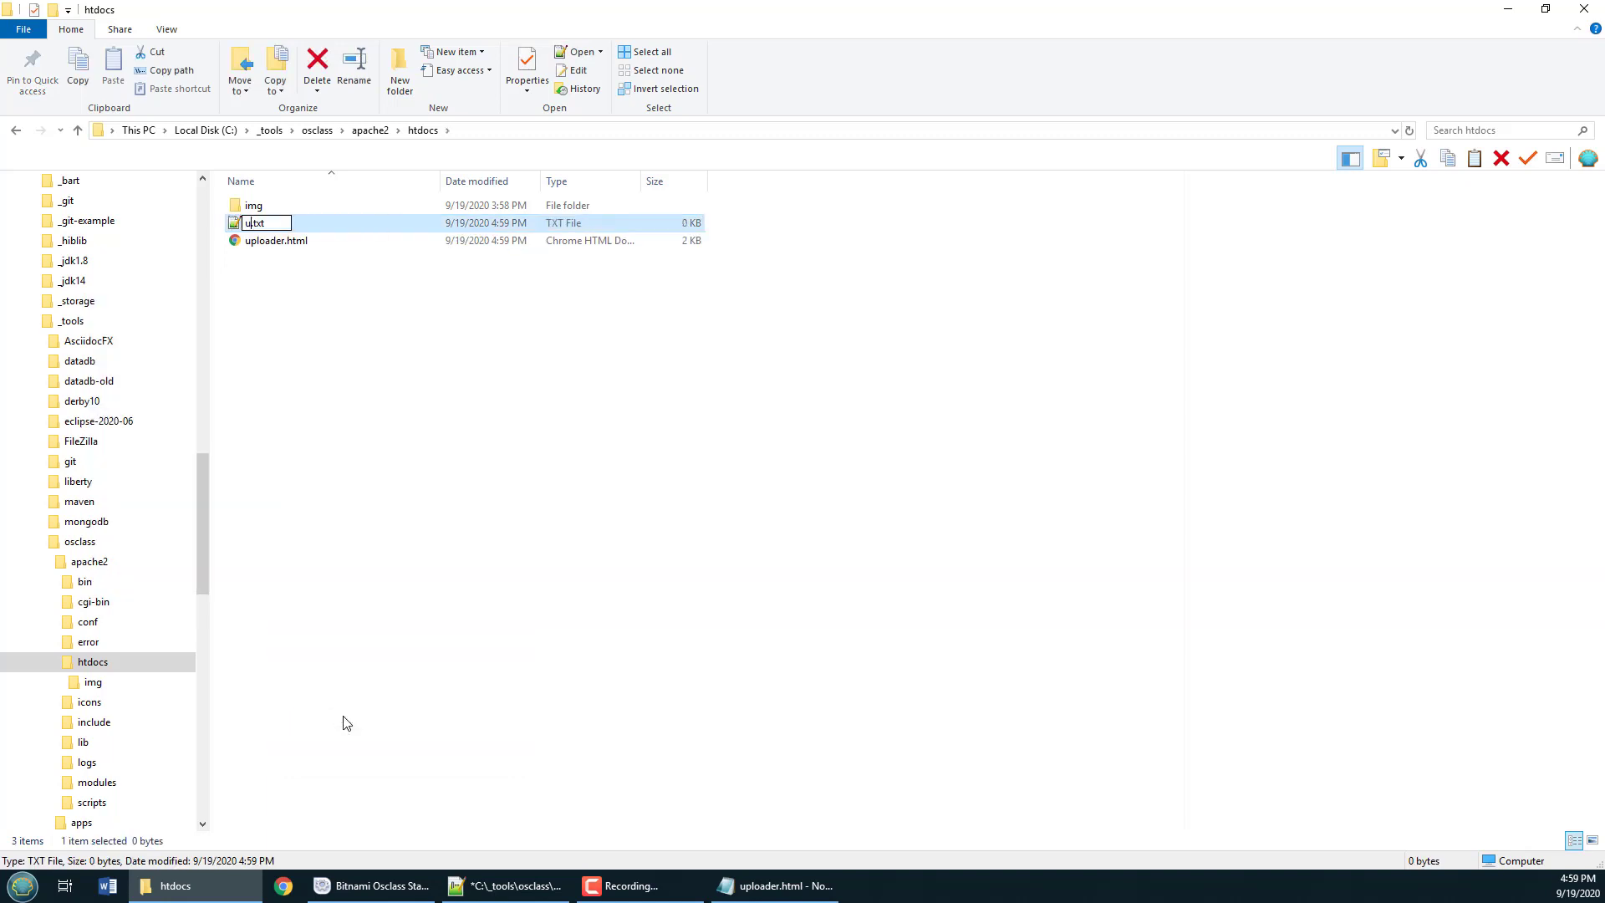
type("upload.pjp")
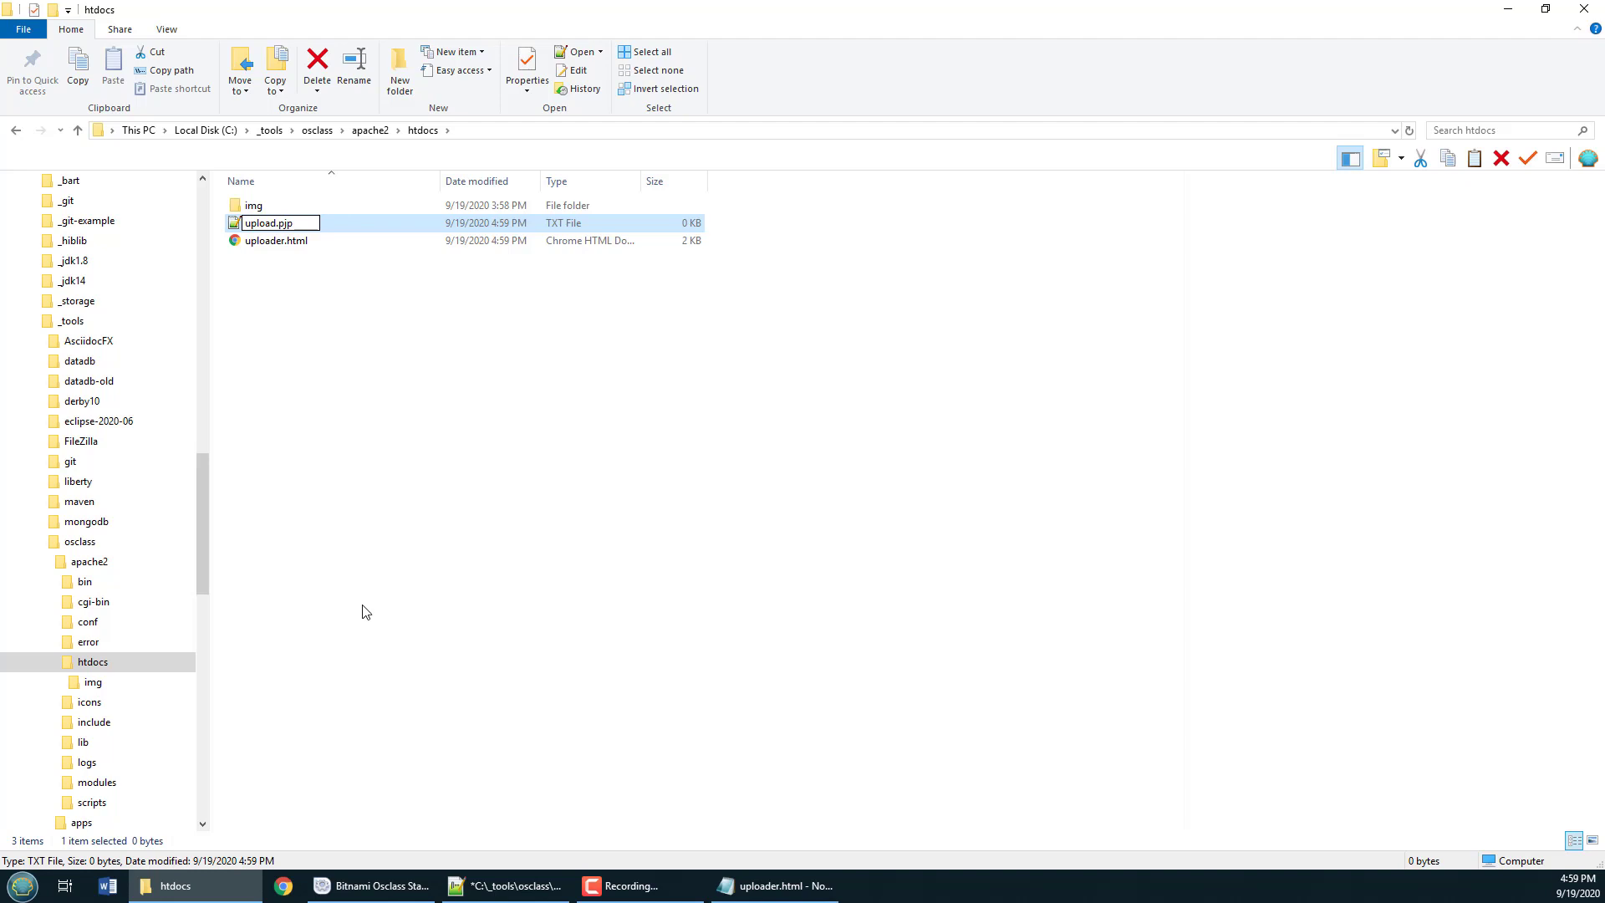
key("Enter")
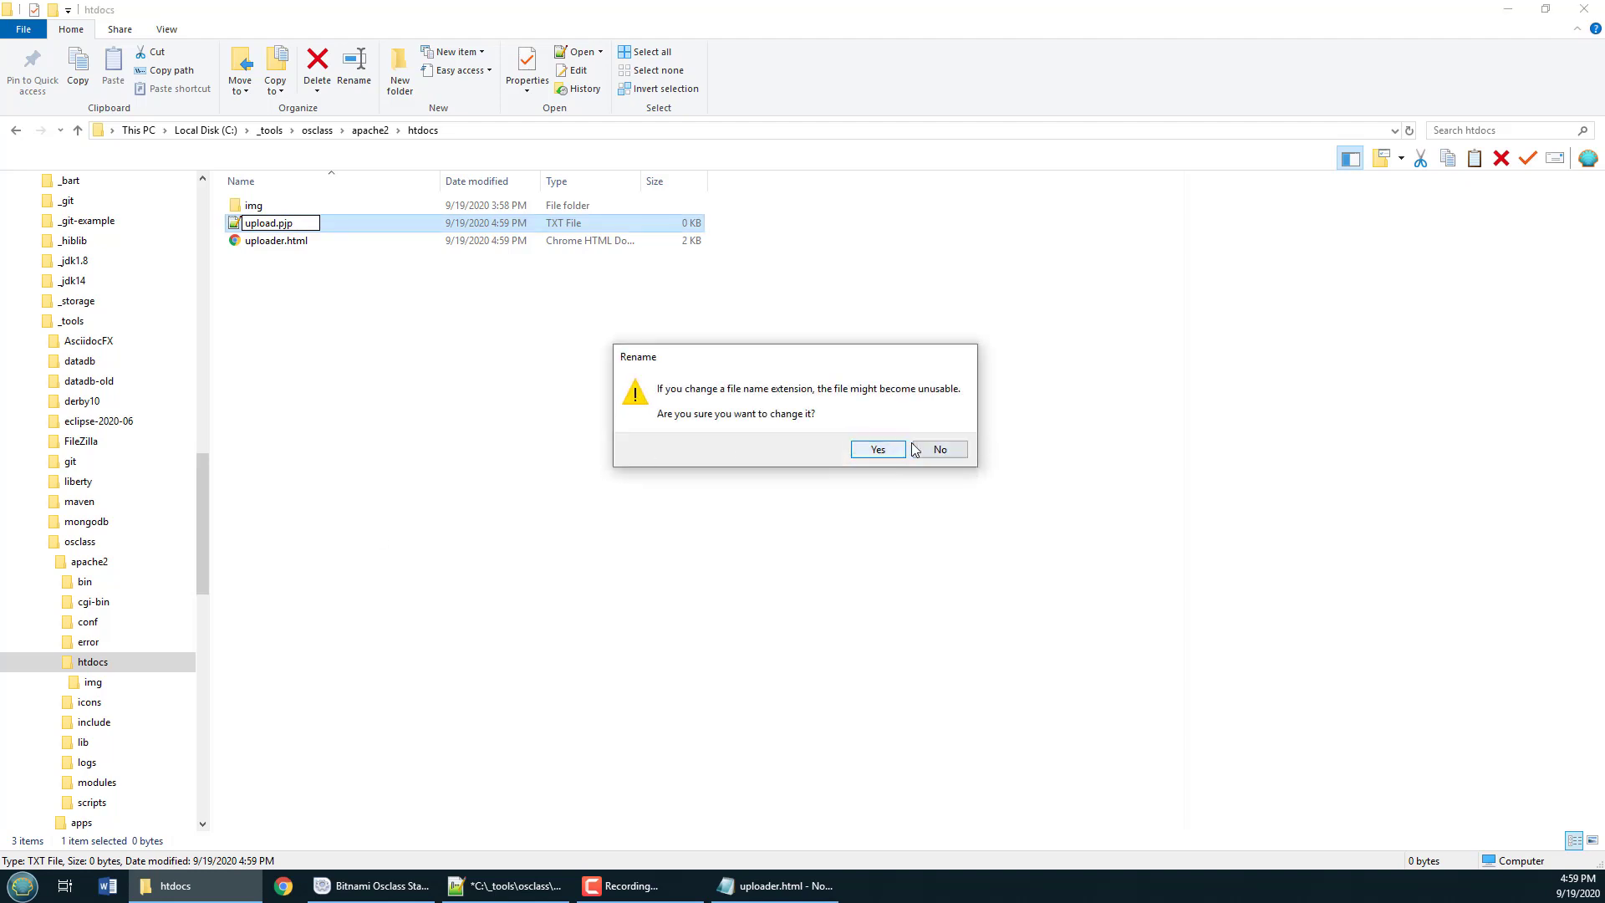
left_click(874, 450)
type("h")
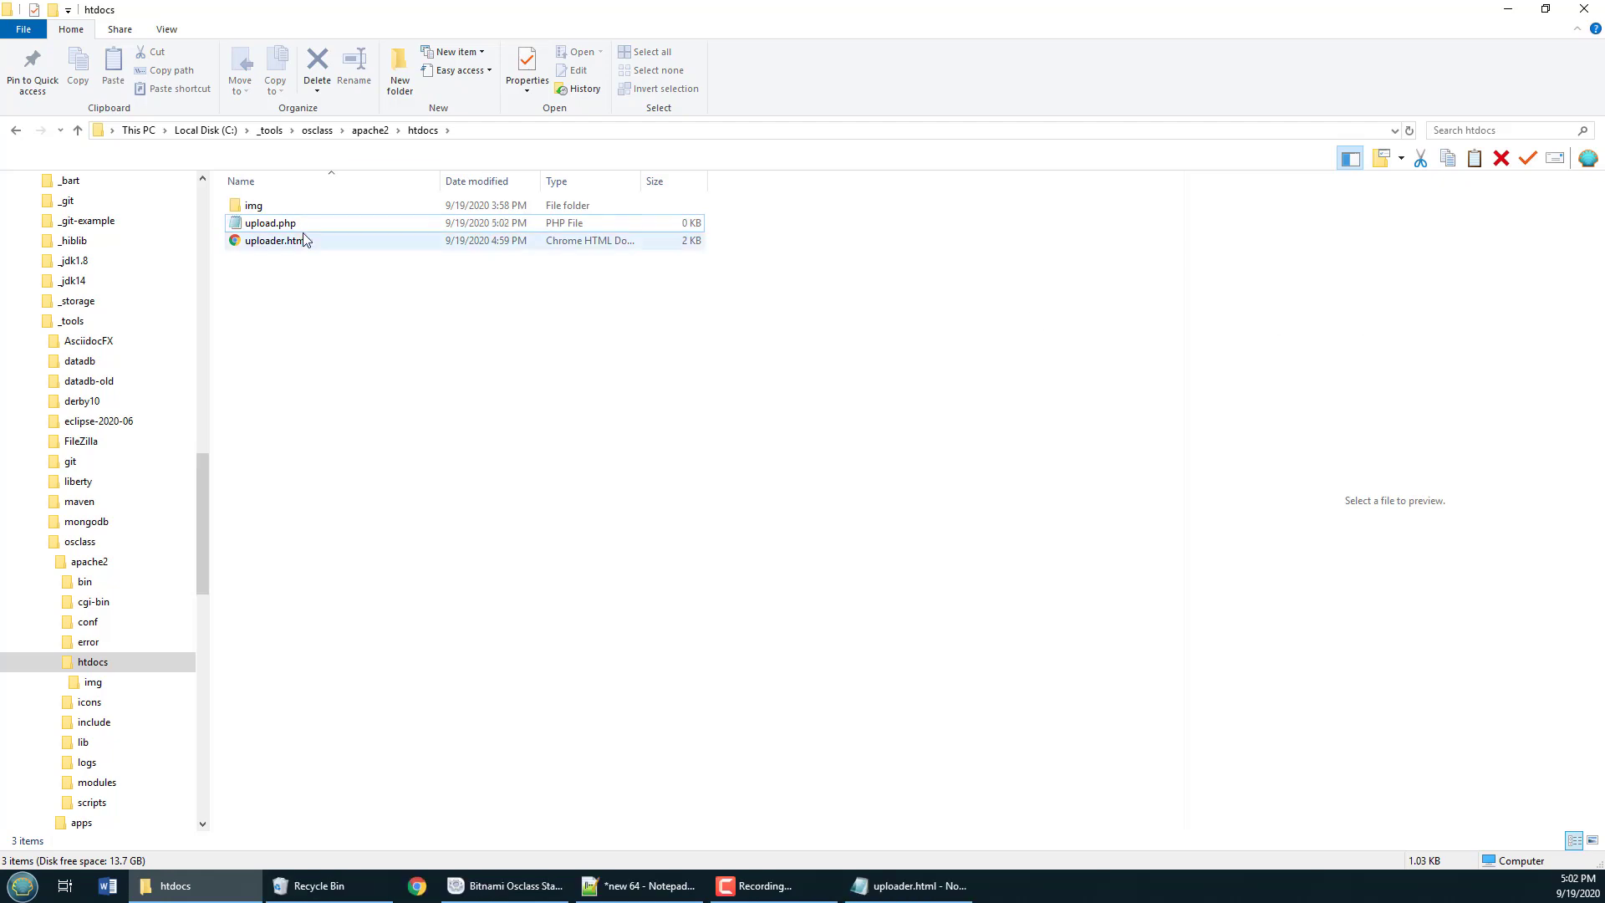
double_click(271, 223)
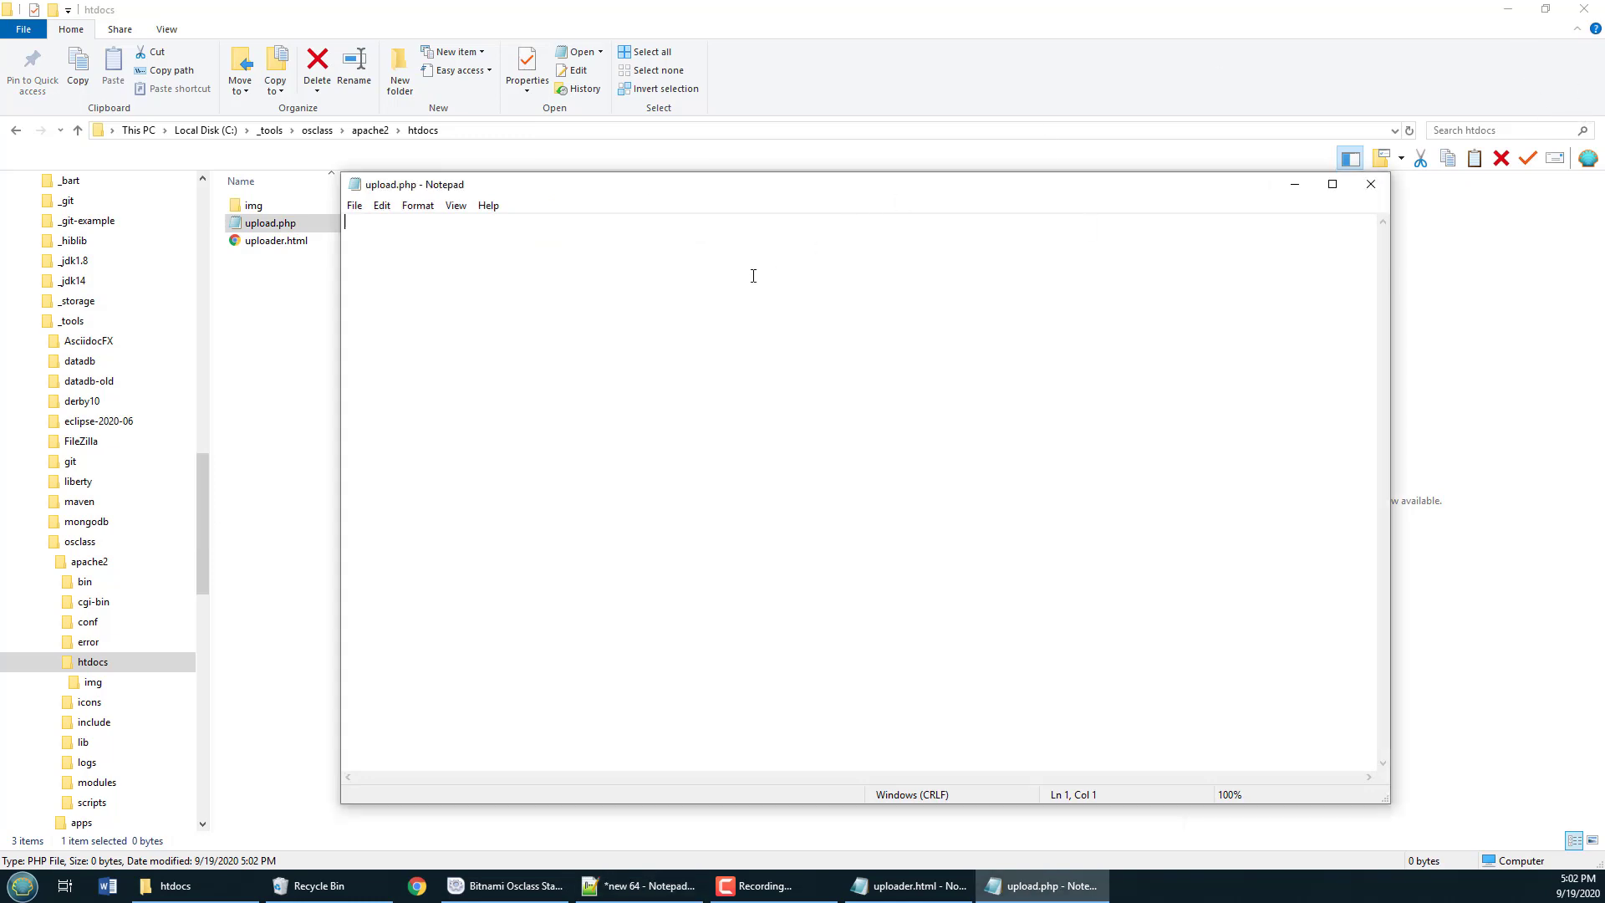
- Begin upload.php with <?php and get the uploaded file name from $_FILES into $filename
type("<?php")
type("?>")
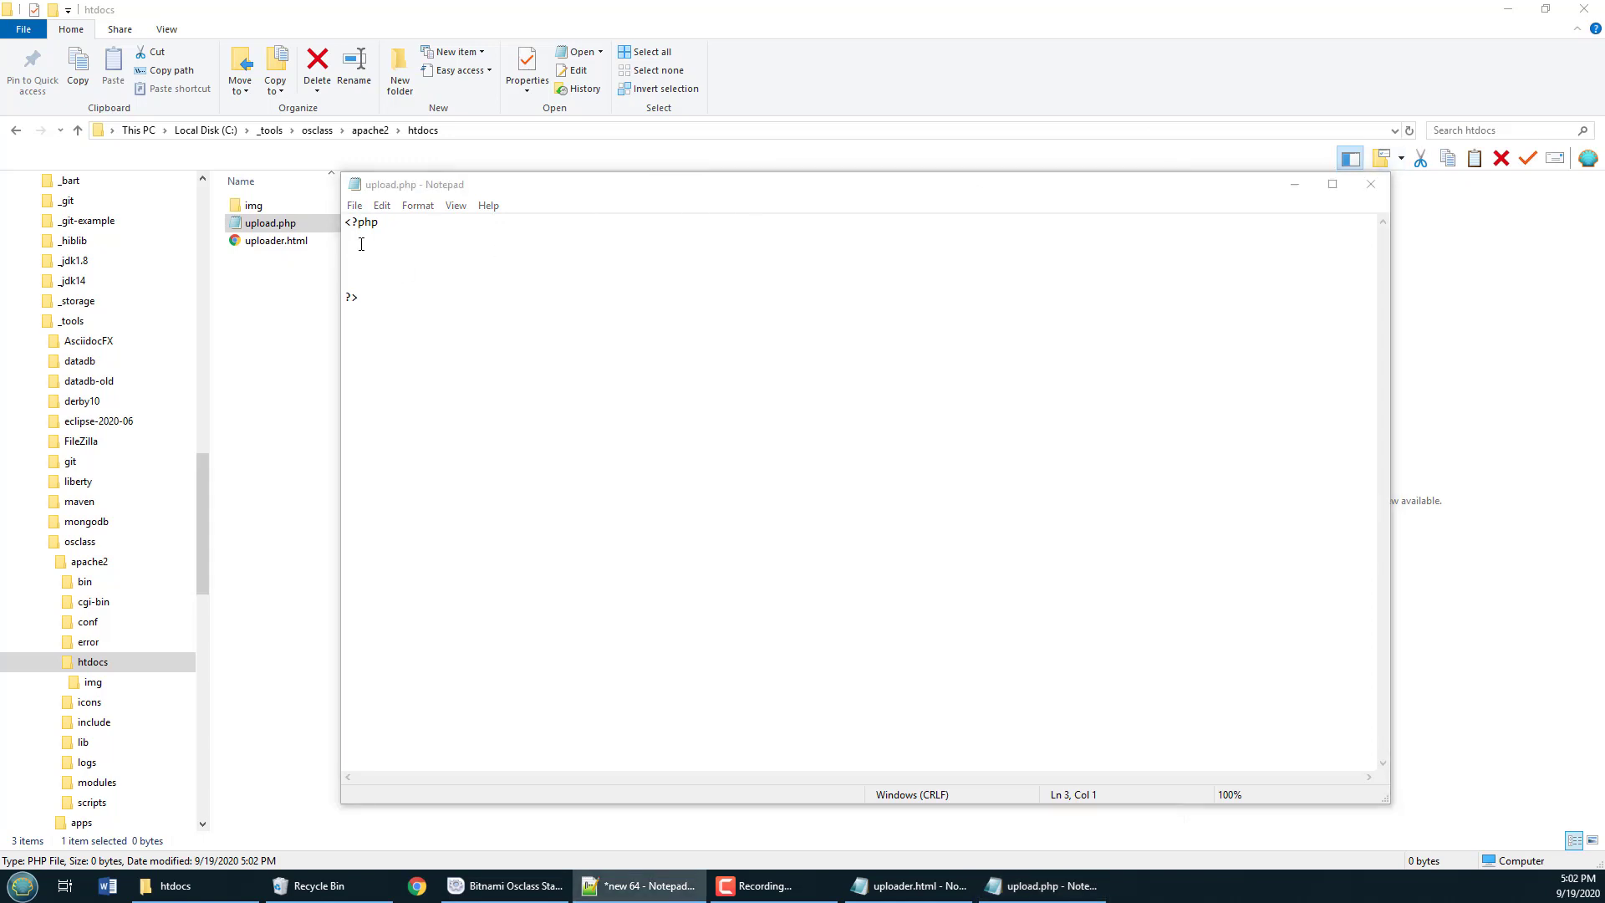
type("/* Get the name of the uploaded file */")
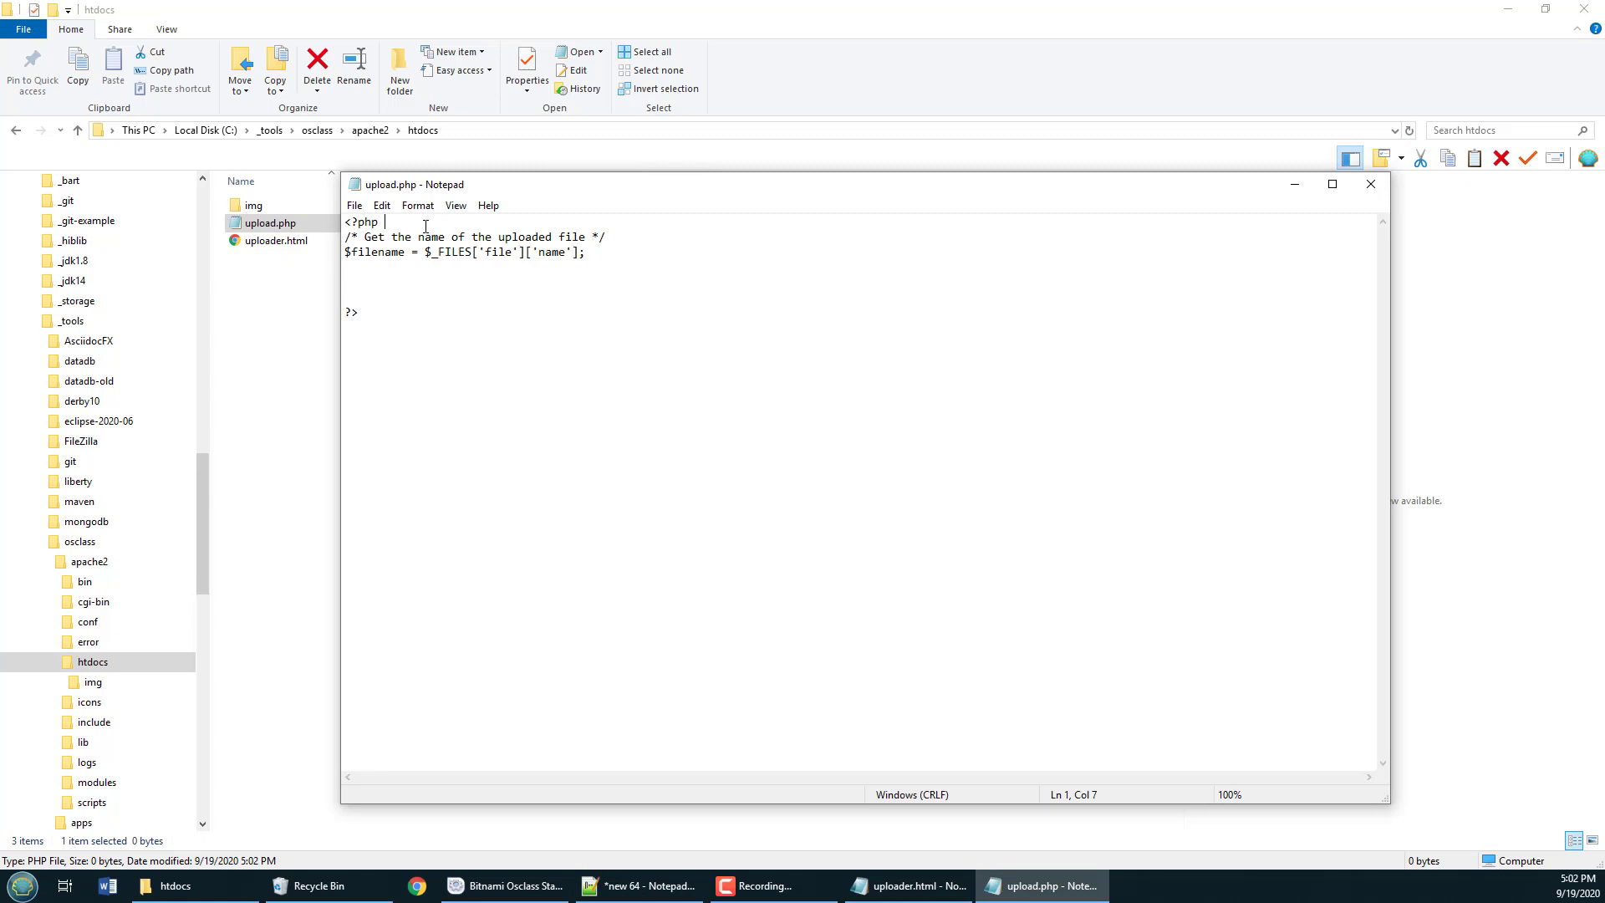
key("enter")
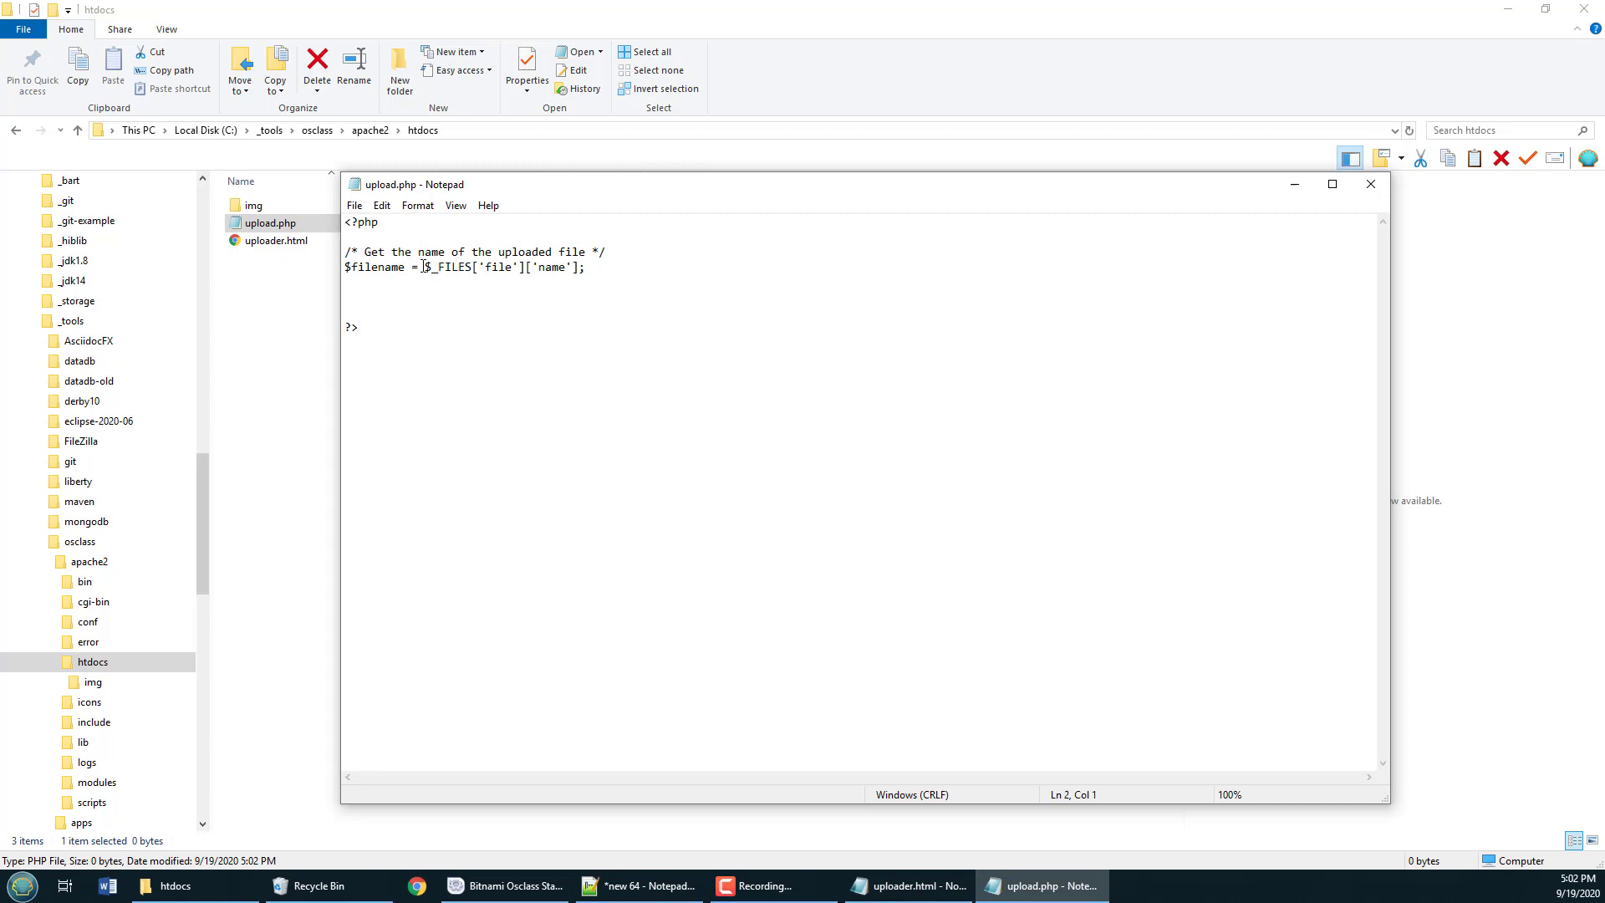
double_click(495, 267)
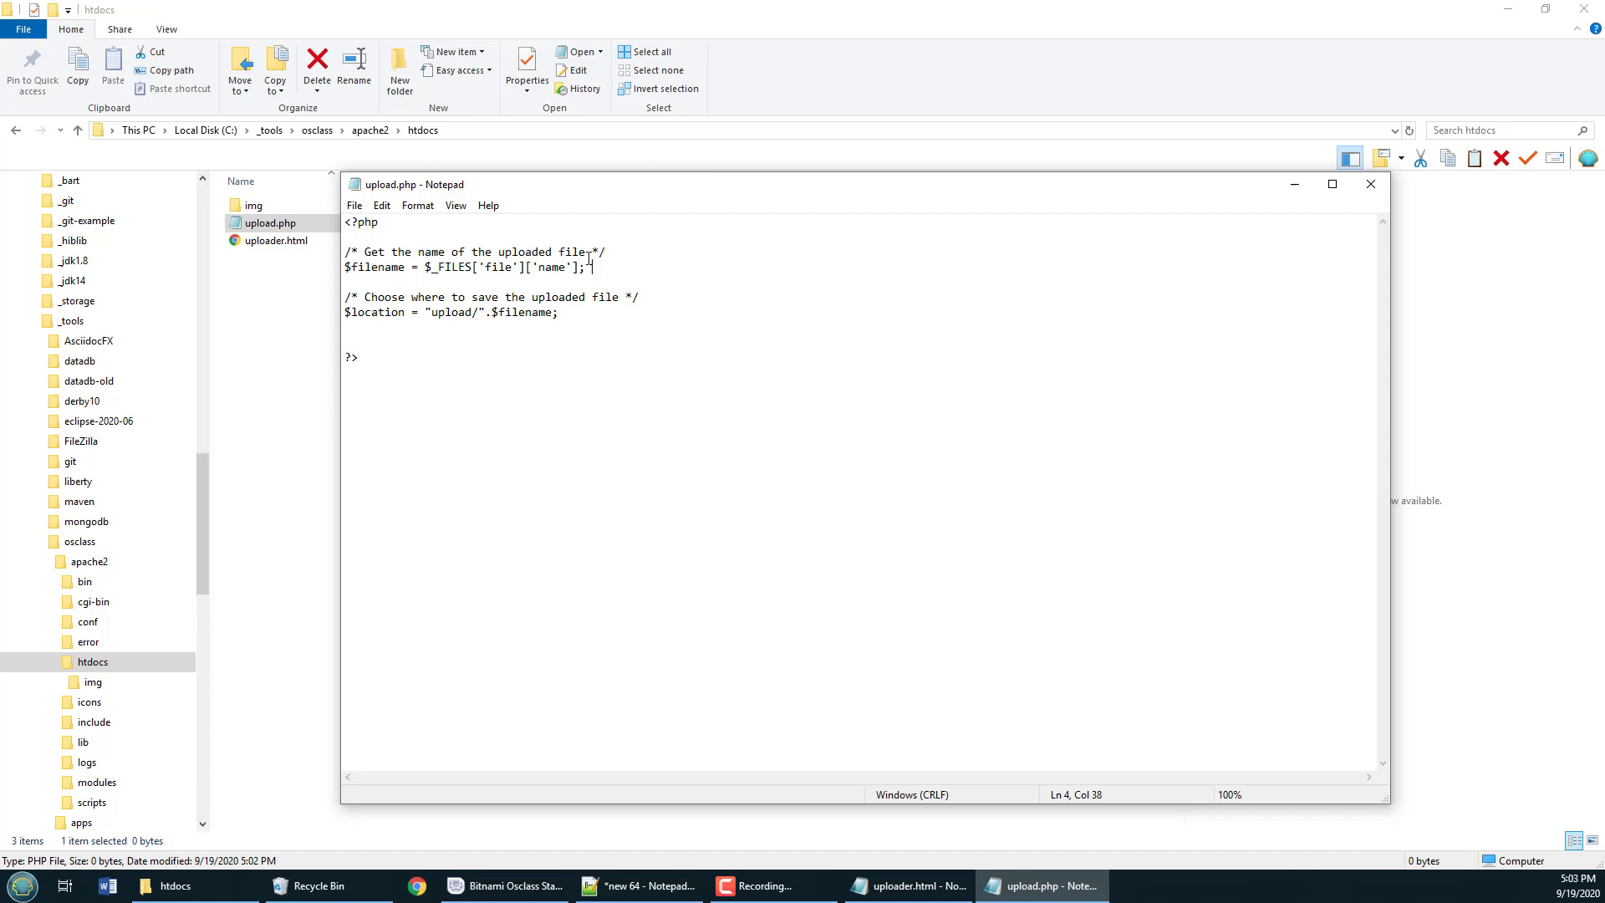
- Set the save location to upload/ and move_uploaded_file there, echoing the path or 0
triple_click(466, 267)
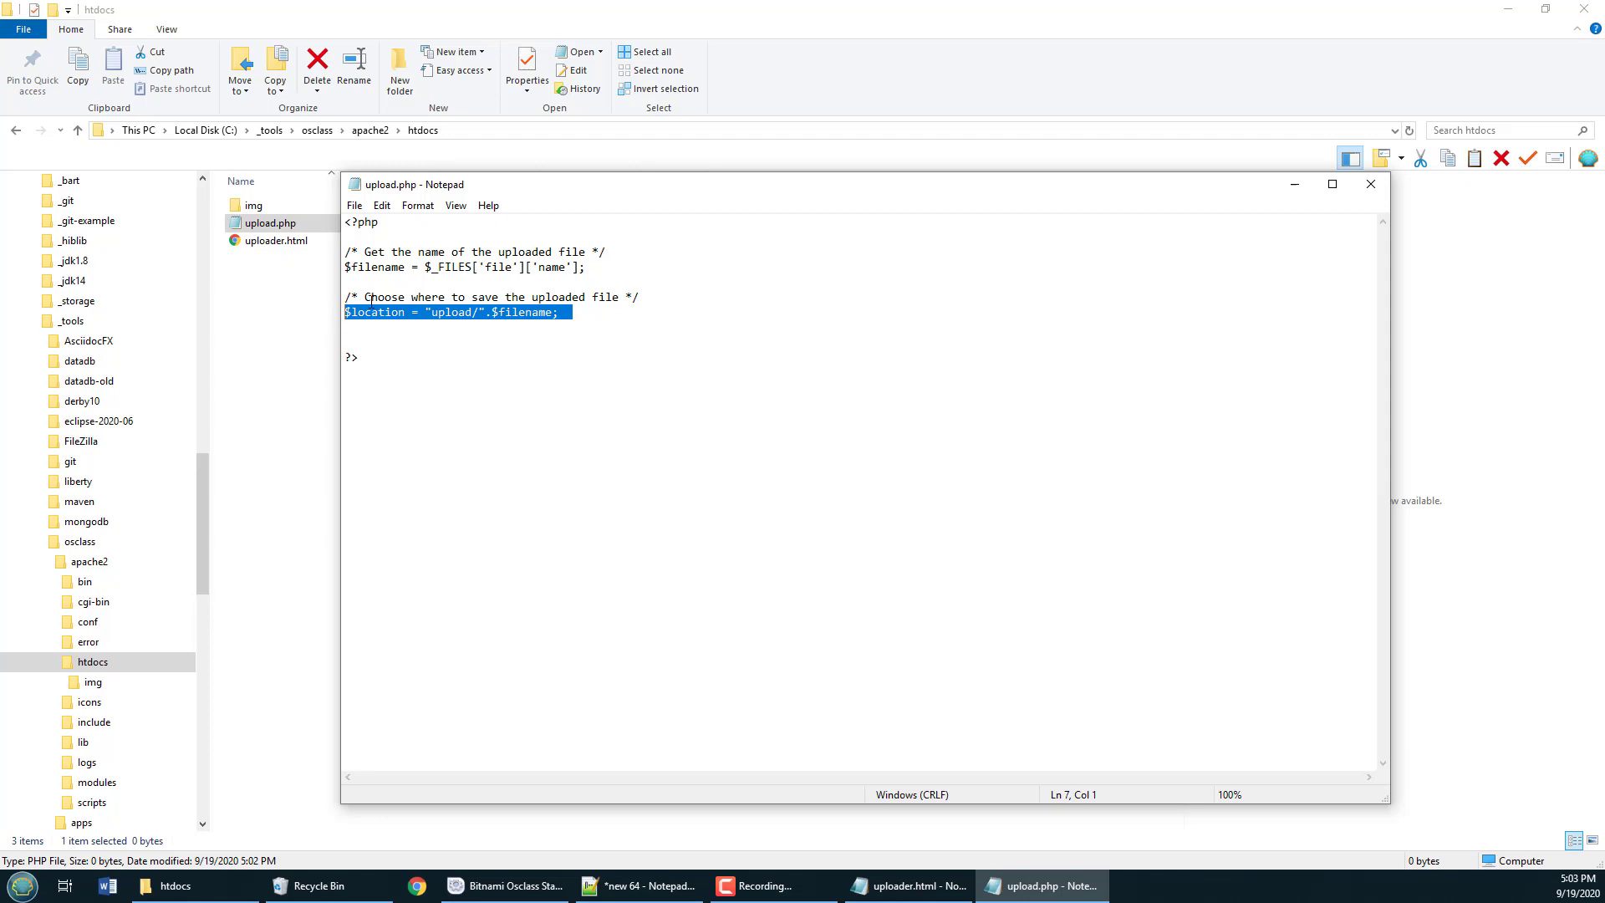
double_click(375, 312)
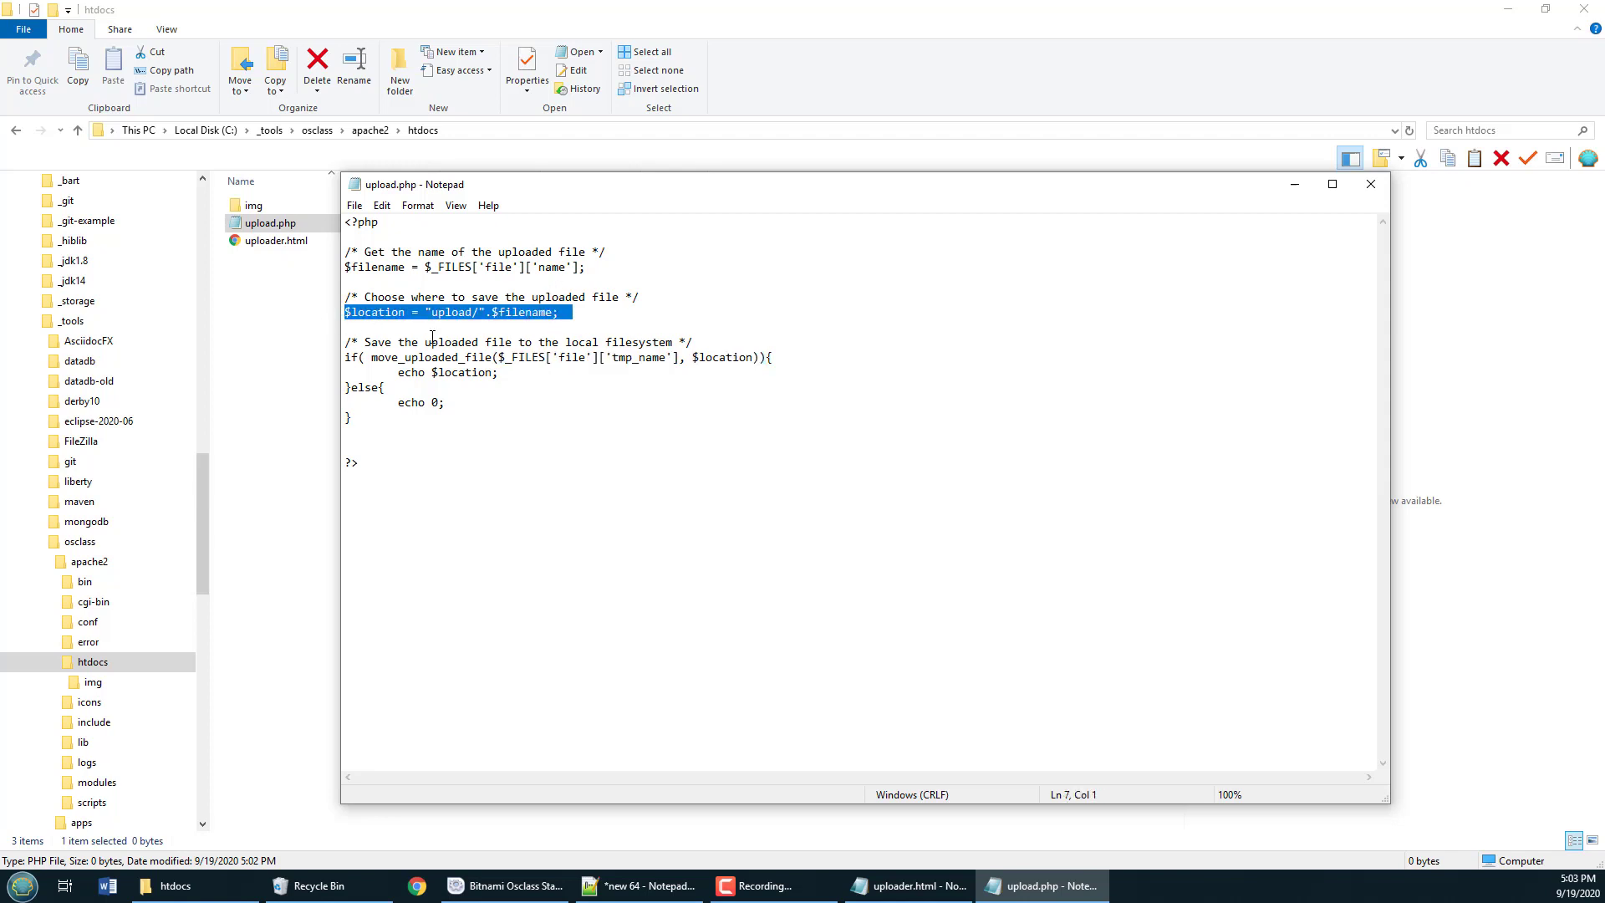
double_click(375, 267)
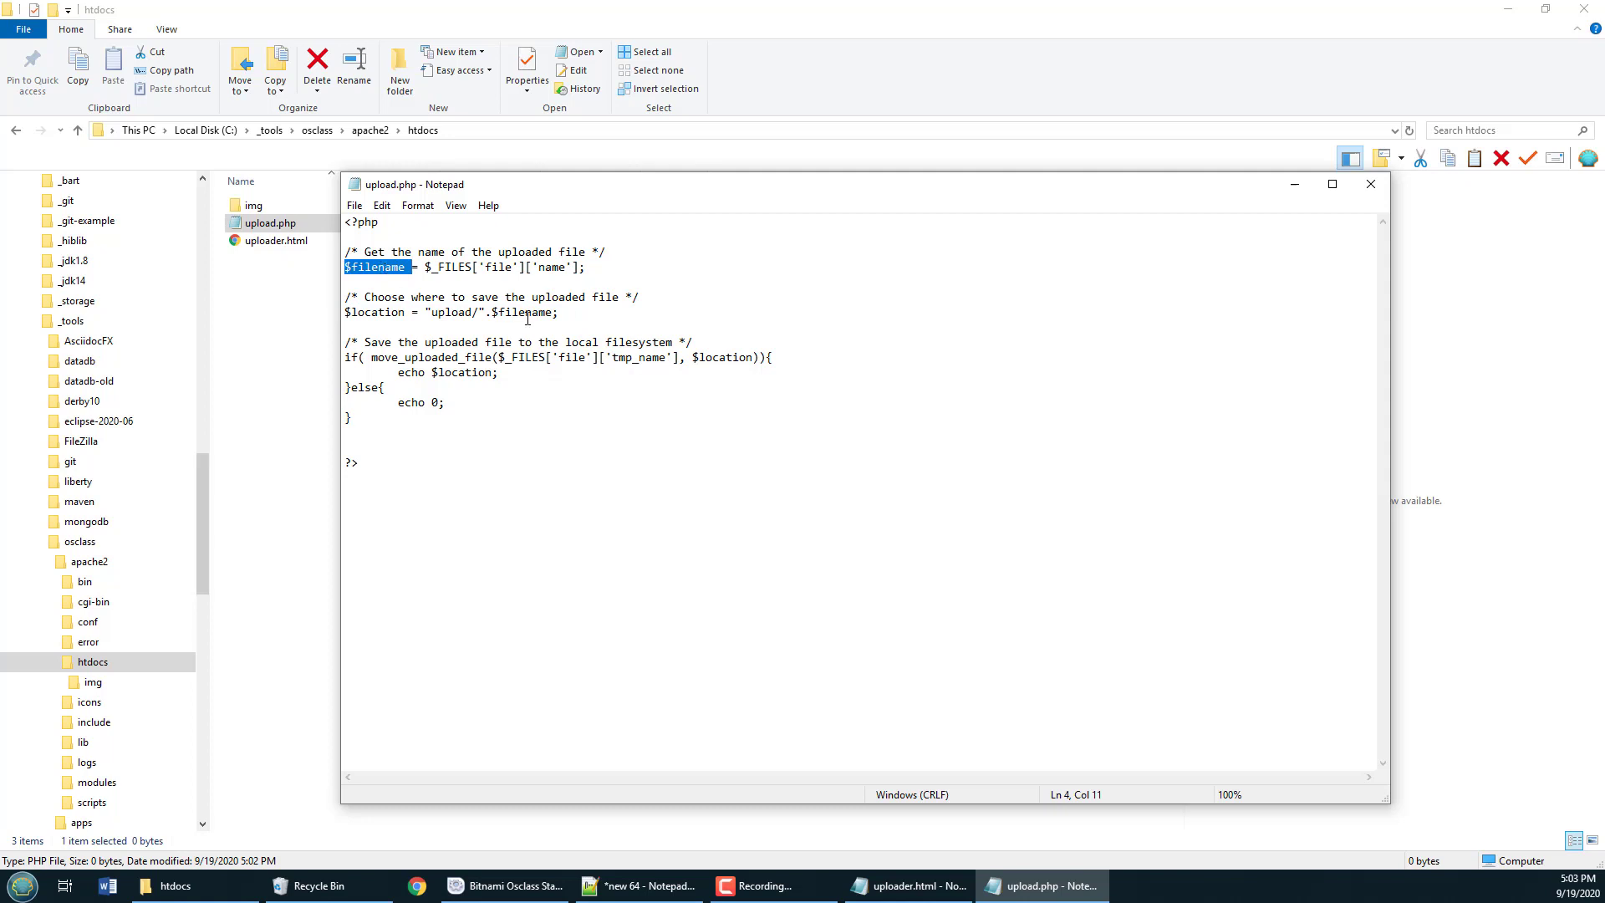
double_click(532, 313)
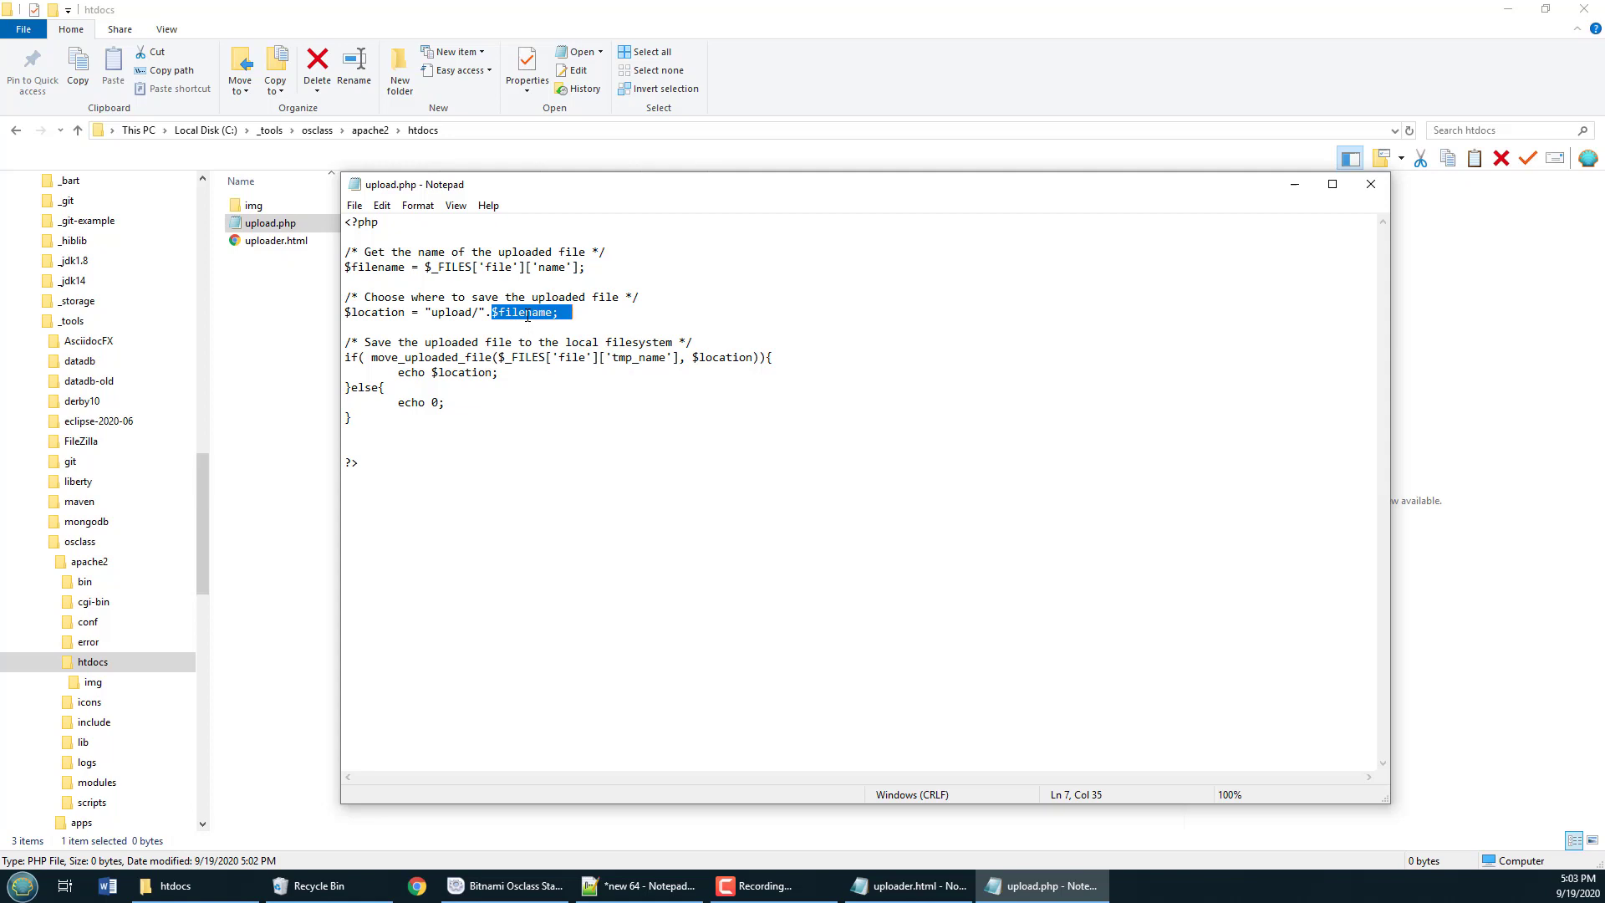
mouse_move(249, 203)
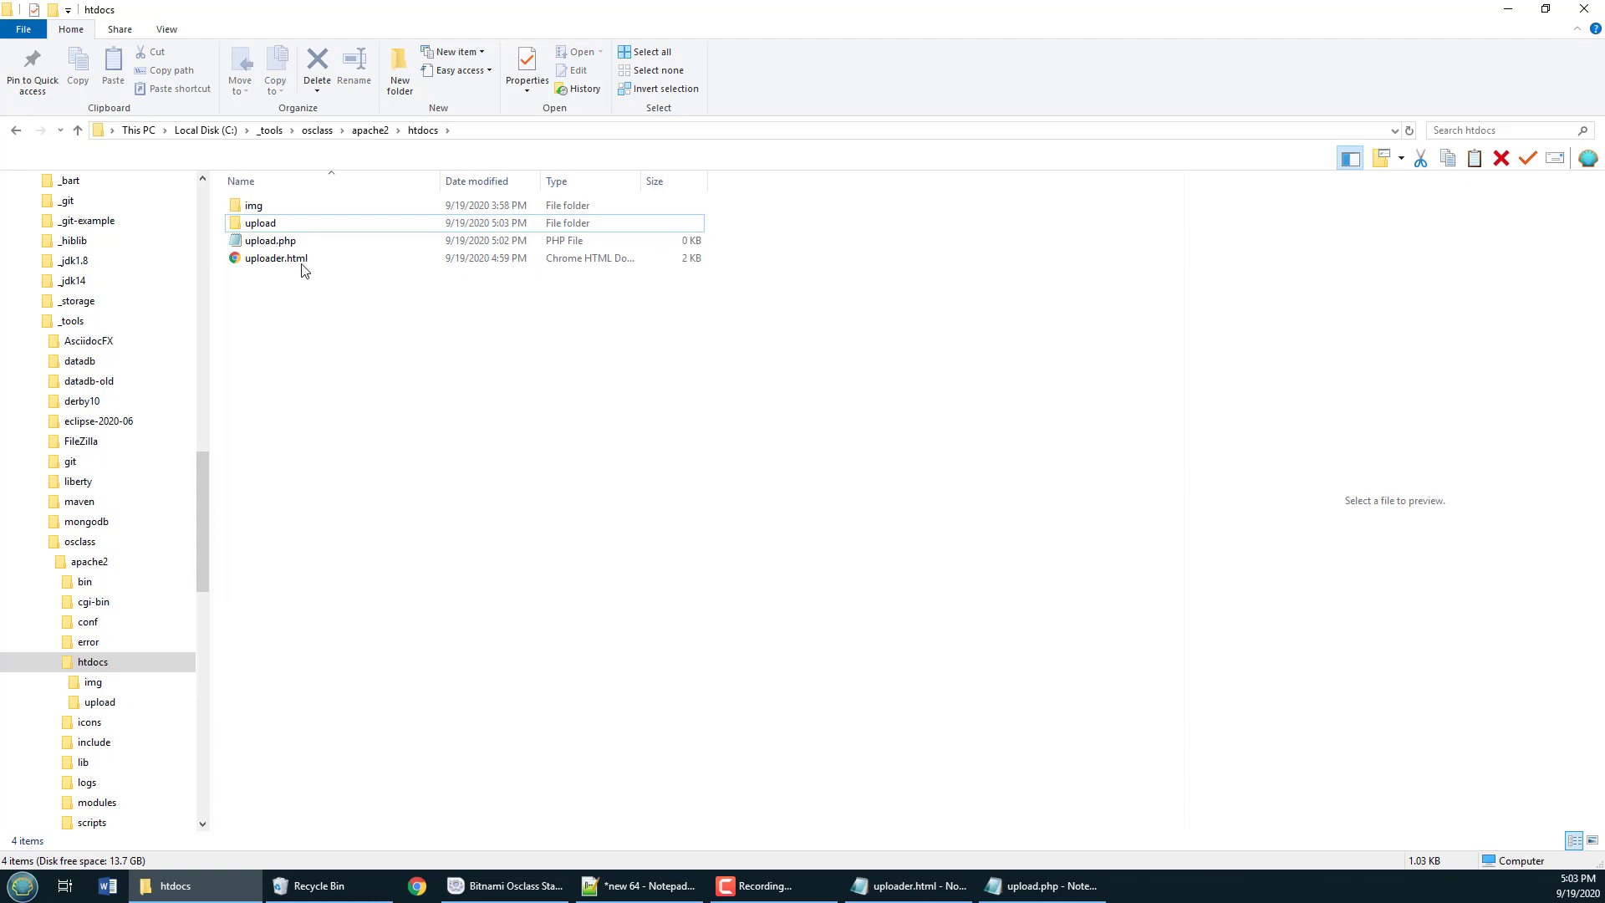
- Create an upload folder in htdocs and return to the upload.php script in Notepad
double_click(271, 241)
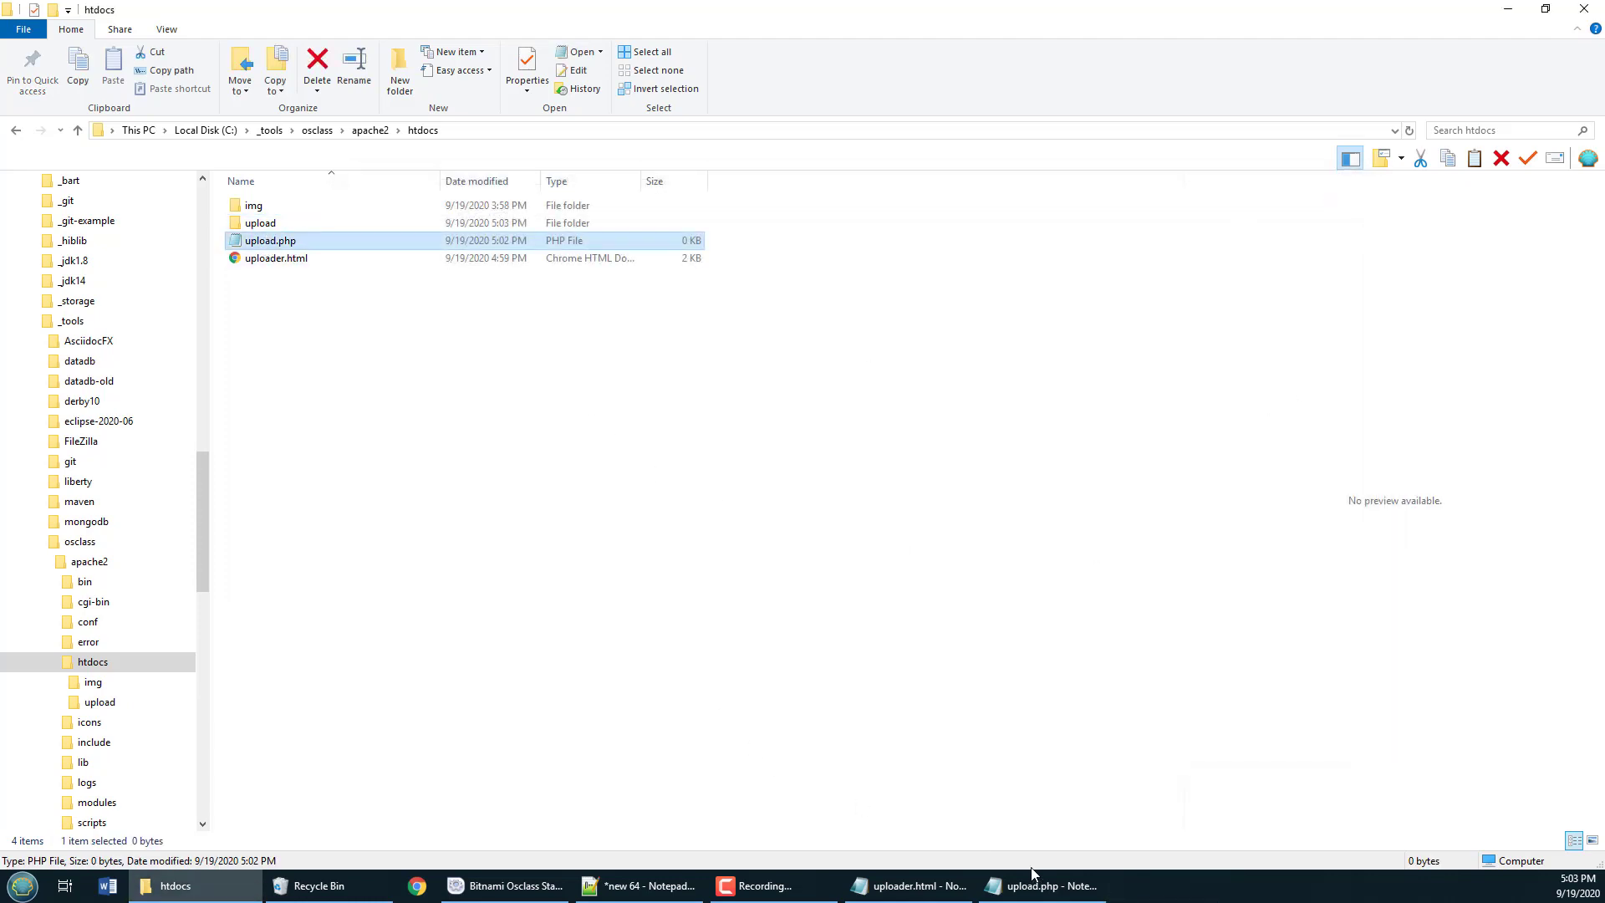
left_click(1040, 886)
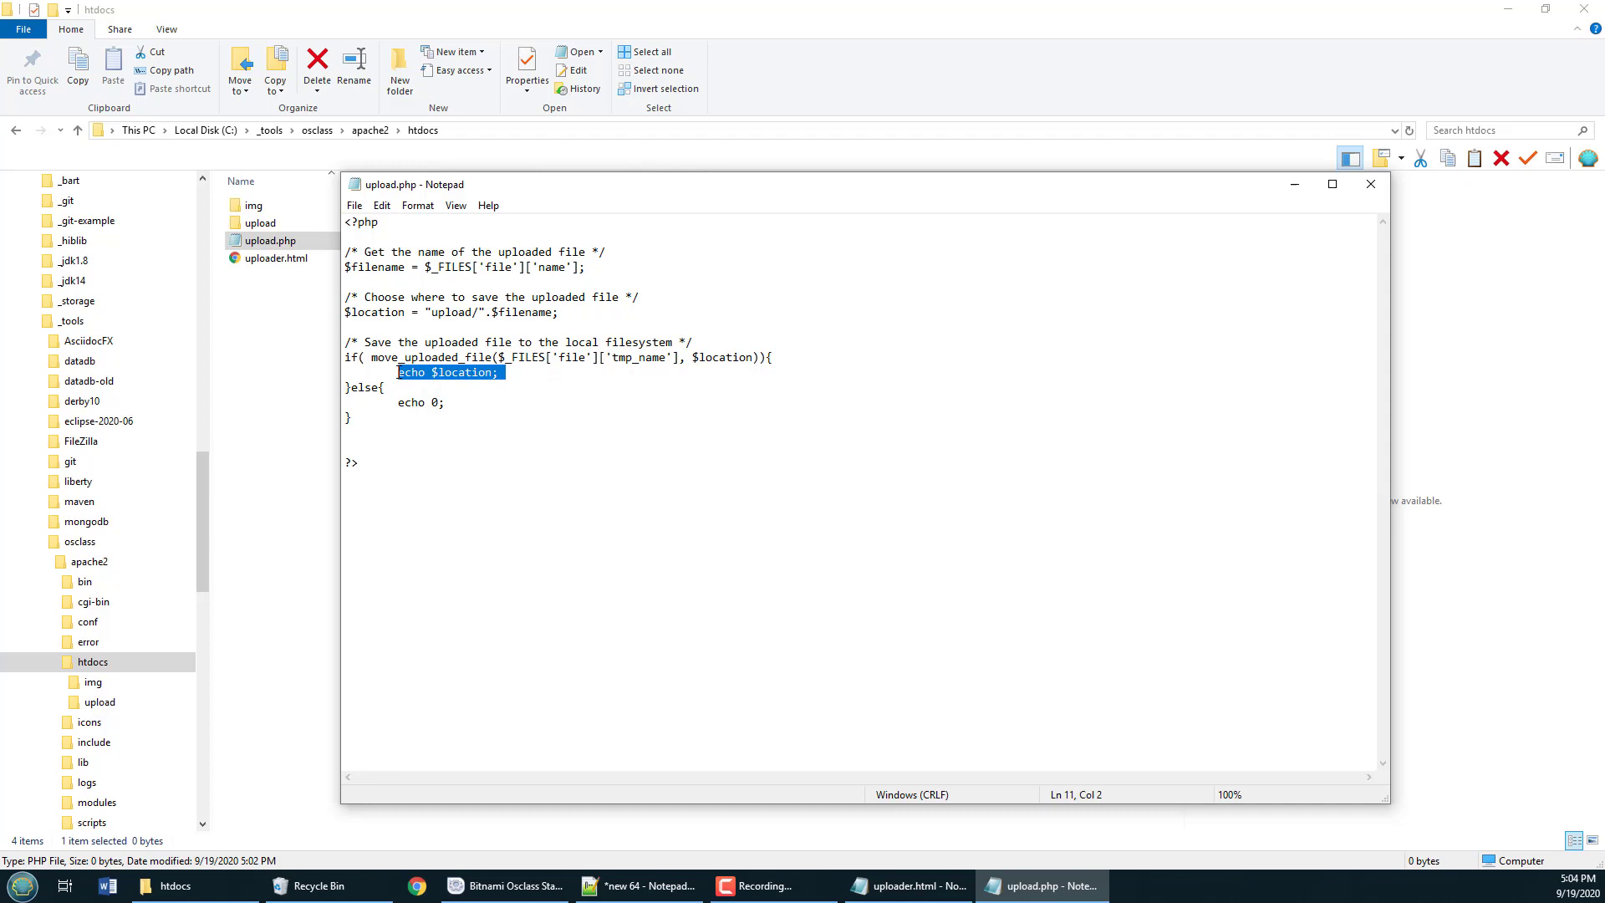
mouse_move(458, 403)
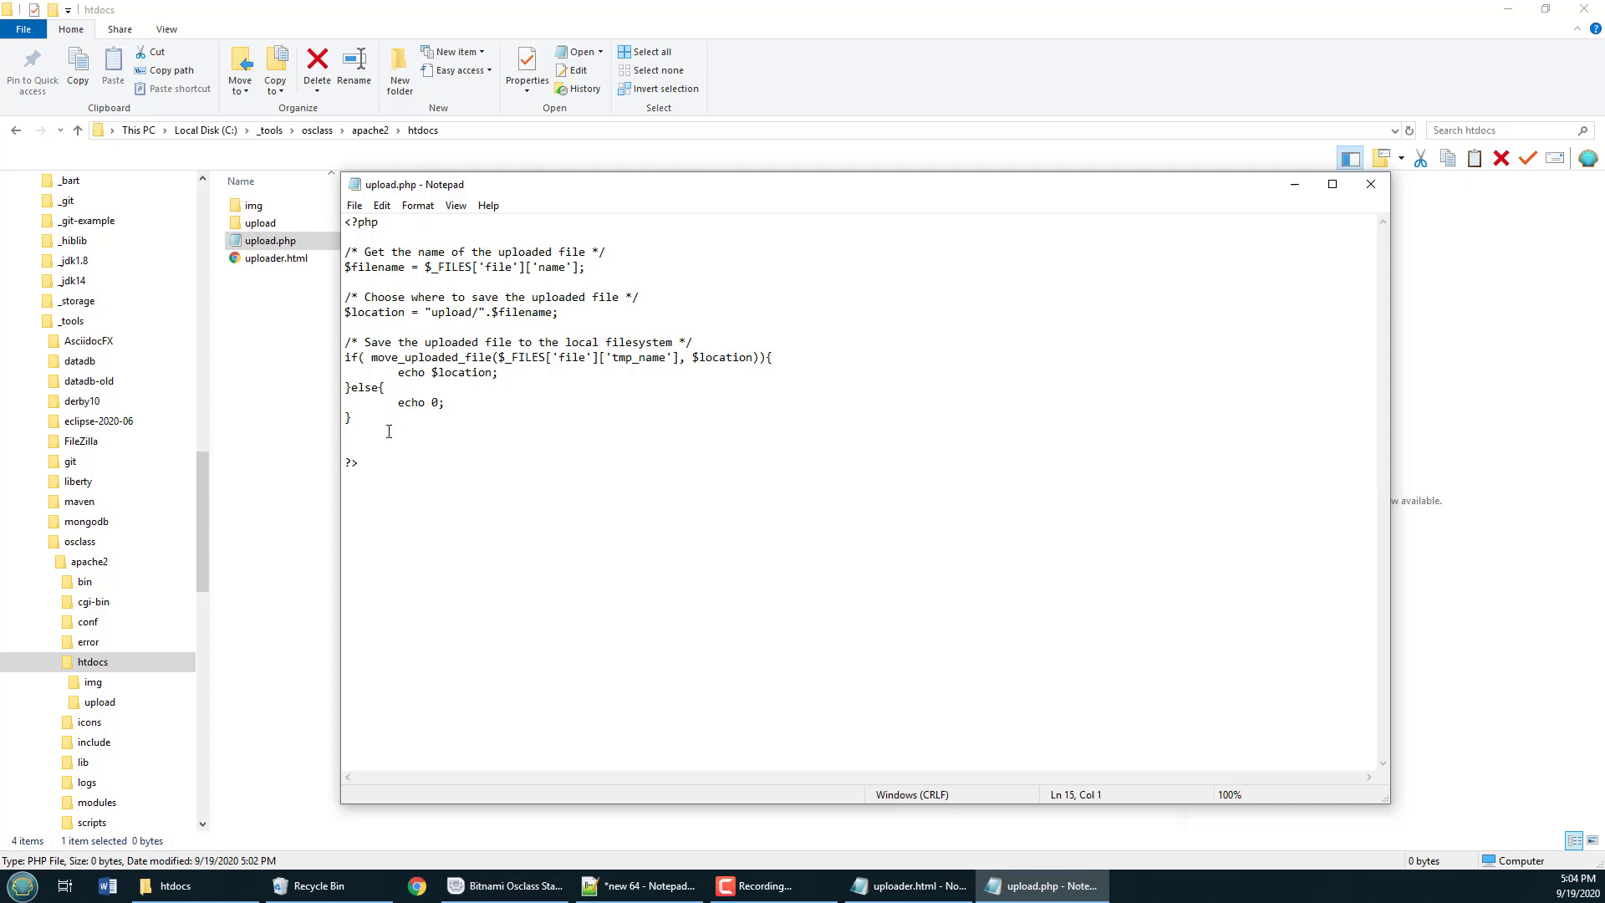
- Save the finished upload.php script with Ctrl+S
left_click(353, 204)
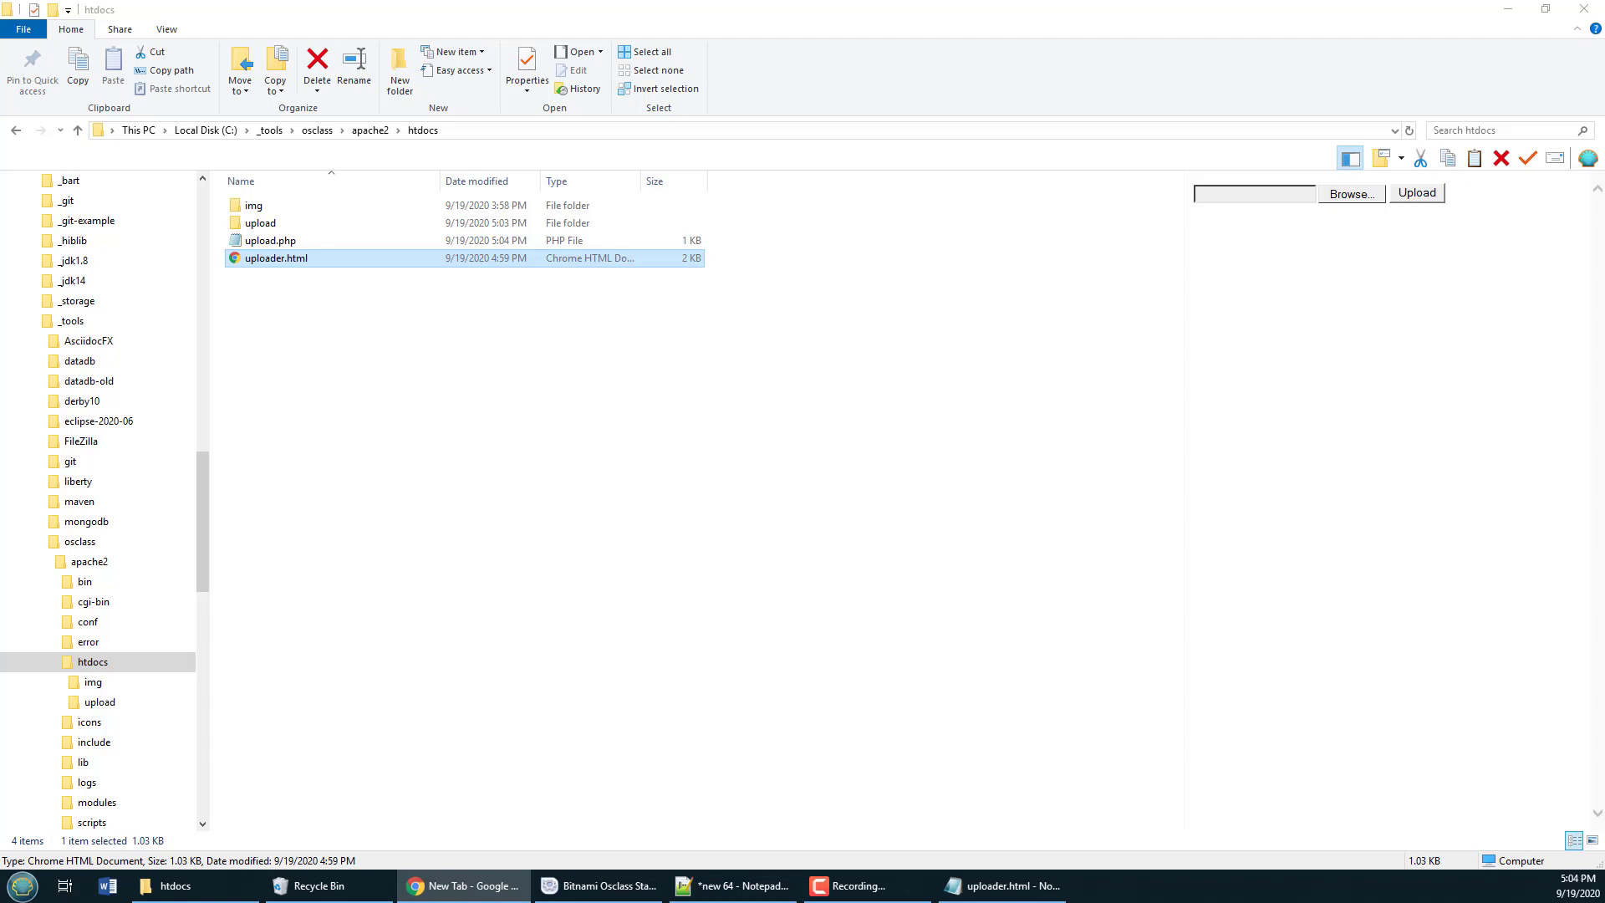
- Load uploader.html at localhost in Chrome and upload viper-child.jpg successfully
double_click(276, 257)
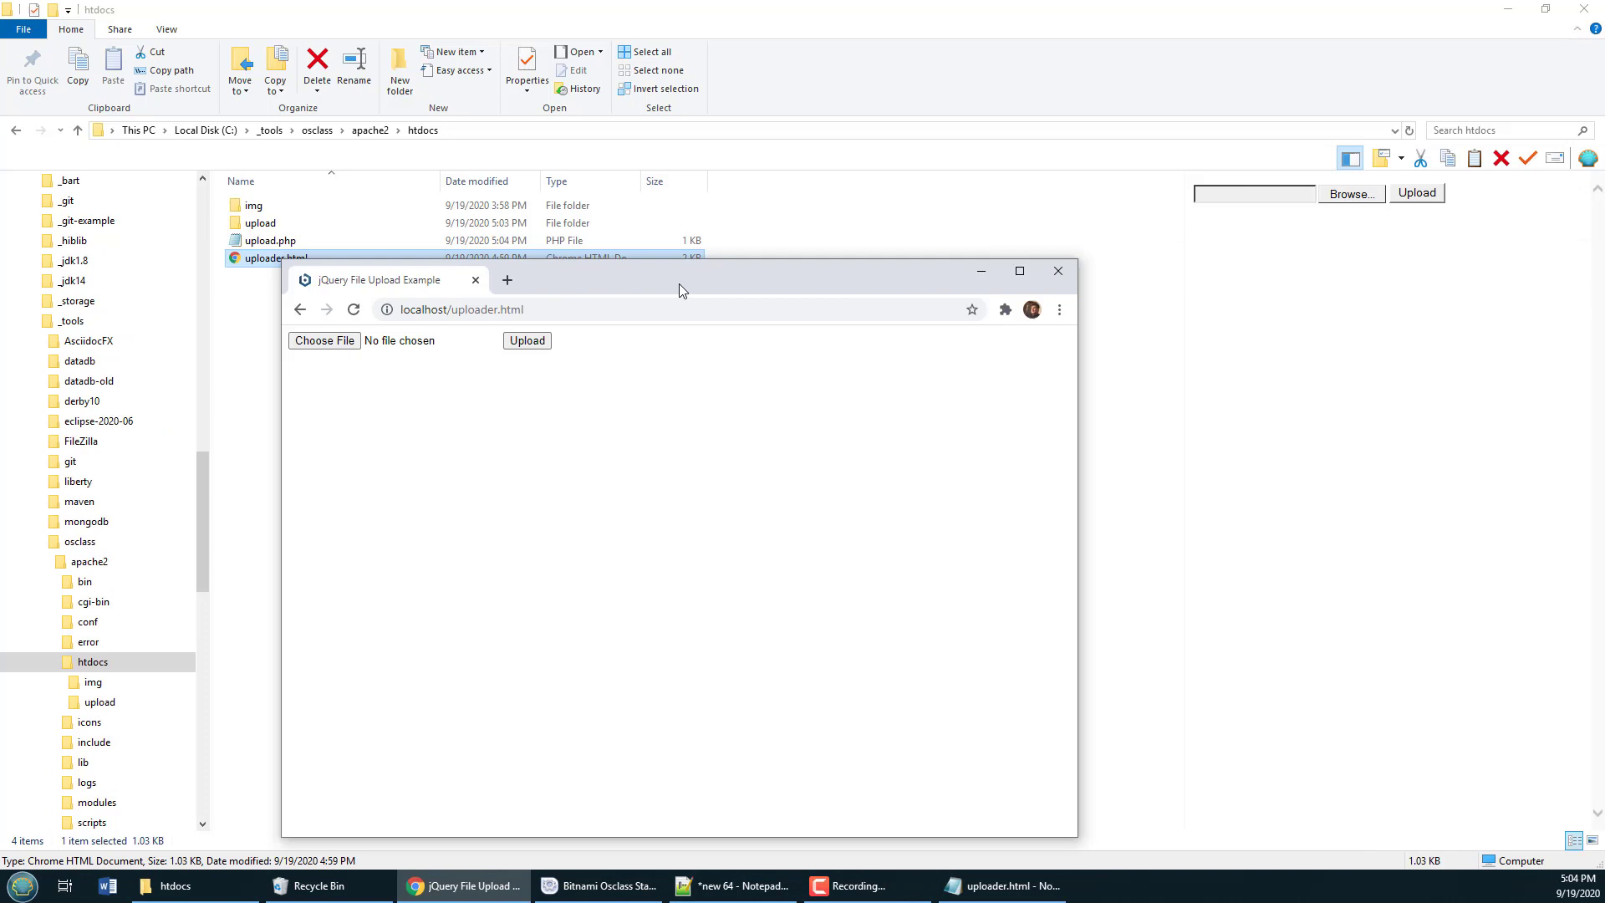
left_click_drag(682, 279, 511, 323)
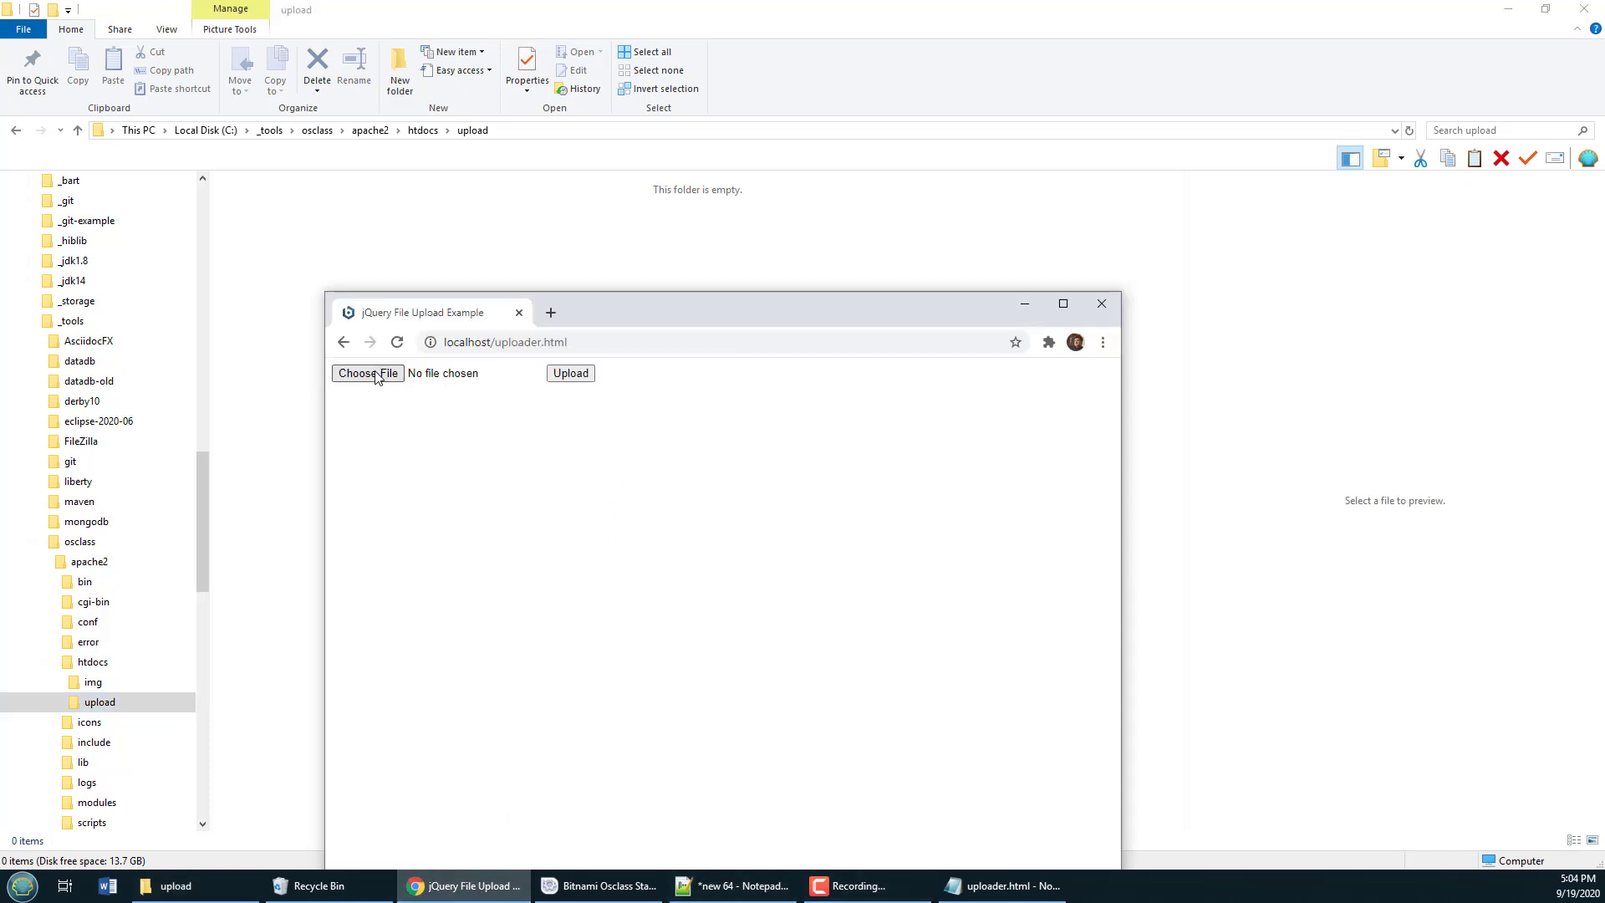
left_click(366, 372)
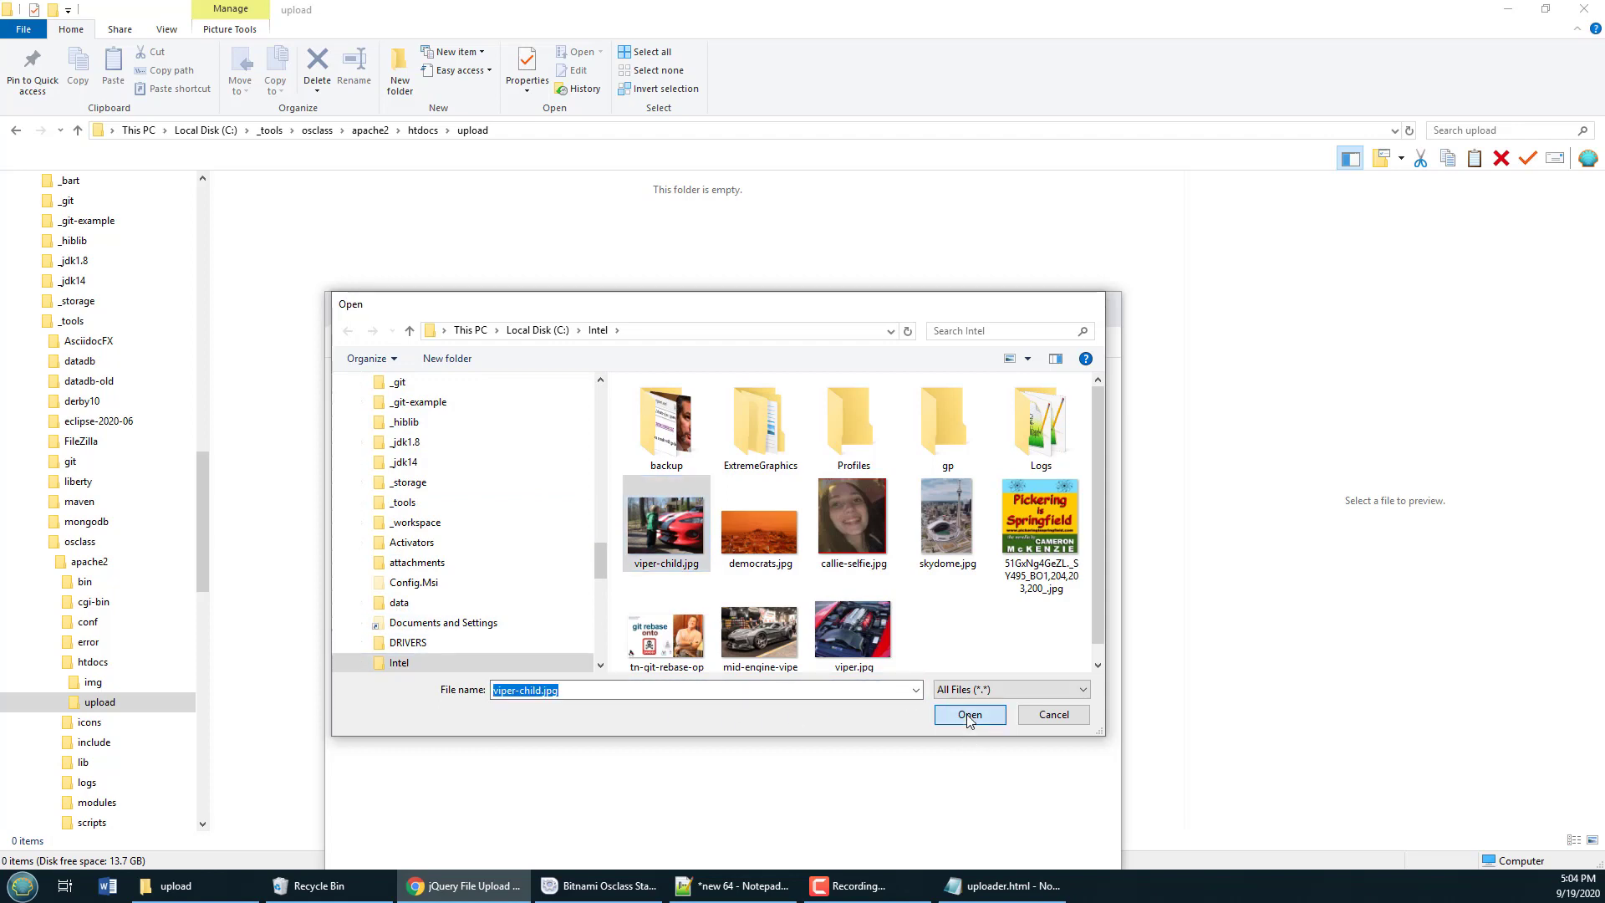
left_click(968, 713)
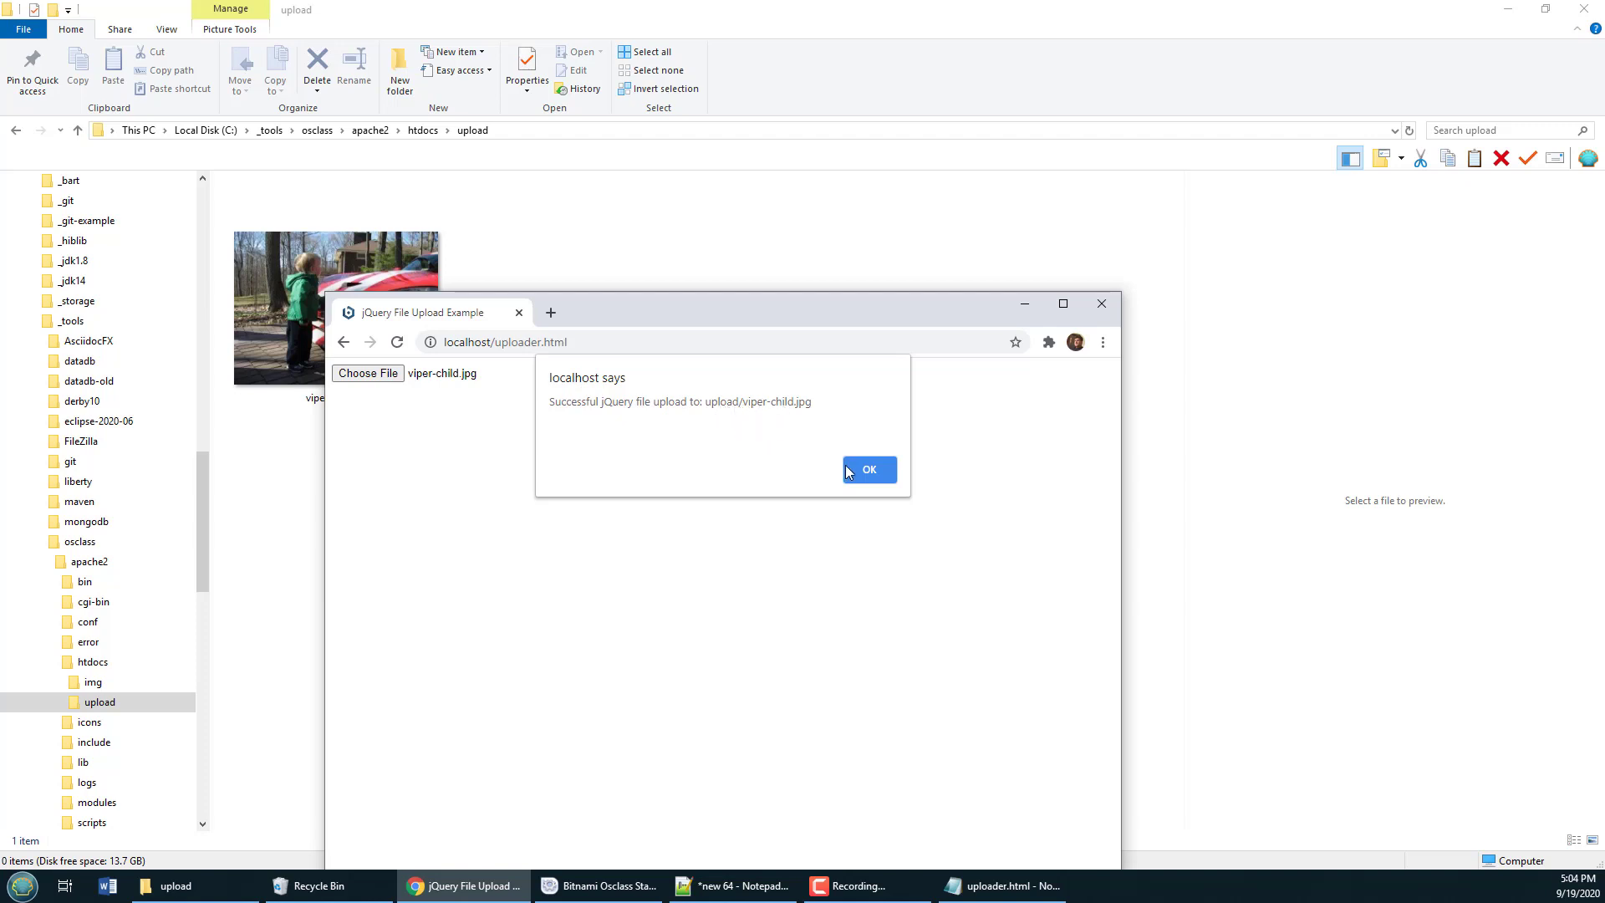
left_click(868, 468)
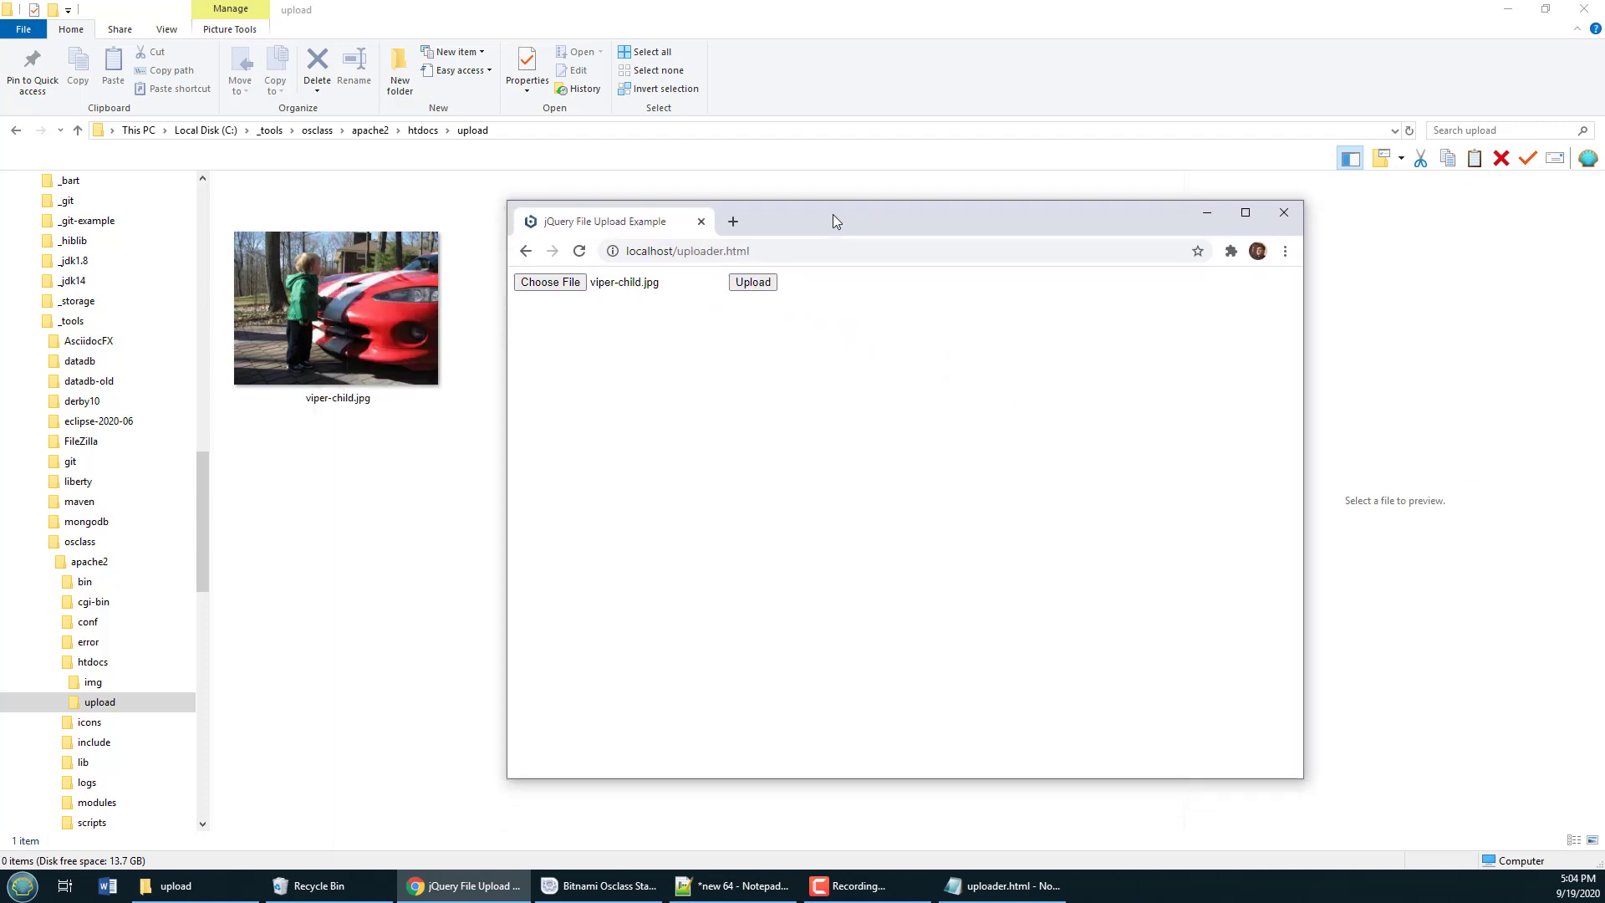
- Choose callie-selfie.jpg and upload it to the server
left_click(550, 281)
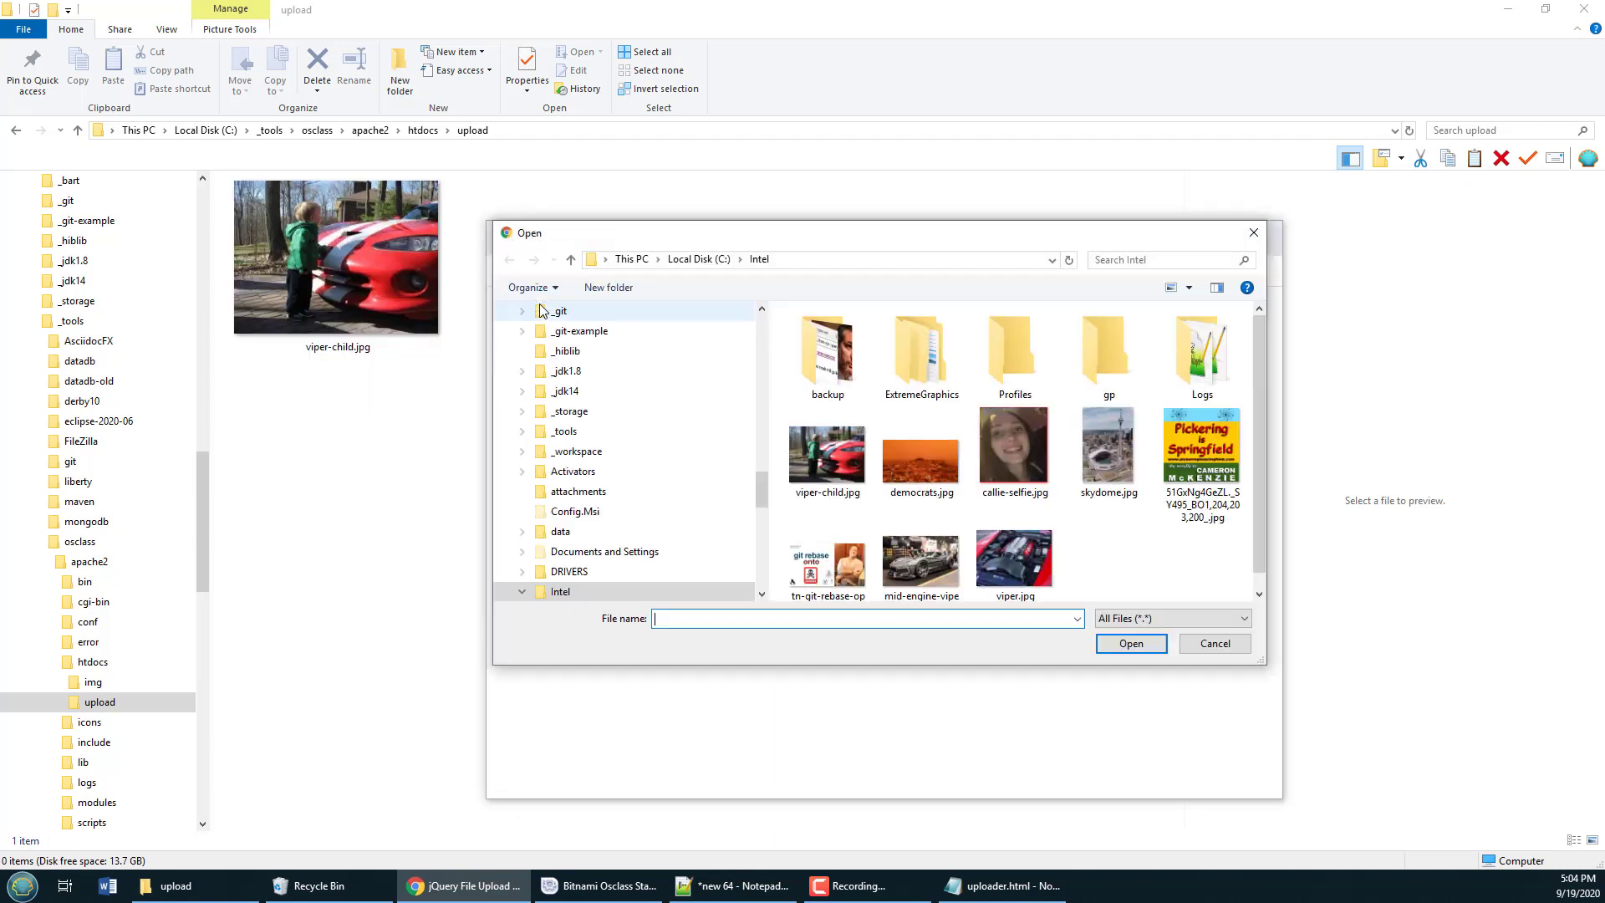
left_click(1013, 450)
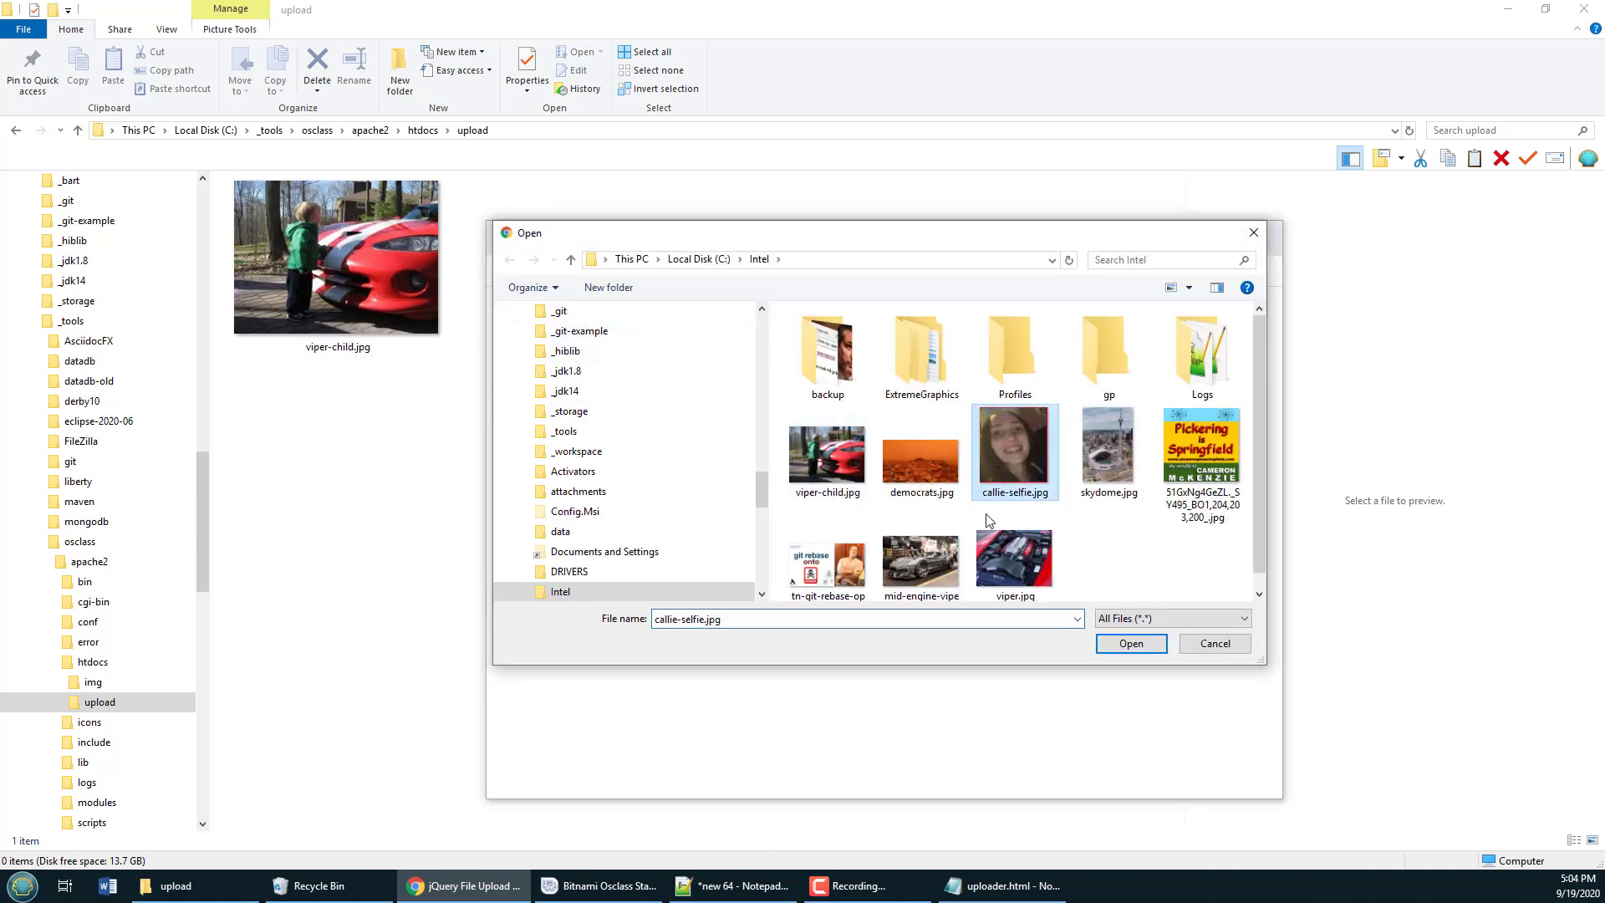
left_click(1130, 642)
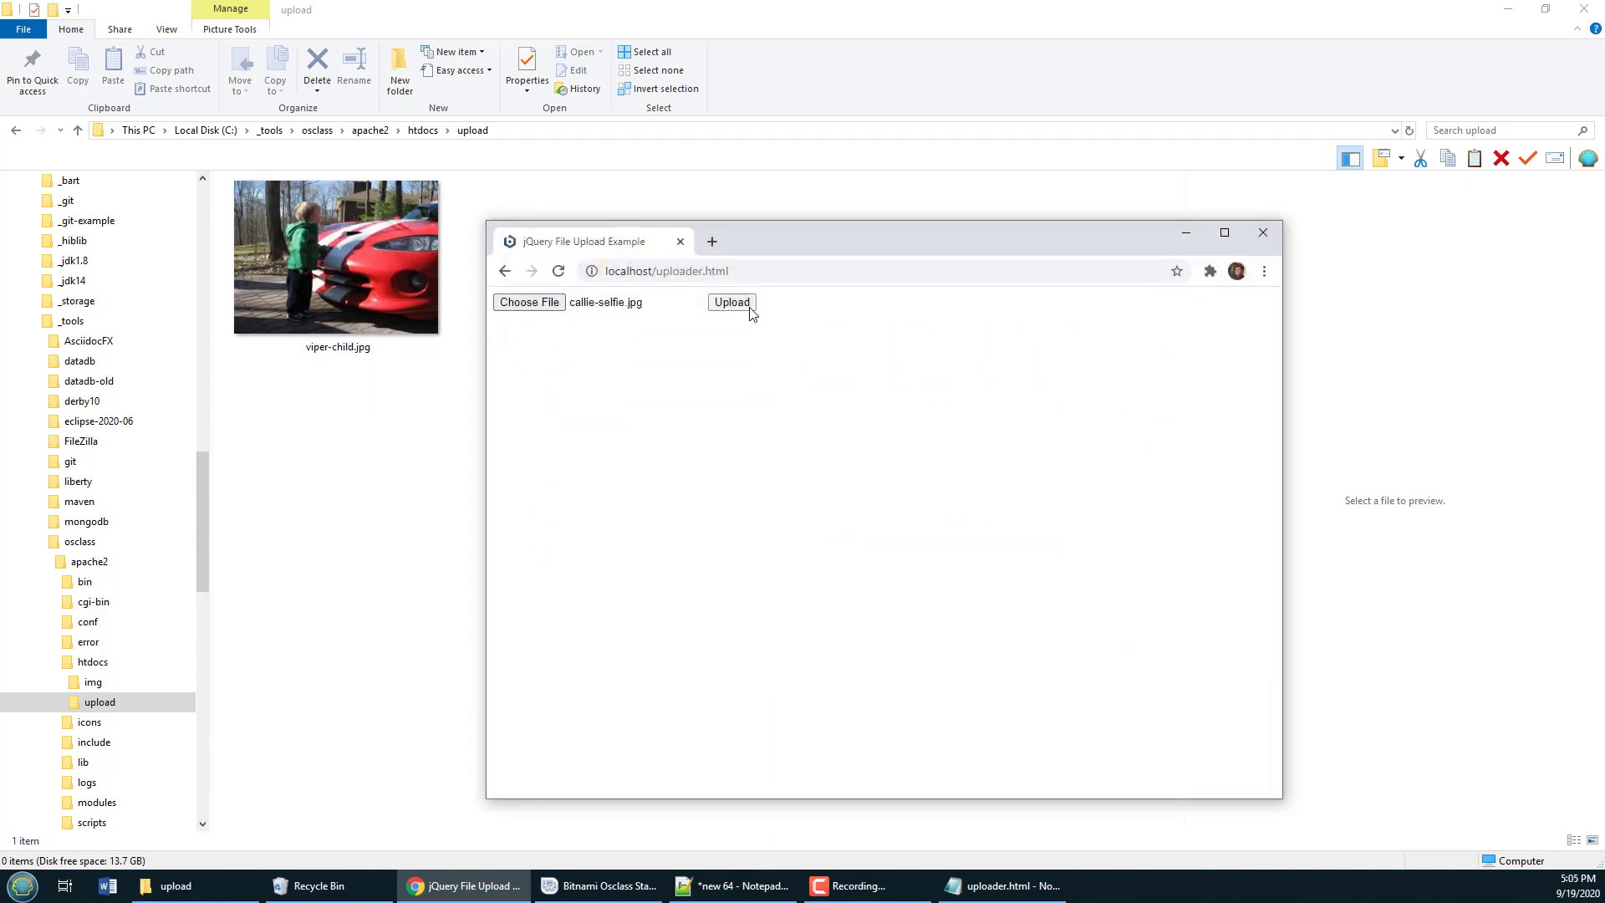
left_click(730, 303)
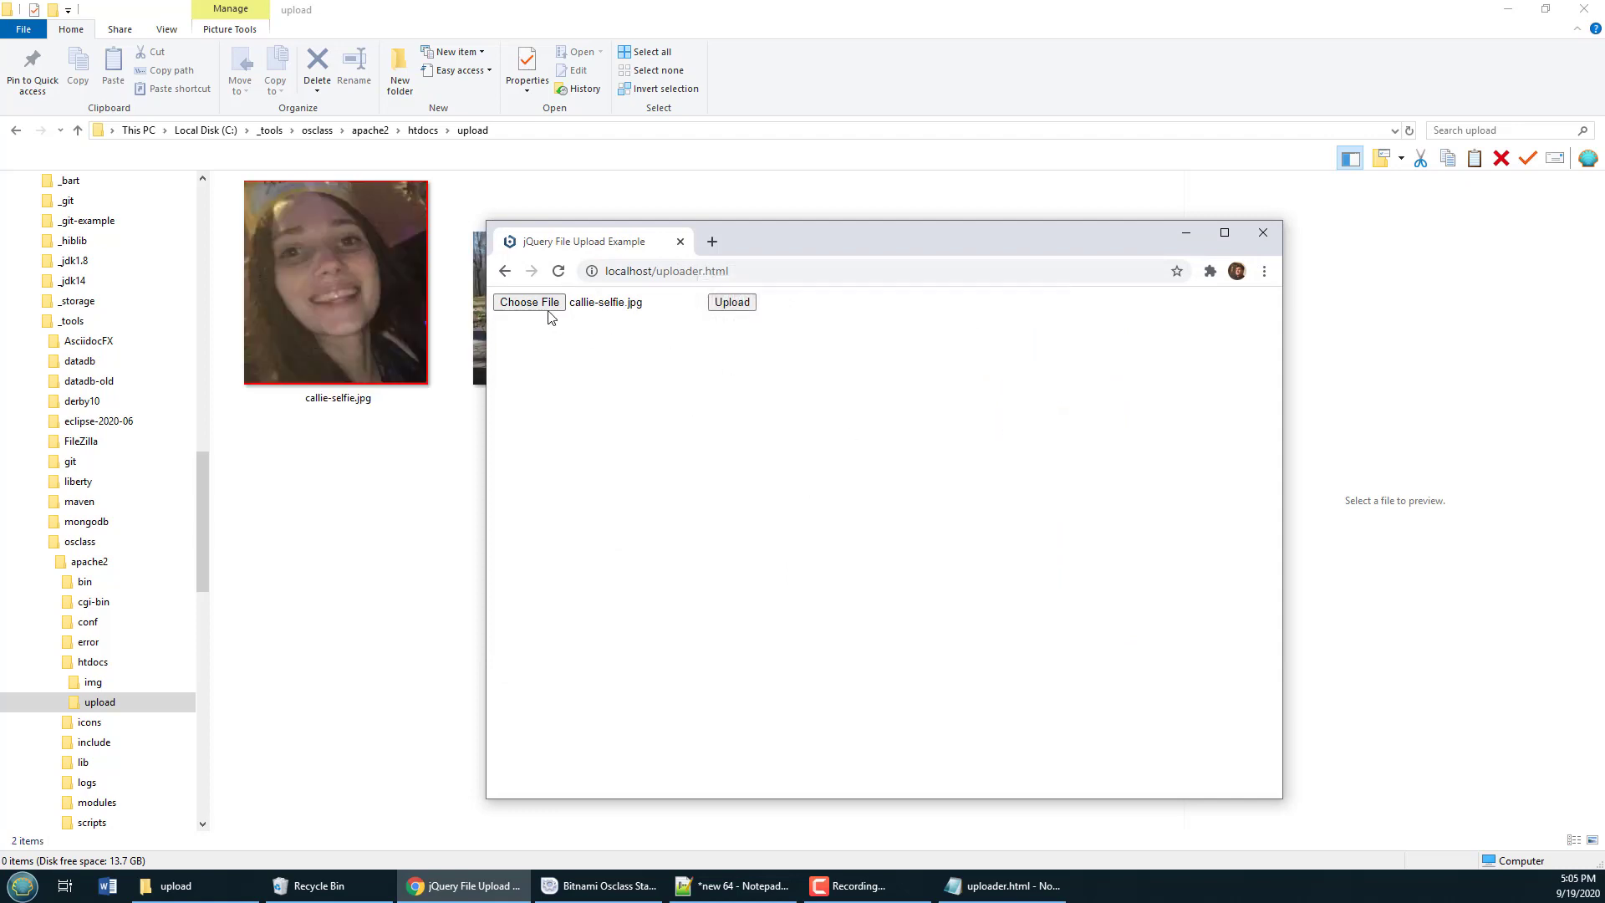
- Upload the Pickering is Springfield cover image and confirm the success message
left_click(528, 303)
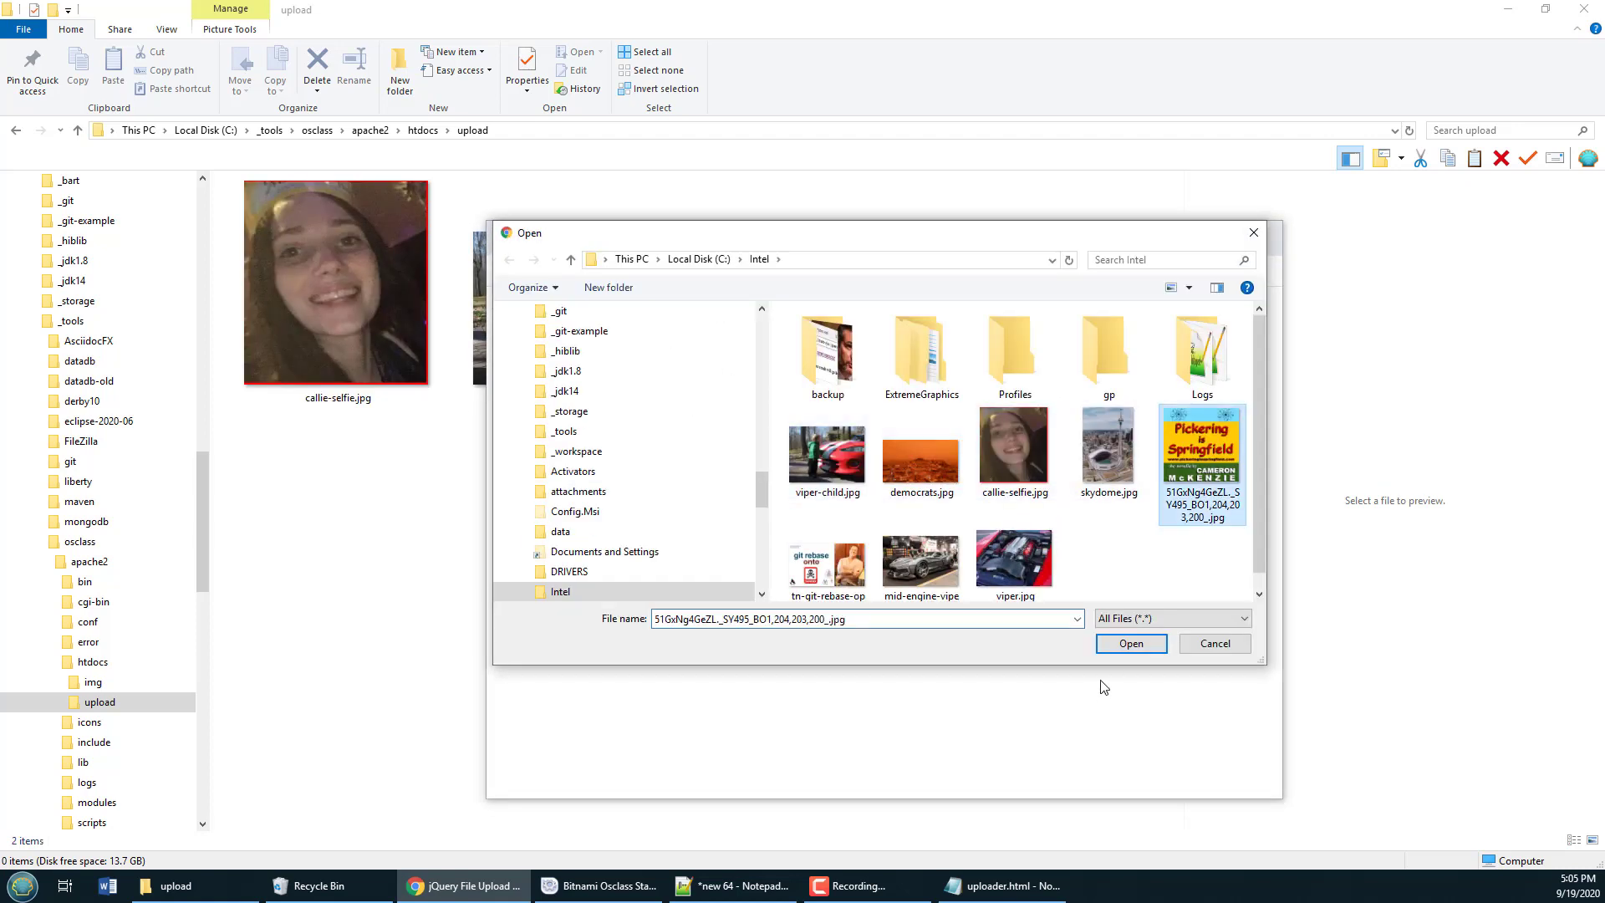
left_click(1130, 642)
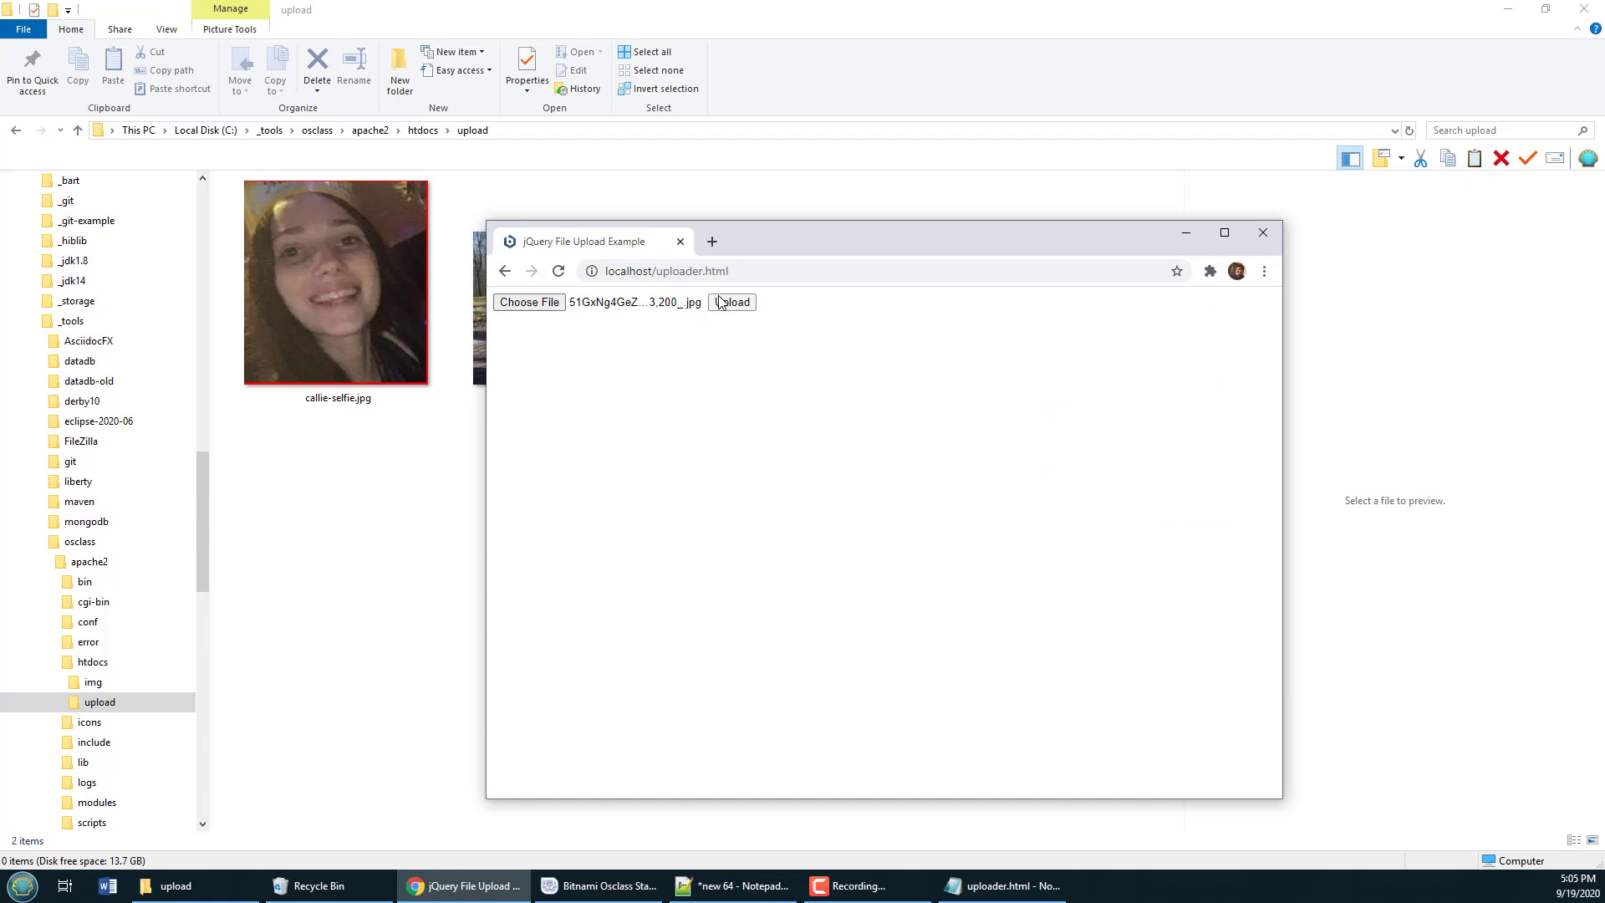
left_click(732, 303)
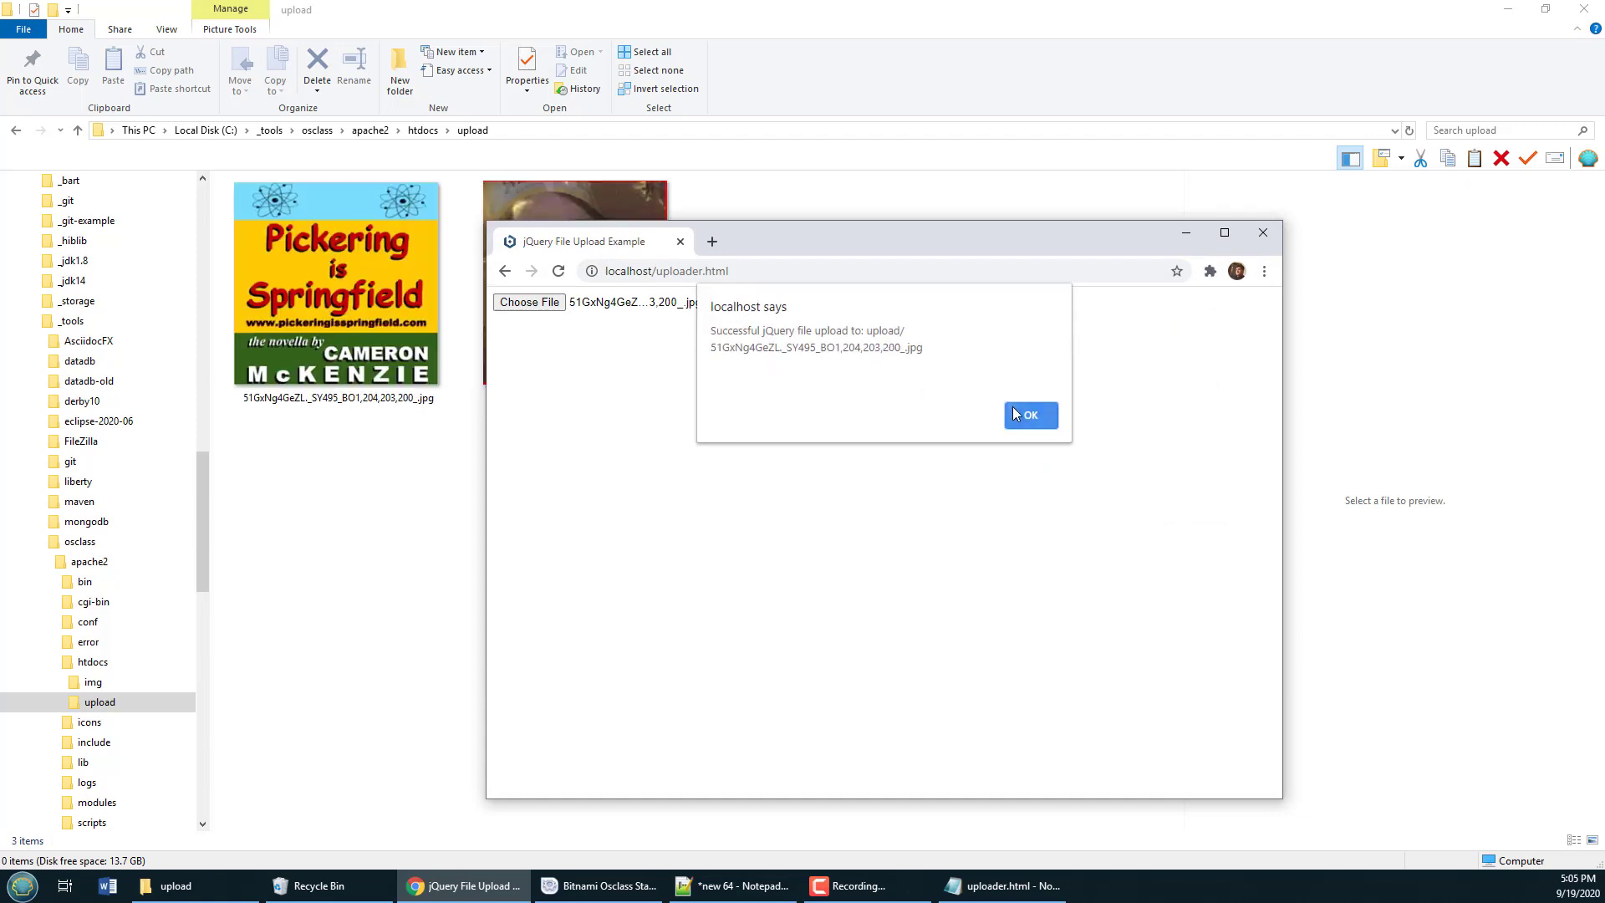
left_click(1030, 415)
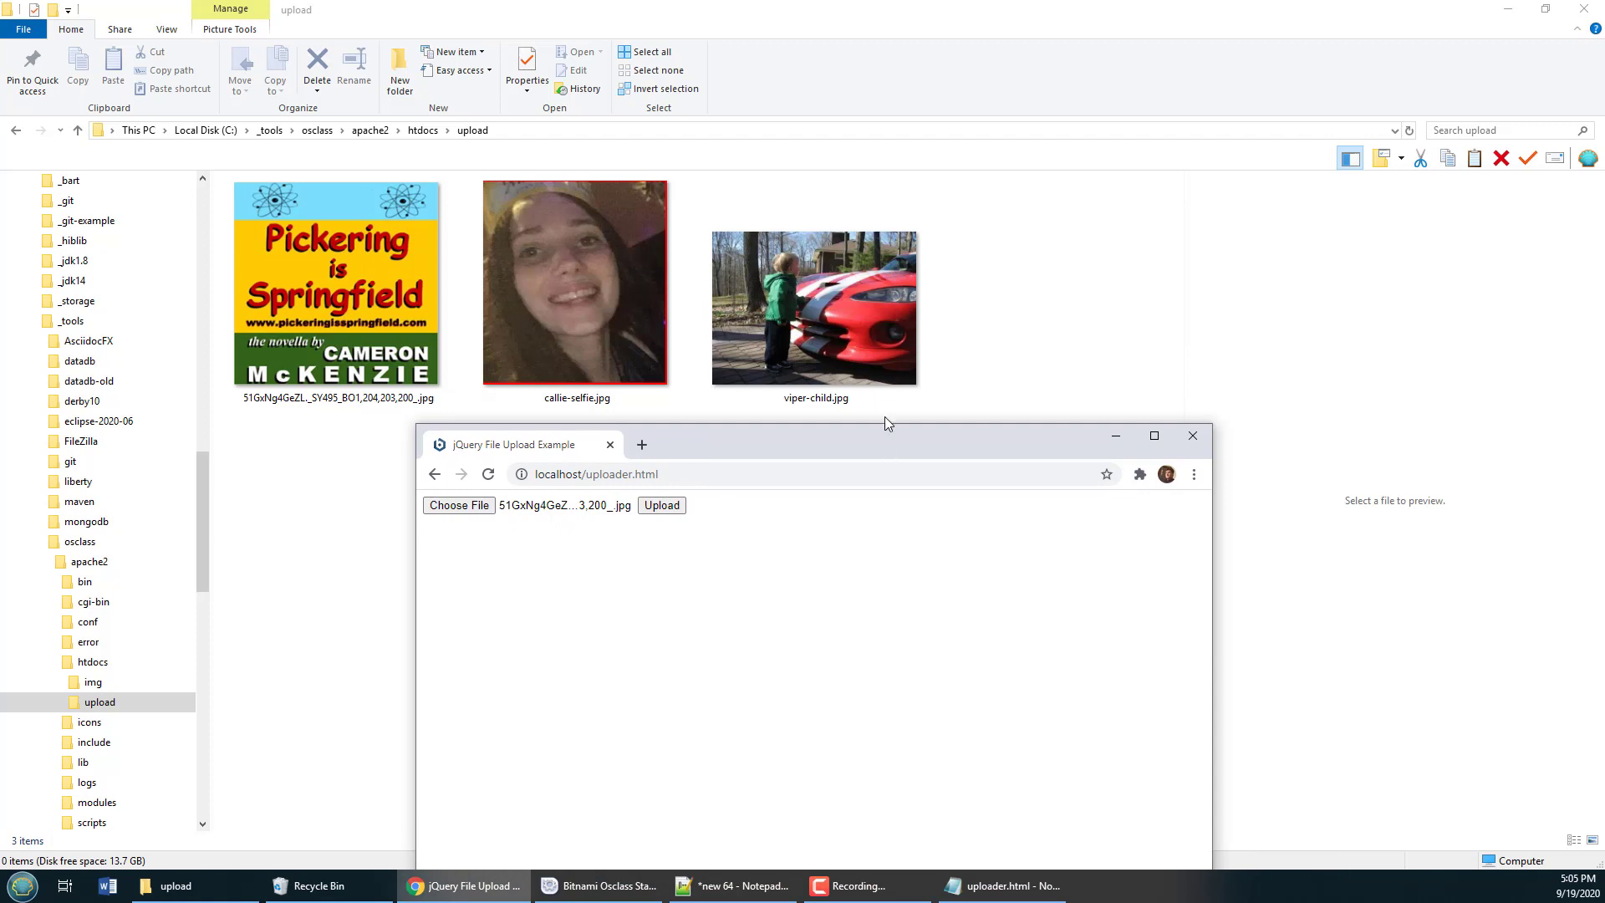
left_click_drag(888, 423, 814, 469)
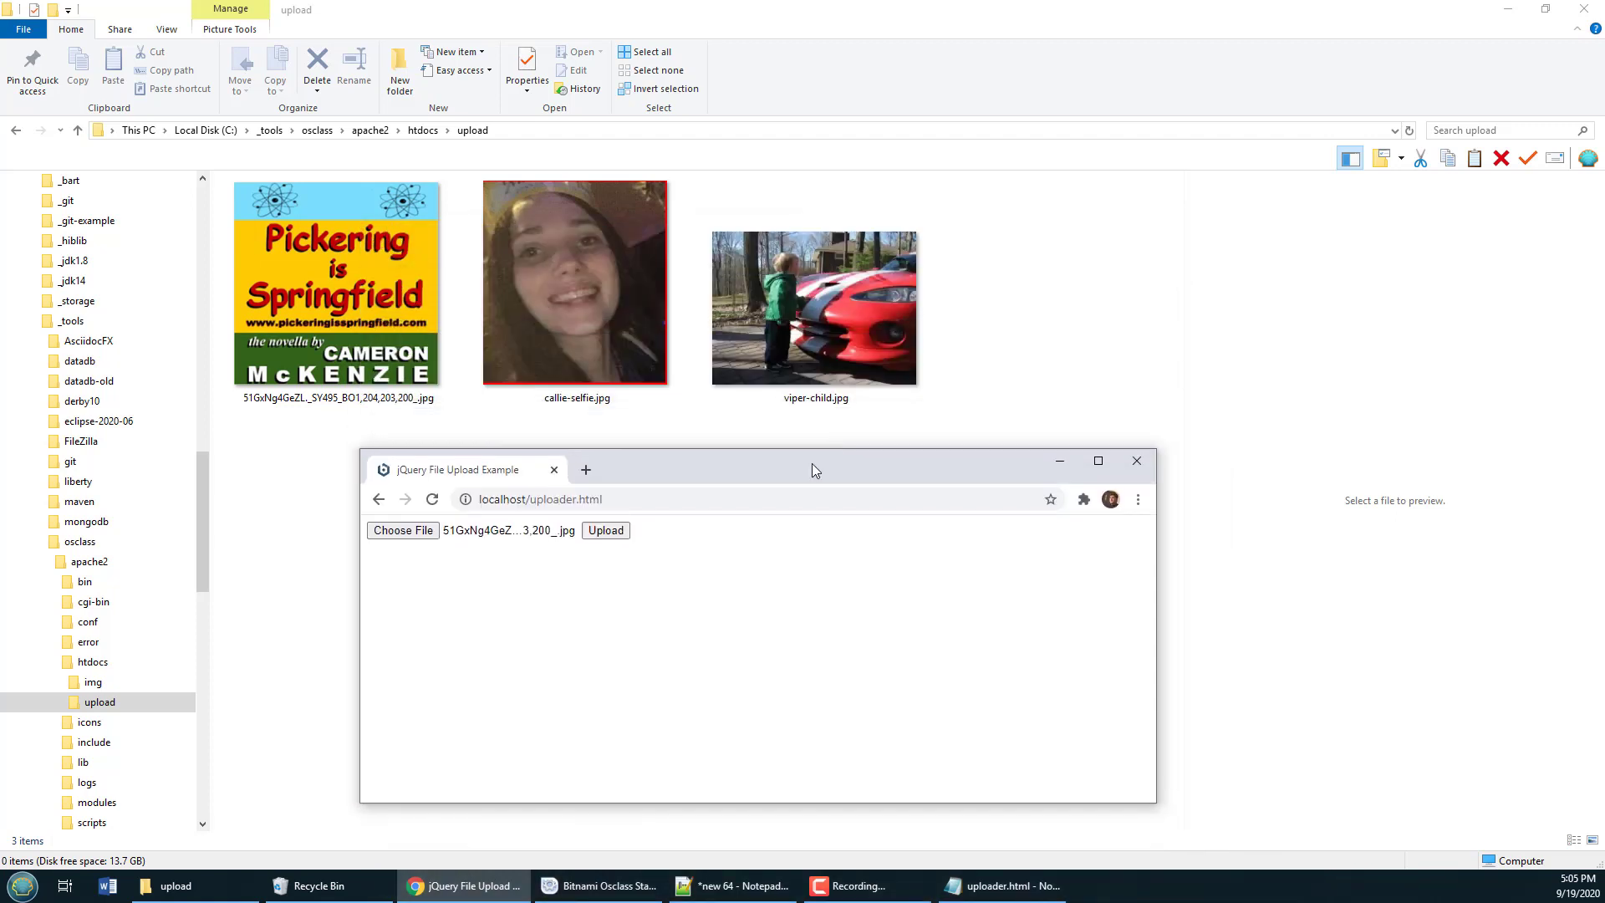
left_click_drag(814, 470, 689, 441)
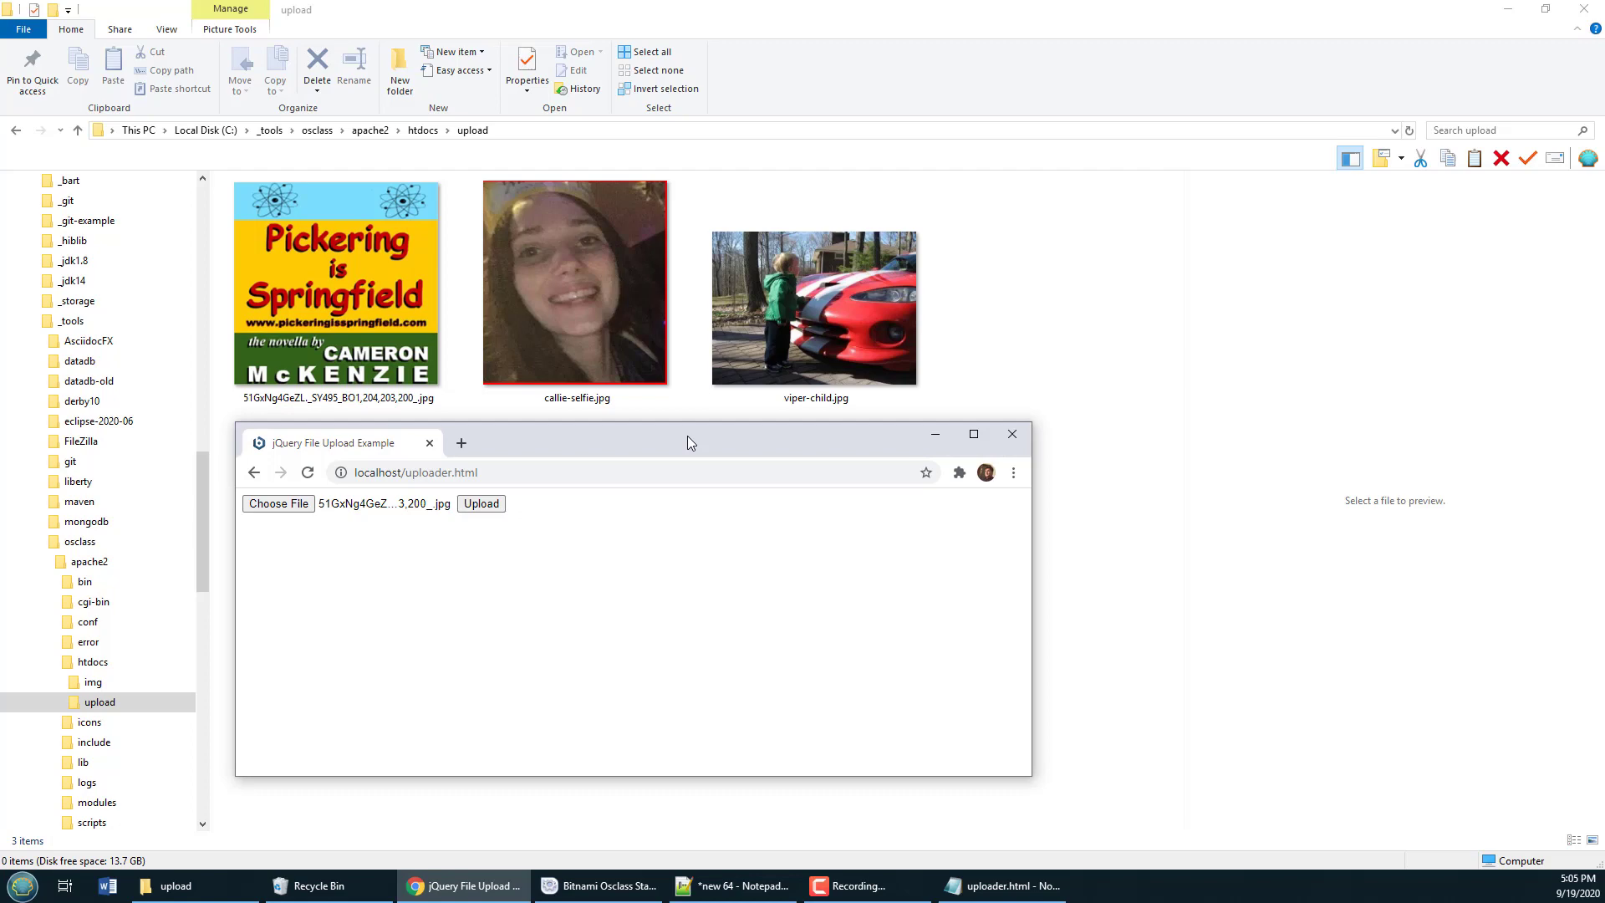
mouse_move(727, 416)
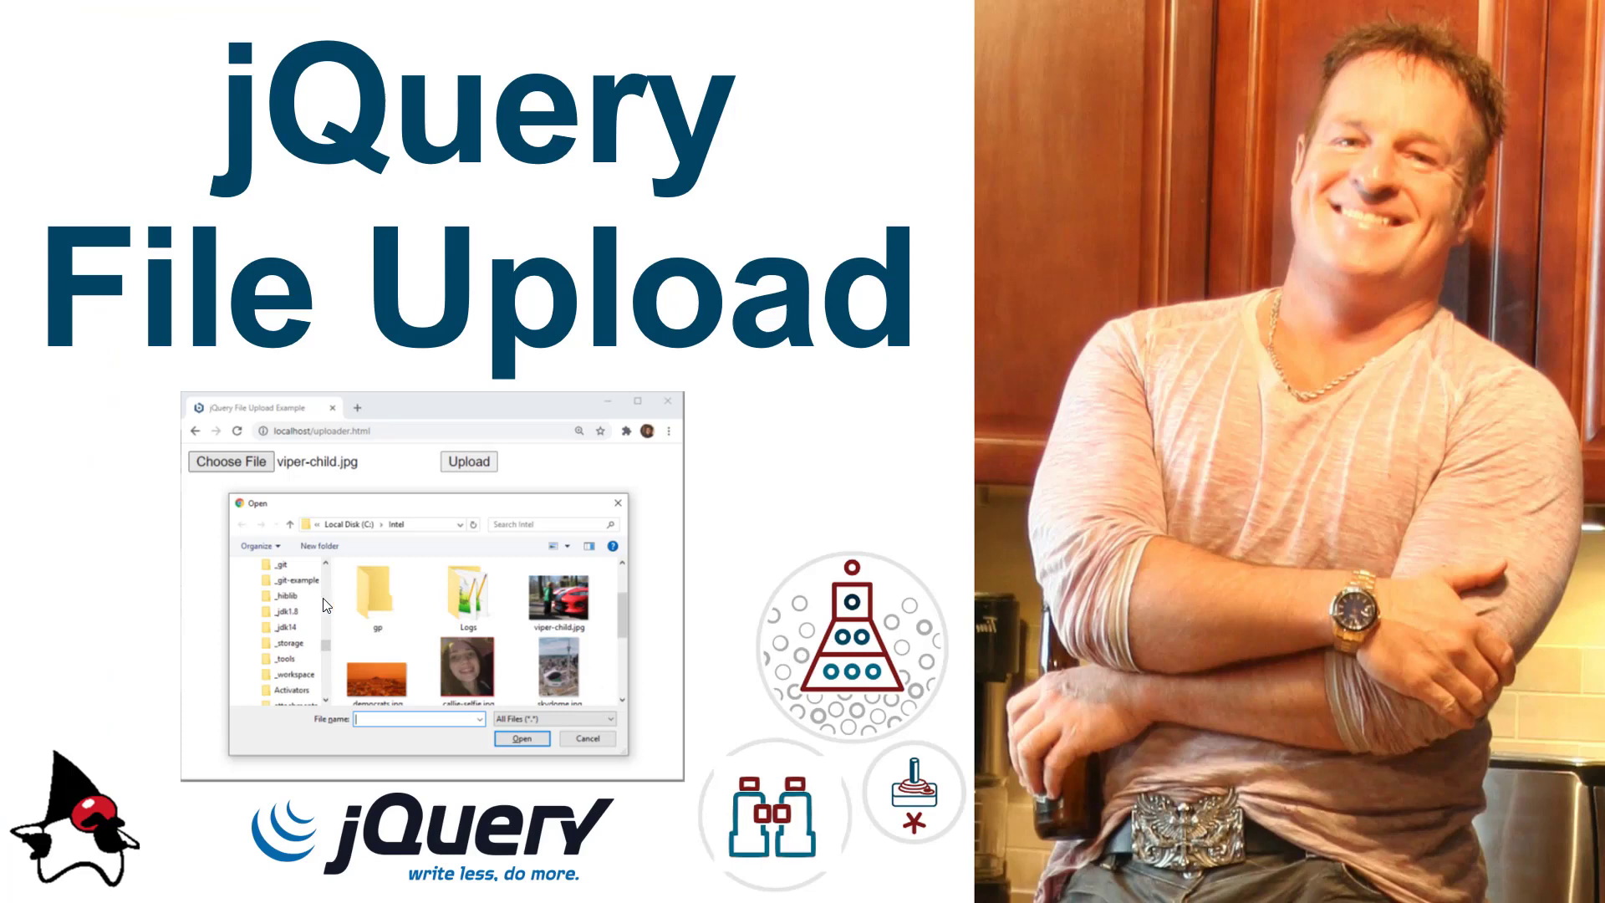
mouse_move(94, 488)
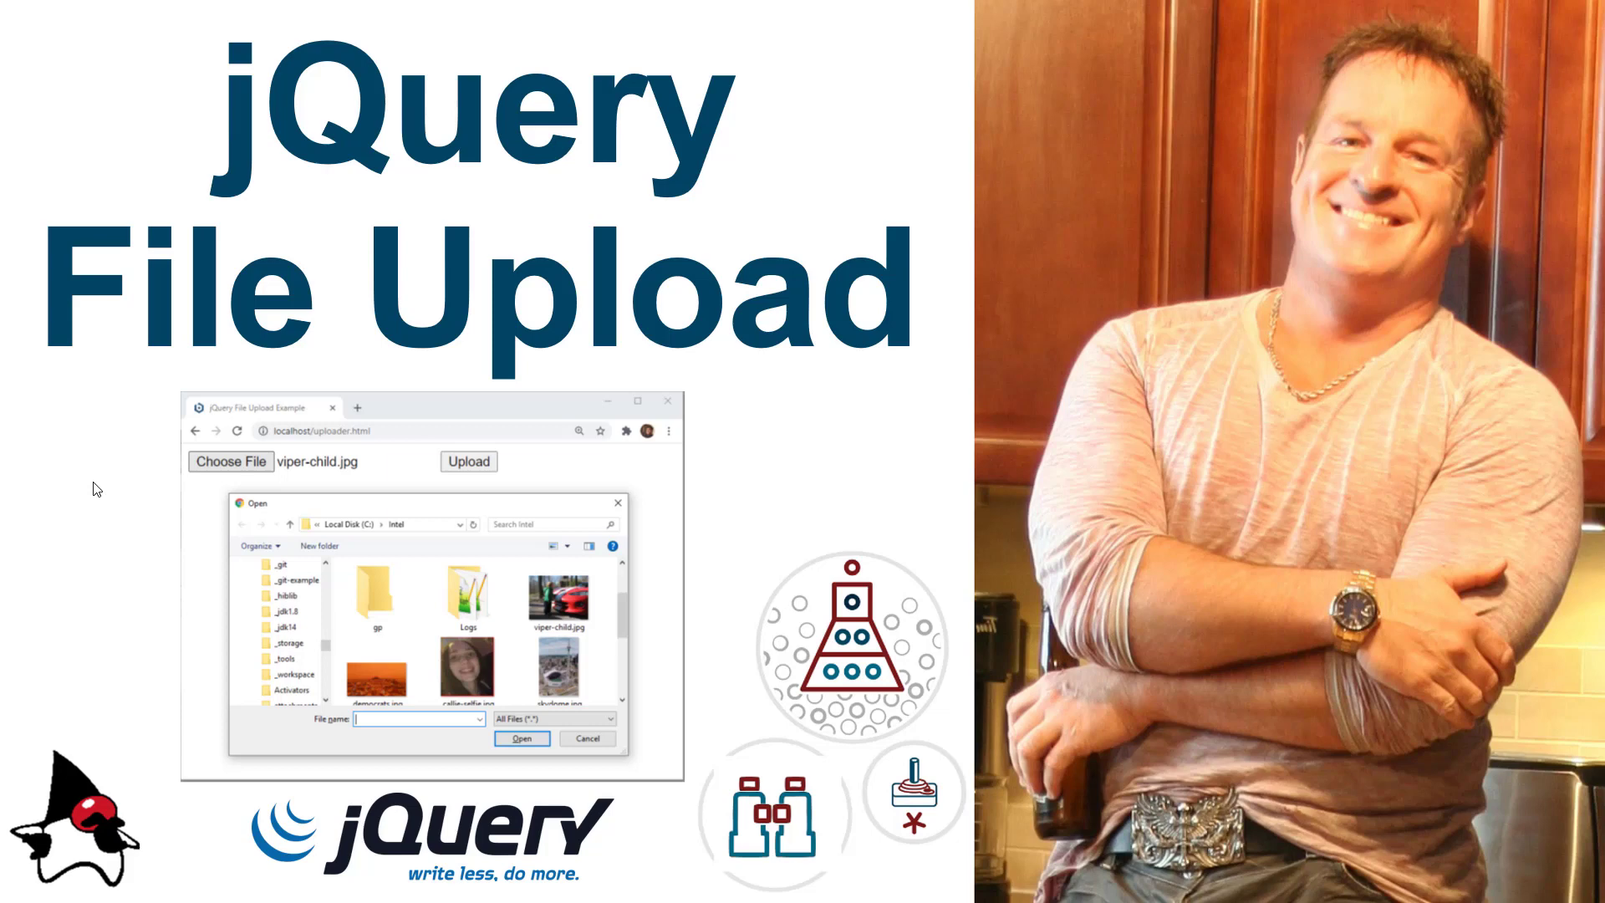
mouse_move(797, 522)
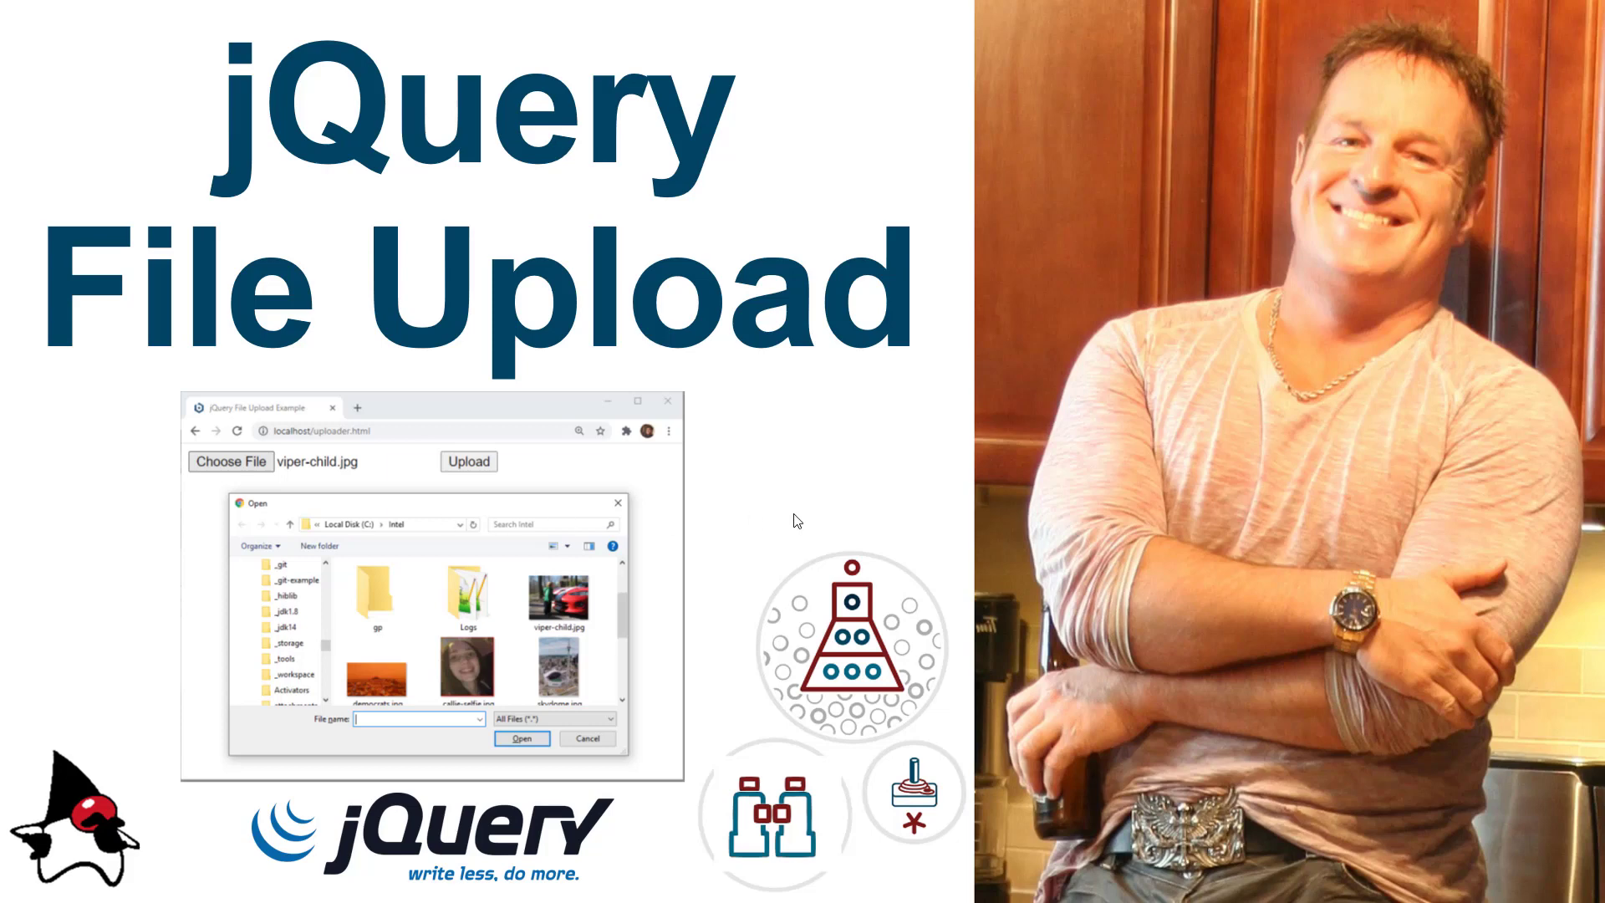
mouse_move(1274, 719)
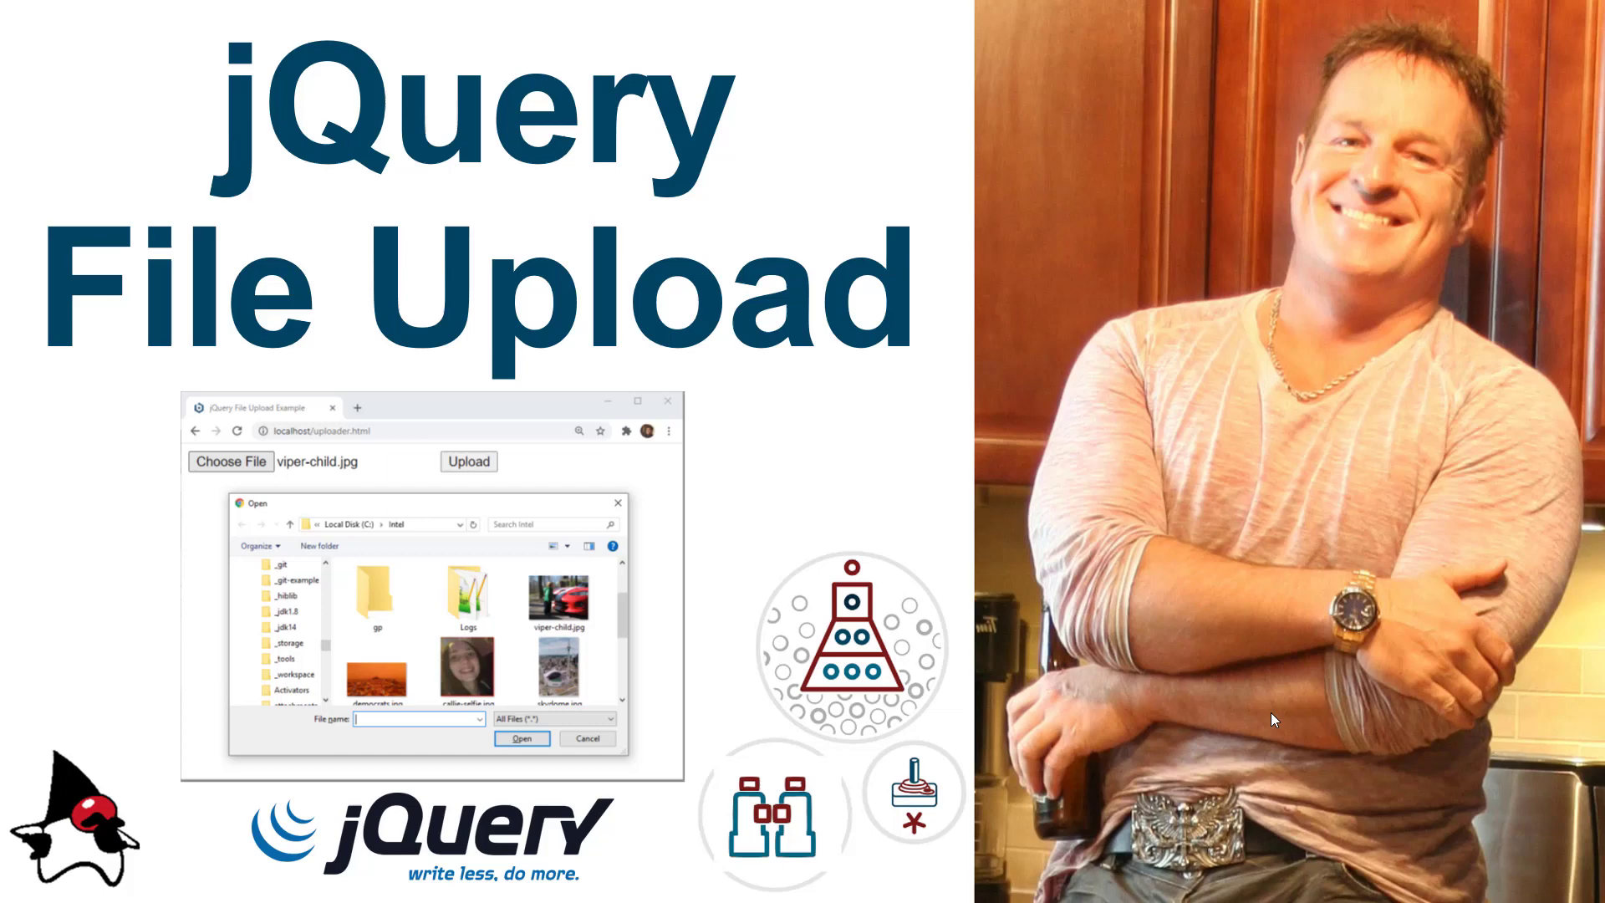